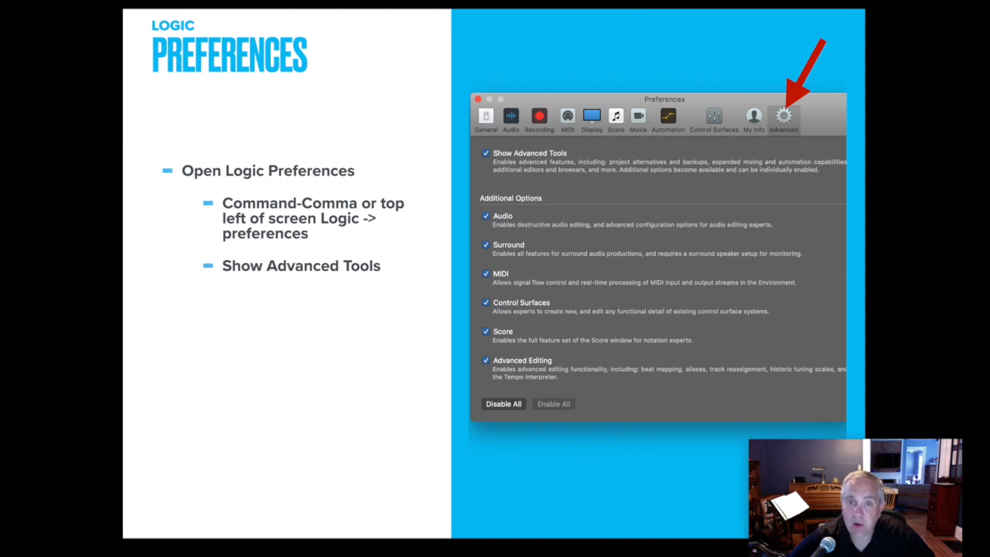
{"action": "mouse_move", "coordinate": [793, 343]}
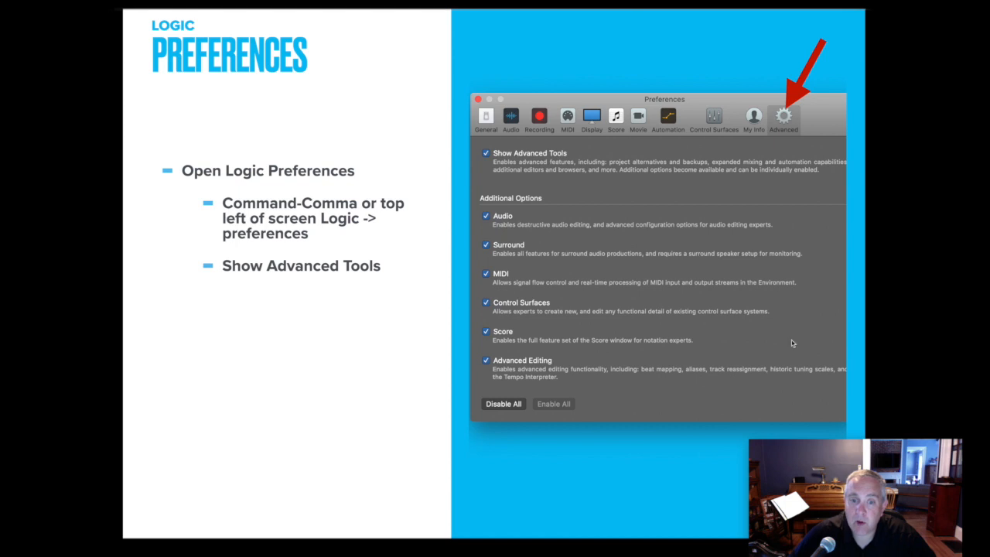
{"action": "mouse_move", "coordinate": [557, 407]}
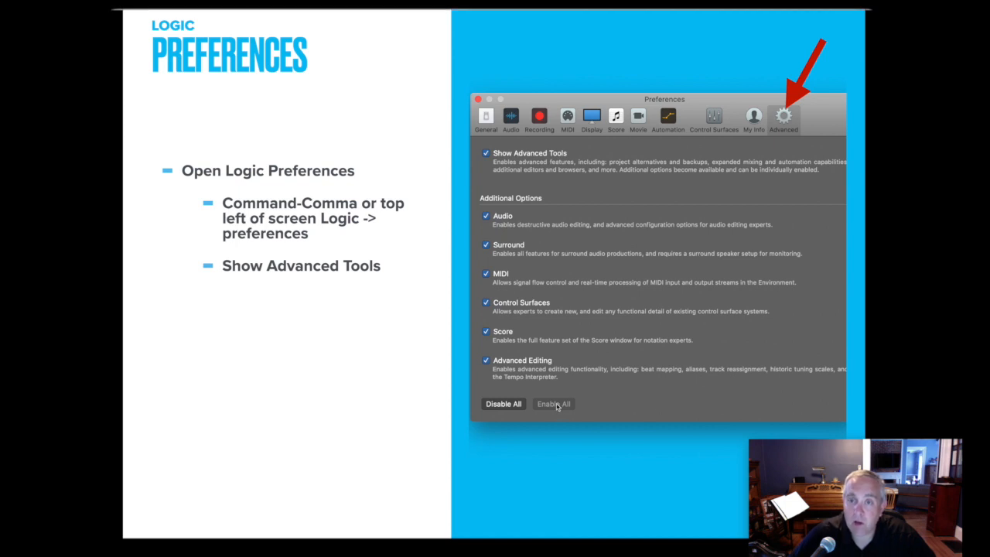
{"action": "mouse_move", "coordinate": [761, 133]}
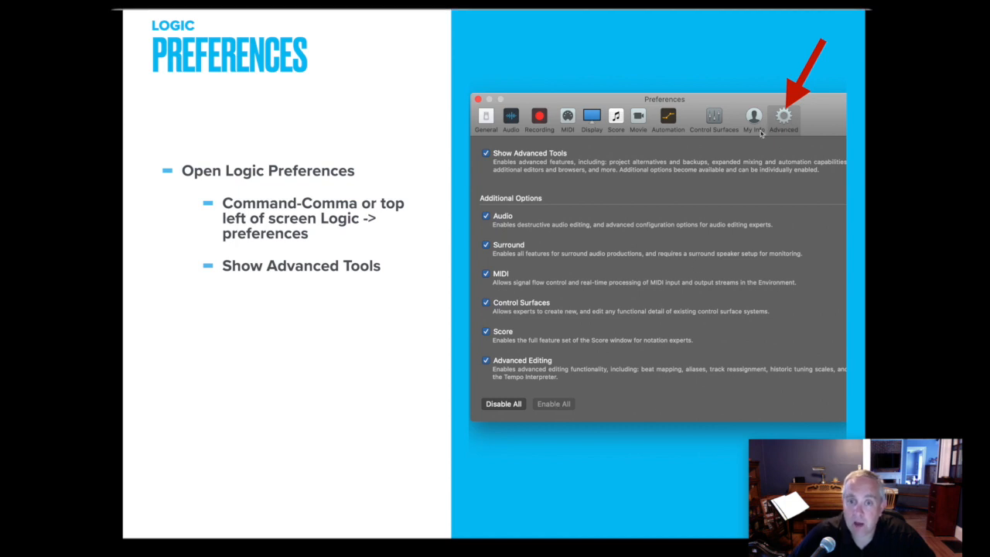
{"action": "mouse_move", "coordinate": [520, 162]}
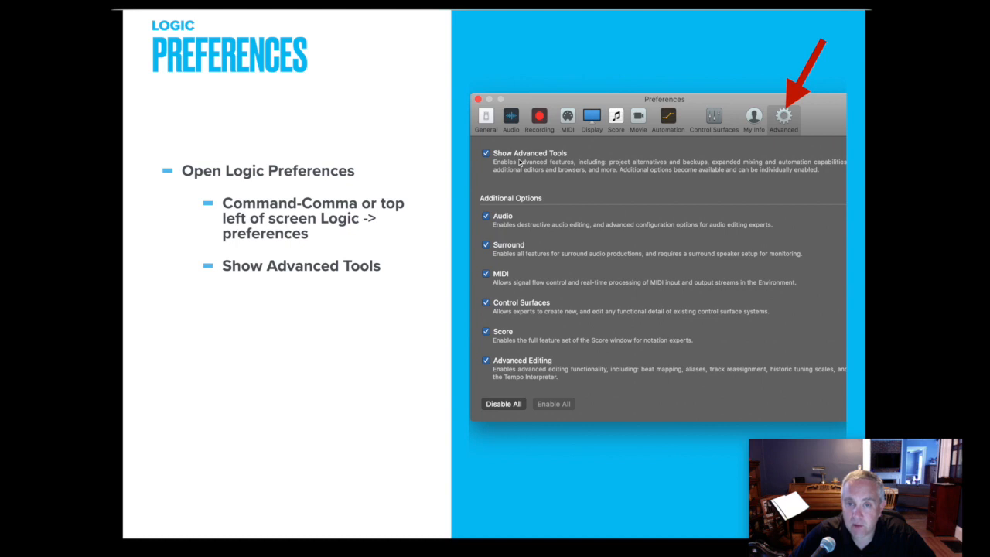
{"action": "mouse_move", "coordinate": [571, 403]}
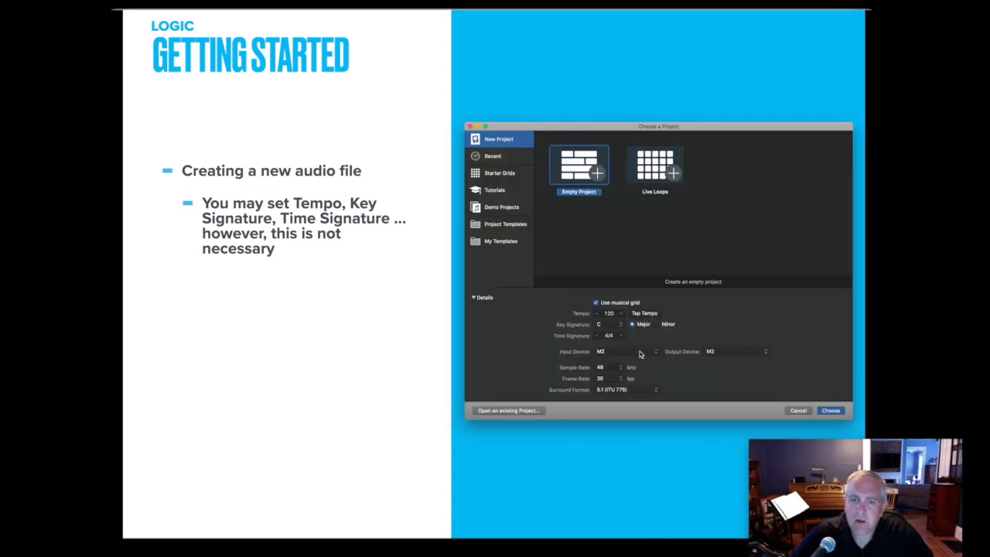
{"action": "mouse_move", "coordinate": [619, 334]}
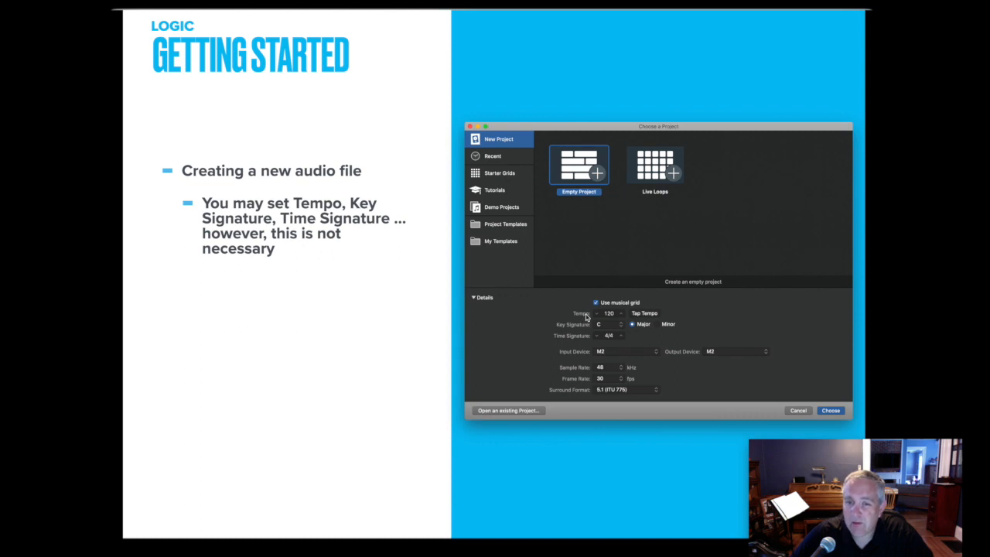
{"action": "mouse_move", "coordinate": [642, 328]}
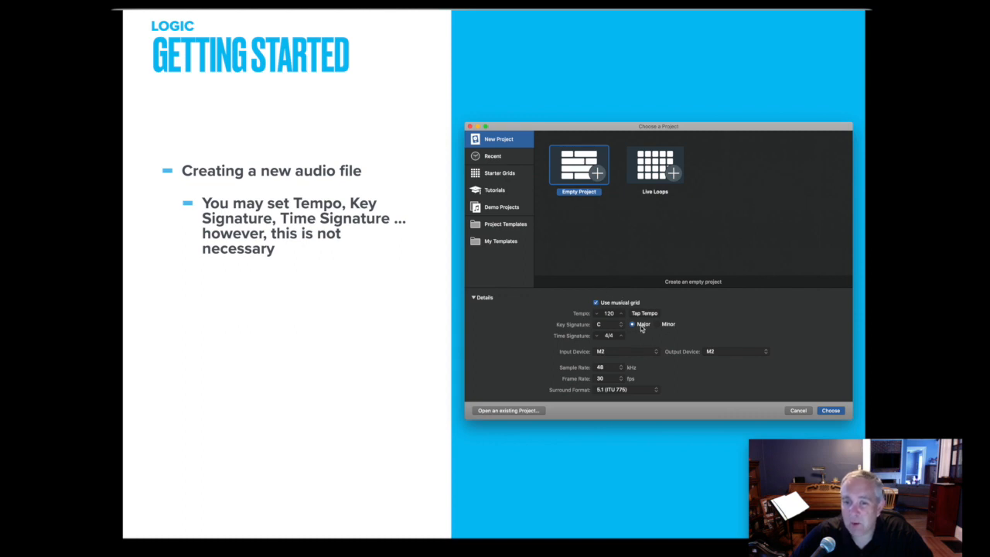
{"action": "mouse_move", "coordinate": [617, 340]}
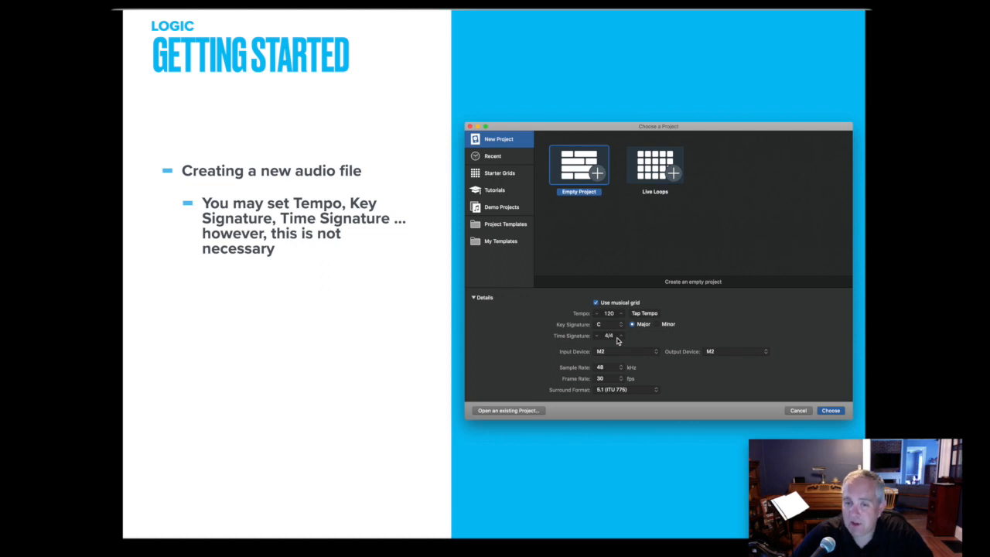
{"action": "mouse_move", "coordinate": [617, 342]}
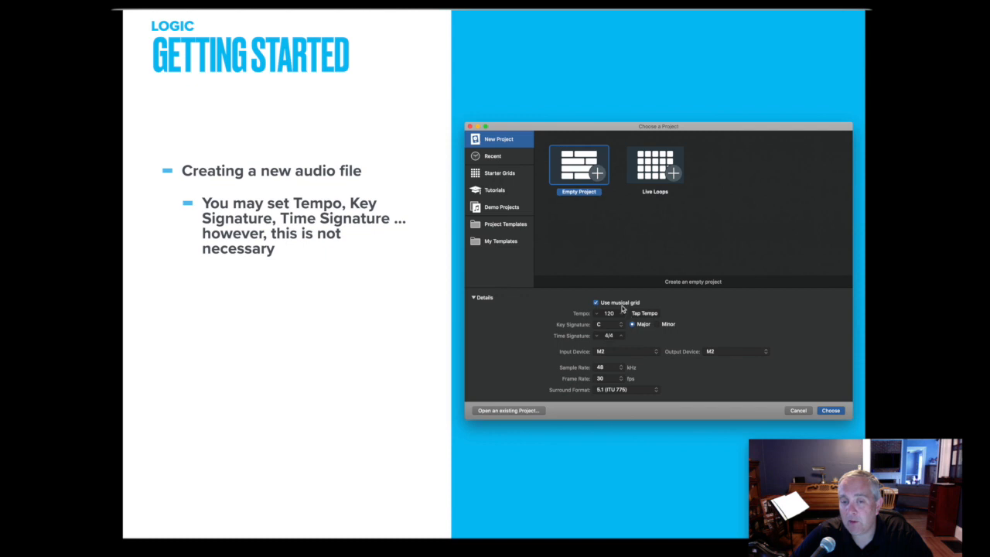
{"action": "mouse_move", "coordinate": [609, 347]}
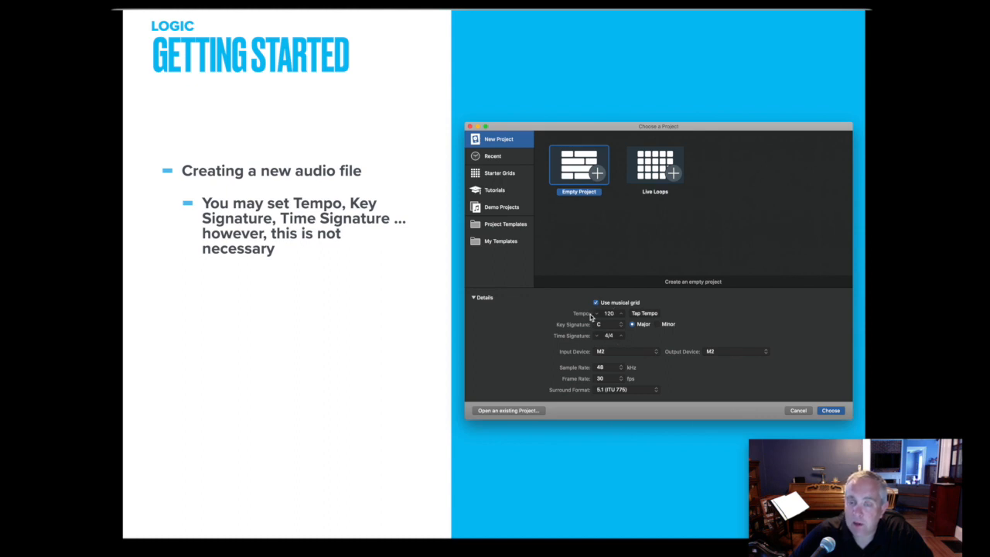
{"action": "mouse_move", "coordinate": [592, 317]}
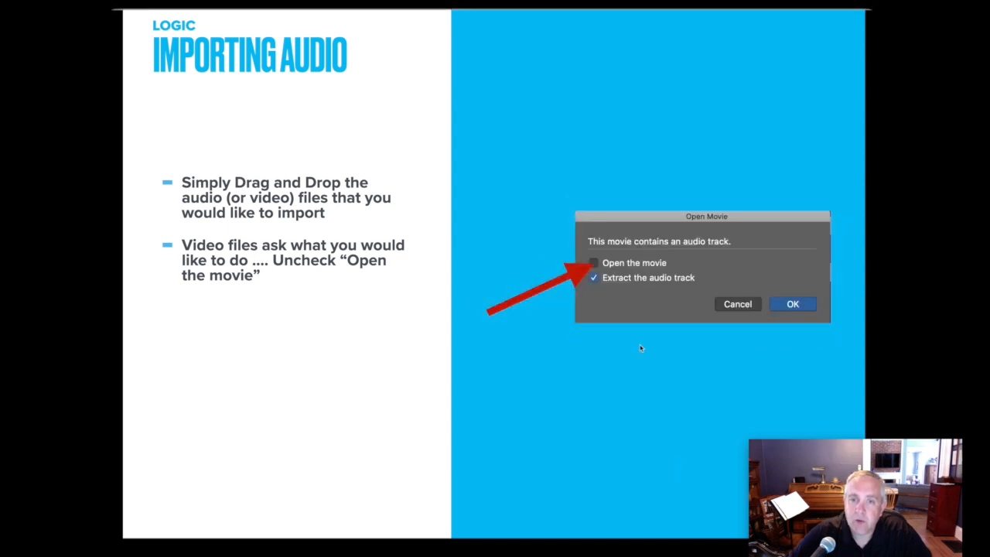
{"action": "mouse_move", "coordinate": [607, 287]}
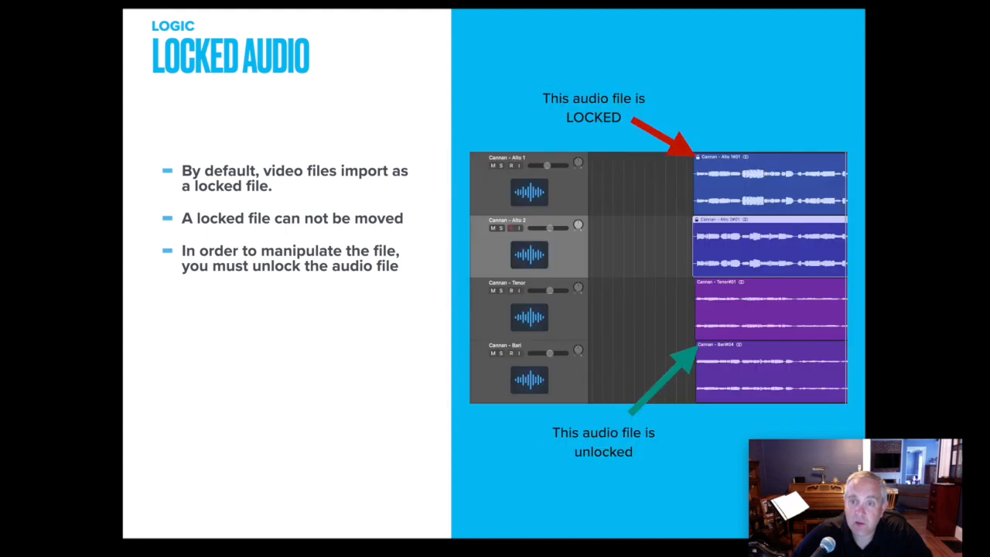
{"action": "mouse_move", "coordinate": [708, 142]}
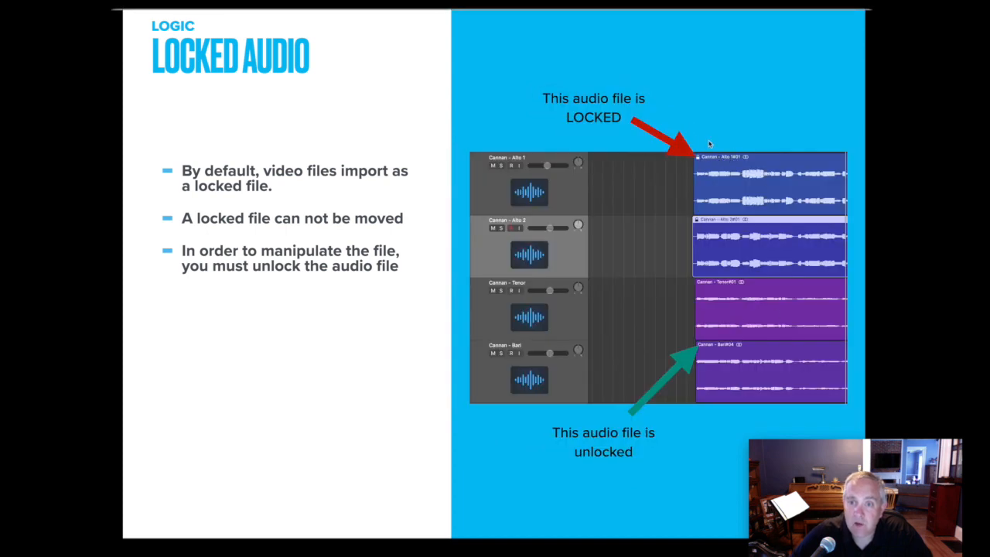
{"action": "mouse_move", "coordinate": [668, 152]}
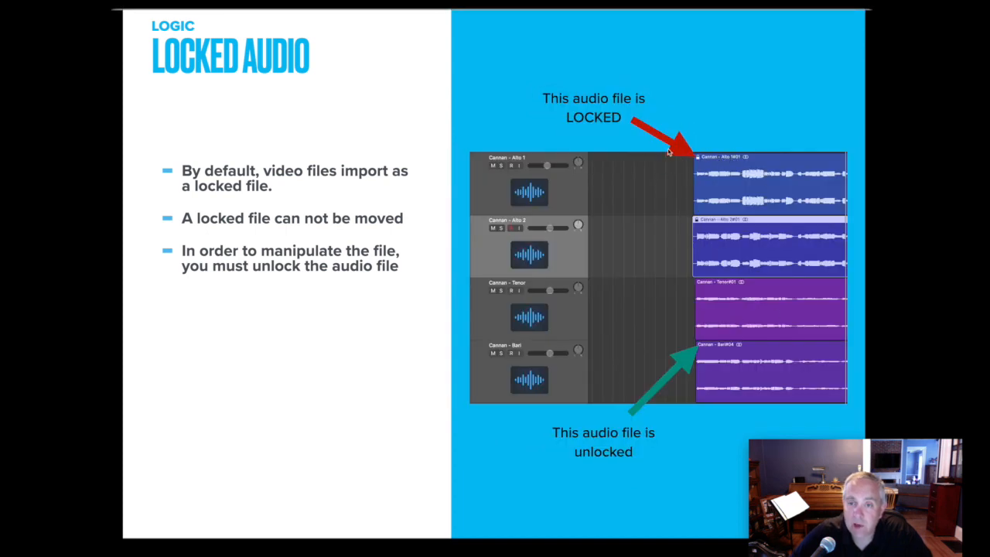
{"action": "mouse_move", "coordinate": [735, 163]}
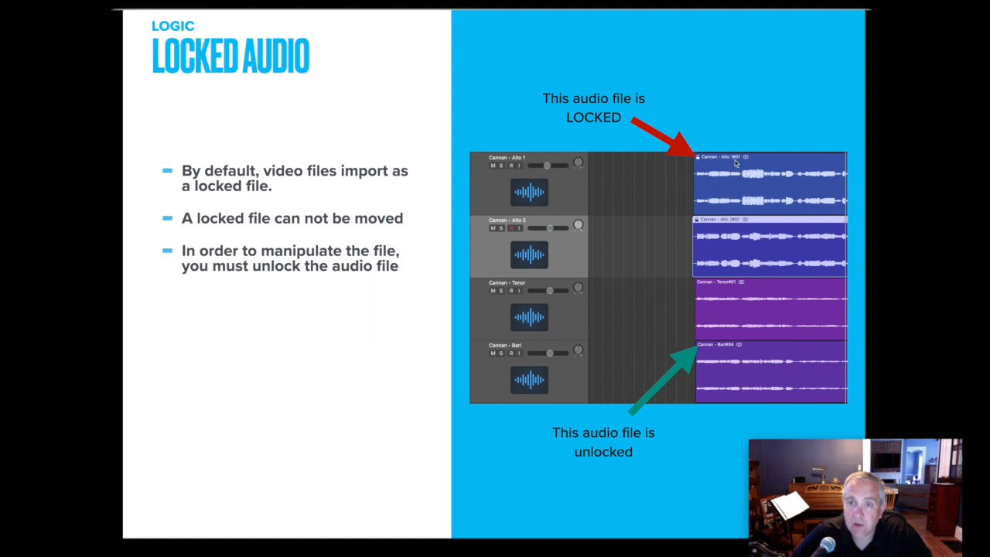
{"action": "mouse_move", "coordinate": [710, 272]}
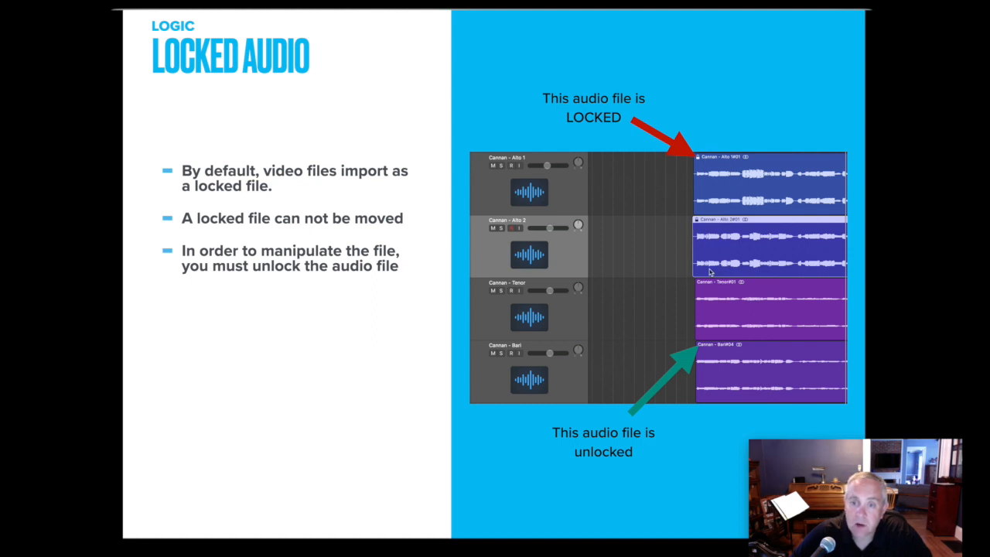
{"action": "mouse_move", "coordinate": [681, 289]}
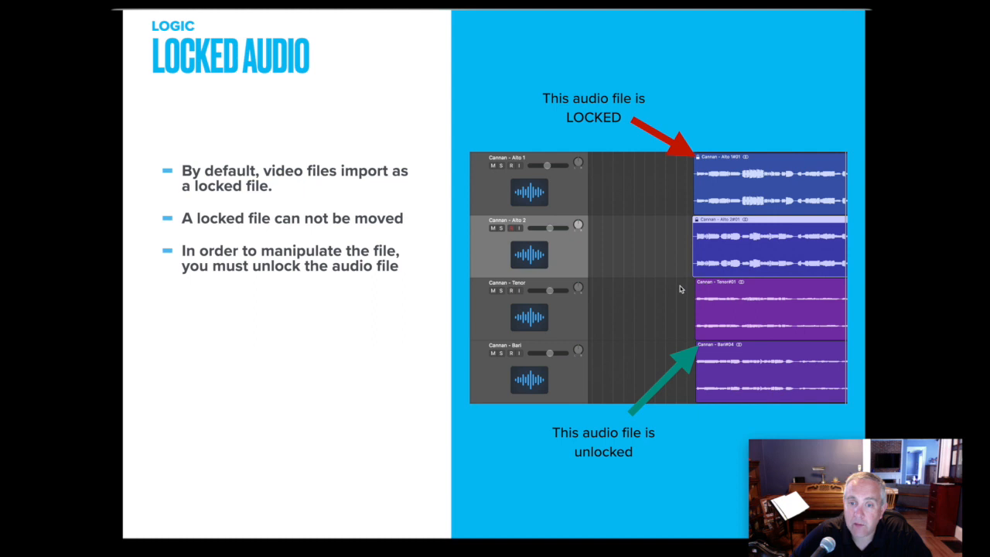
{"action": "mouse_move", "coordinate": [693, 308]}
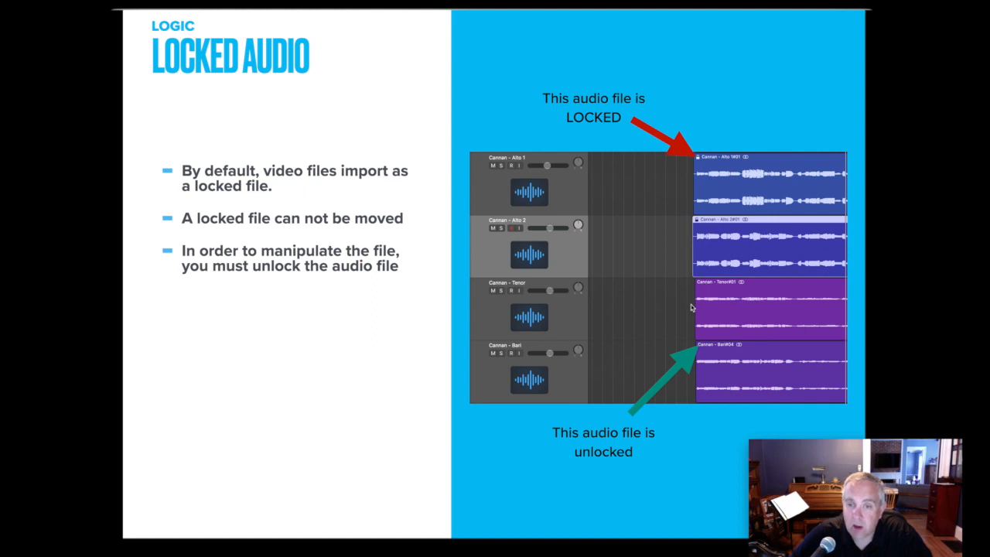
{"action": "mouse_move", "coordinate": [633, 331]}
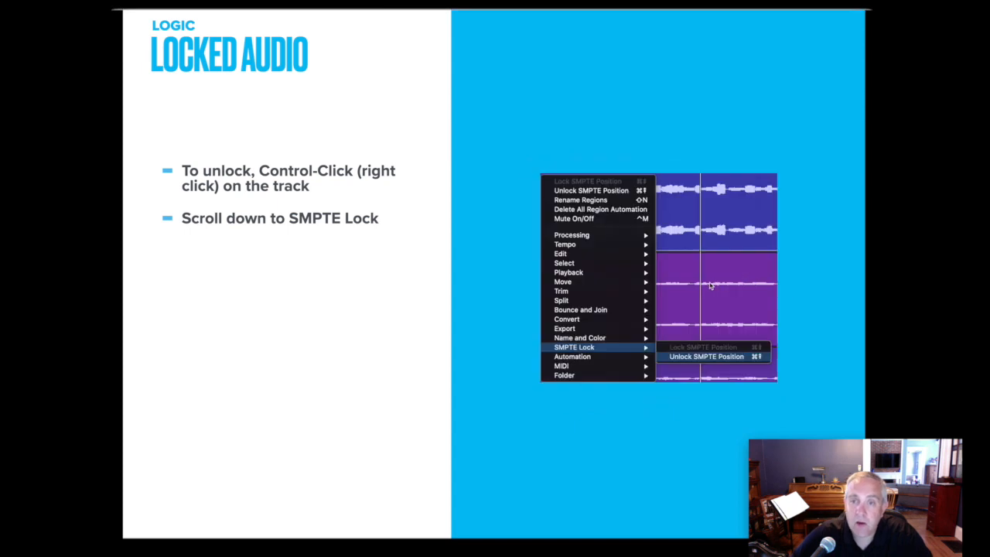
{"action": "mouse_move", "coordinate": [640, 346]}
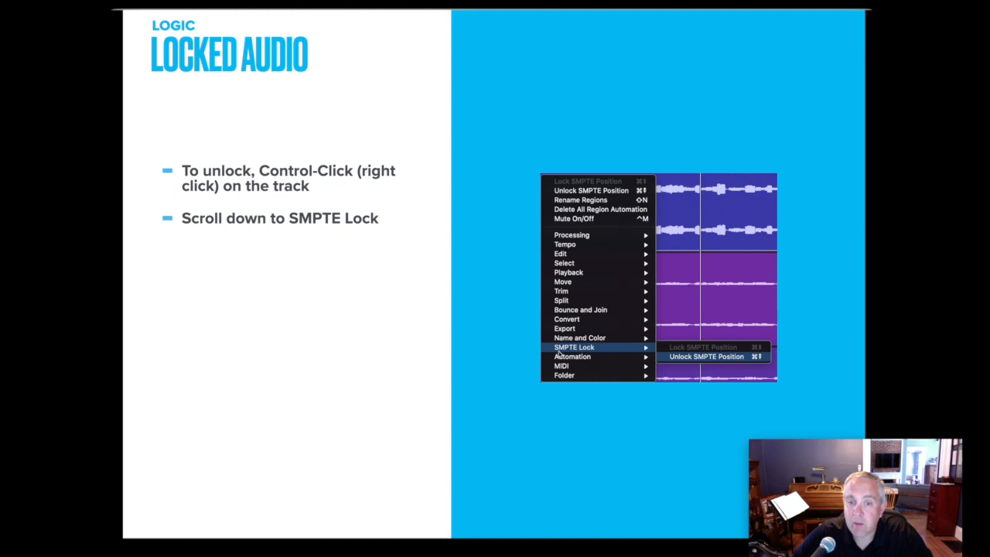
{"action": "mouse_move", "coordinate": [647, 350]}
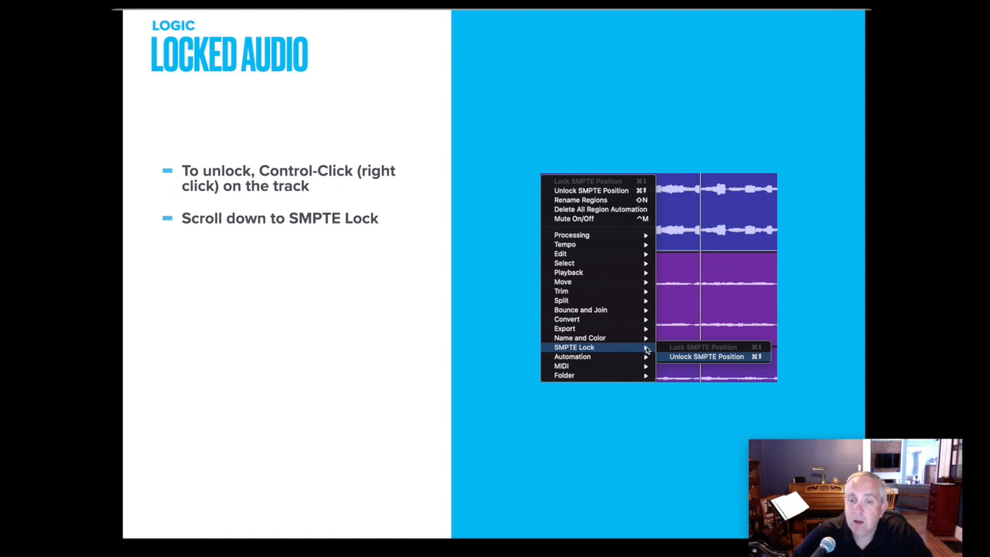
{"action": "mouse_move", "coordinate": [673, 362]}
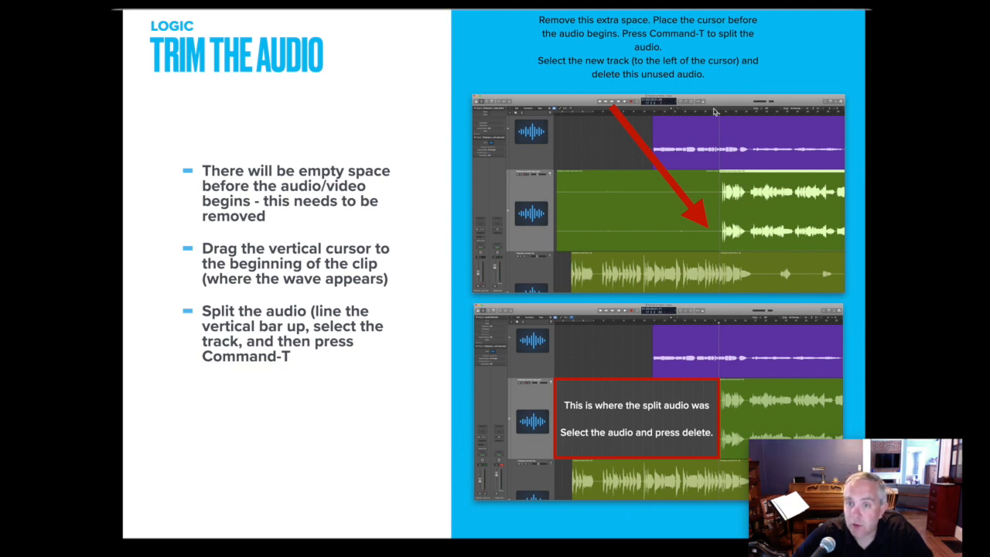
{"action": "mouse_move", "coordinate": [651, 139]}
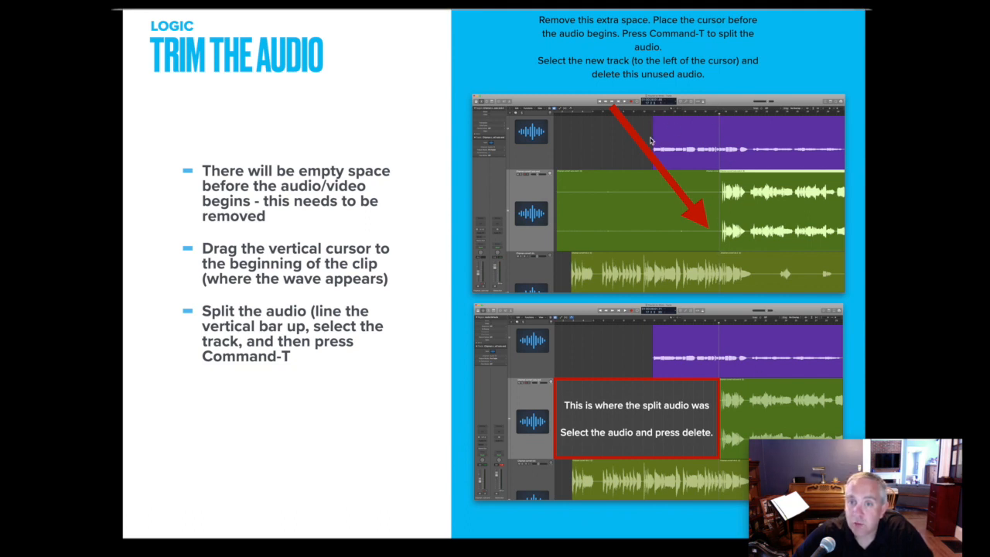
{"action": "mouse_move", "coordinate": [724, 215]}
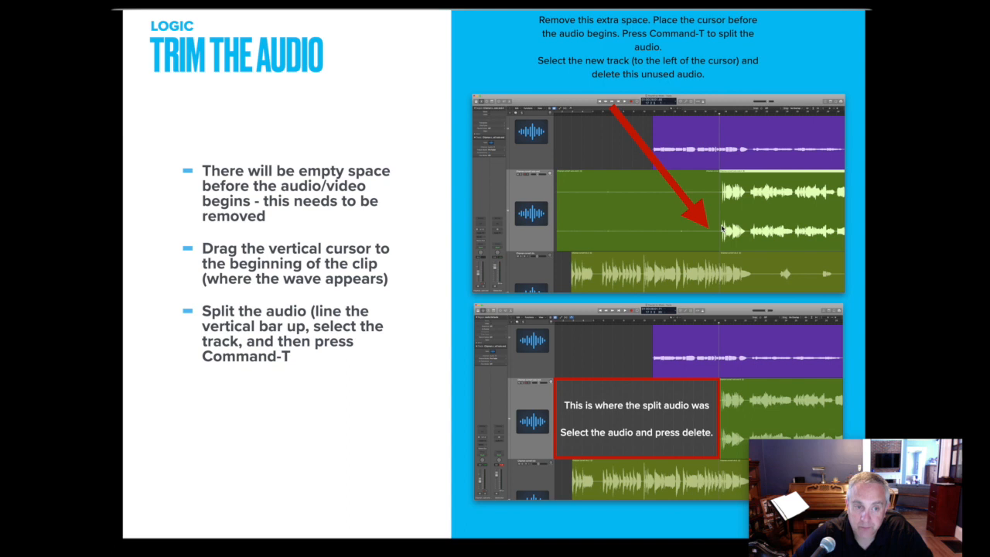
{"action": "mouse_move", "coordinate": [690, 183]}
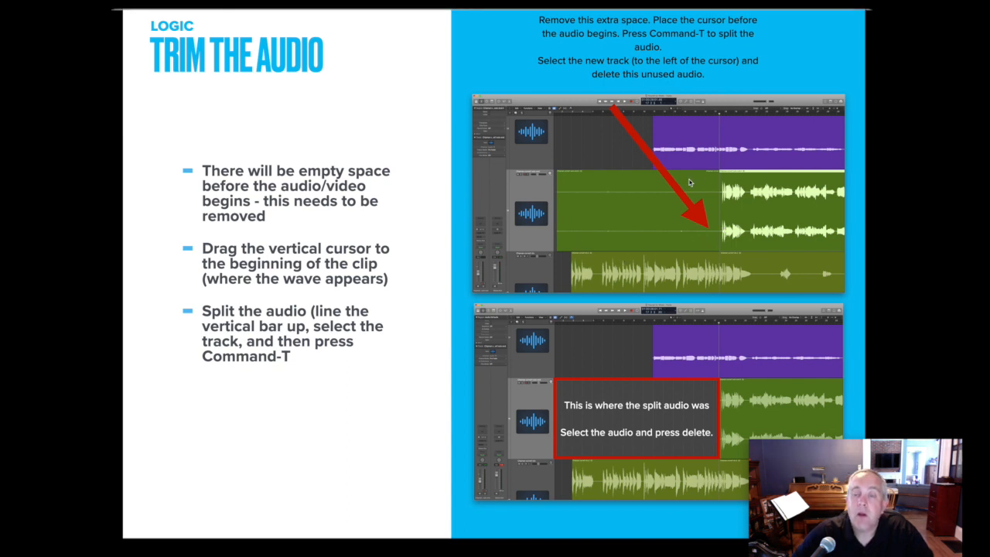
{"action": "mouse_move", "coordinate": [718, 129]}
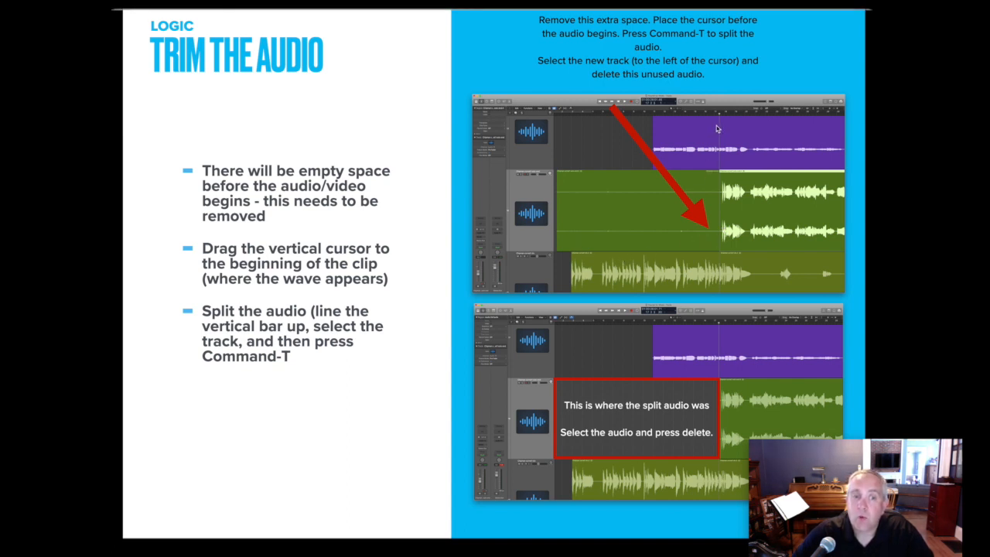
{"action": "mouse_move", "coordinate": [677, 194]}
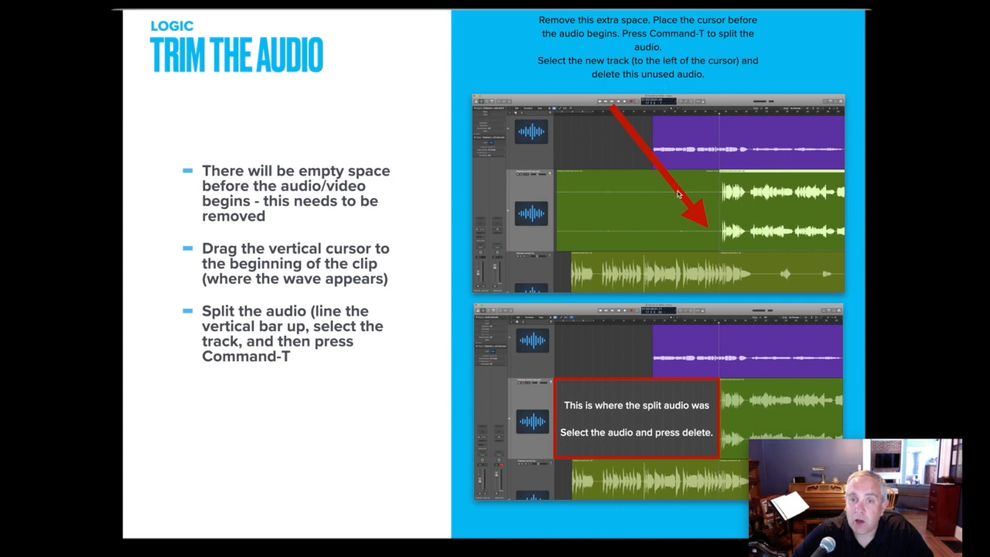
{"action": "mouse_move", "coordinate": [748, 204]}
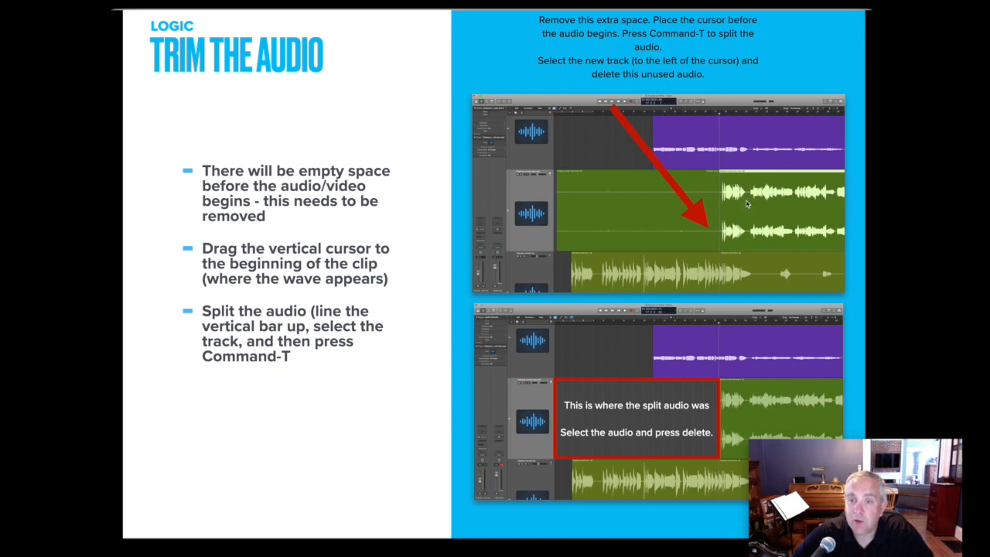
{"action": "mouse_move", "coordinate": [733, 211]}
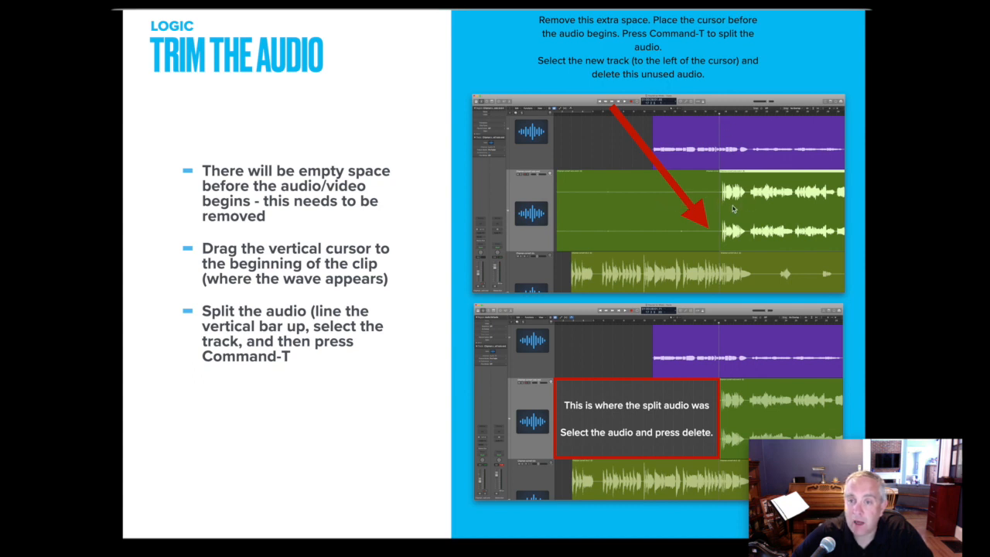
{"action": "mouse_move", "coordinate": [720, 117]}
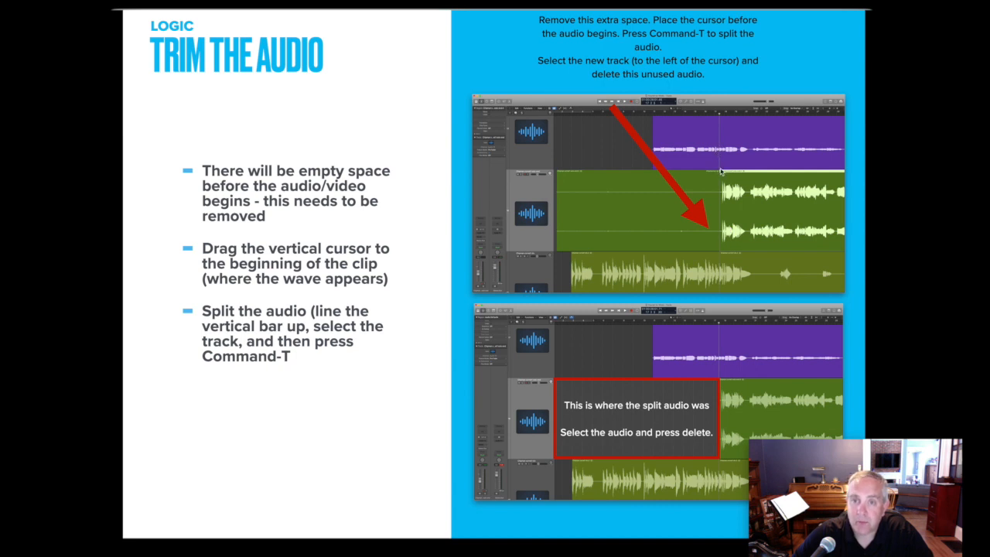
{"action": "mouse_move", "coordinate": [557, 236]}
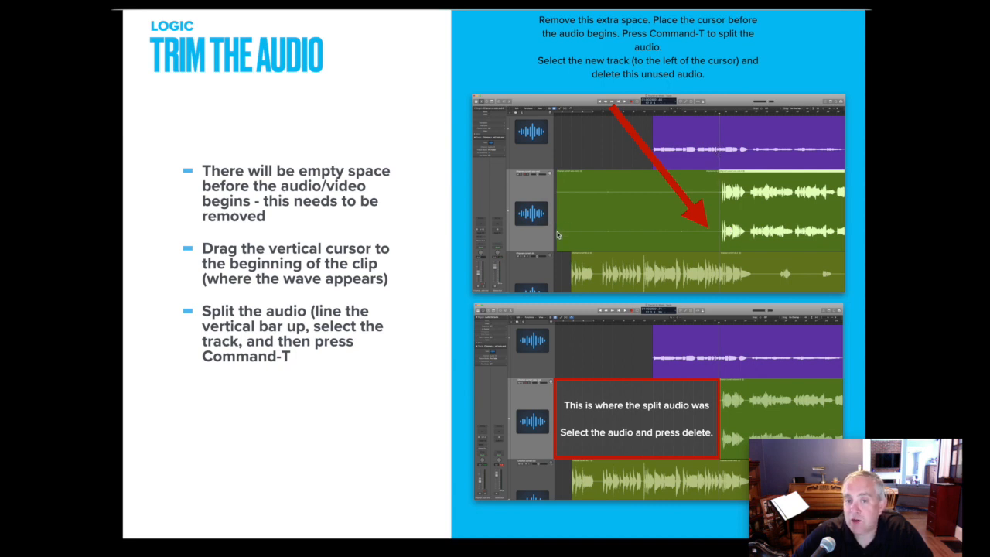
{"action": "mouse_move", "coordinate": [557, 245]}
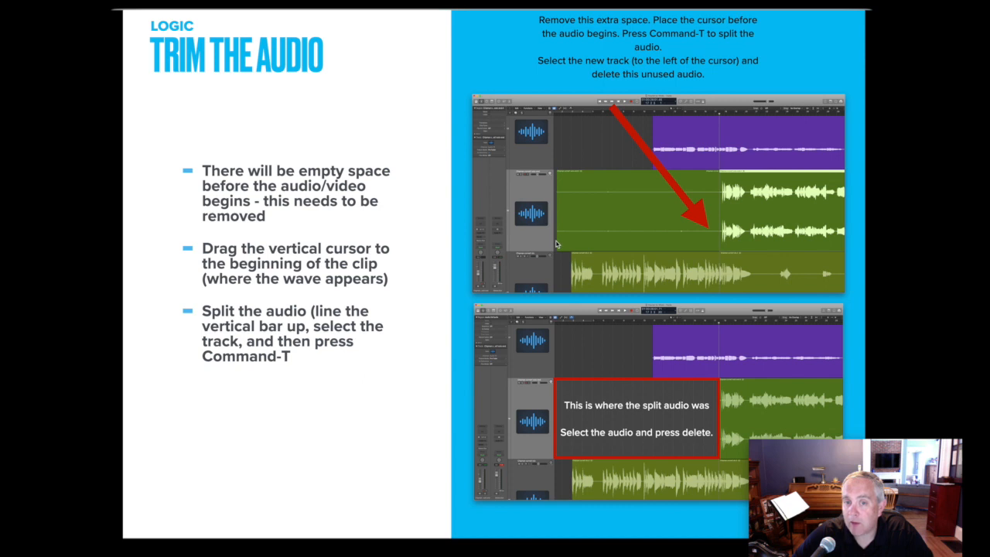
{"action": "mouse_move", "coordinate": [624, 240]}
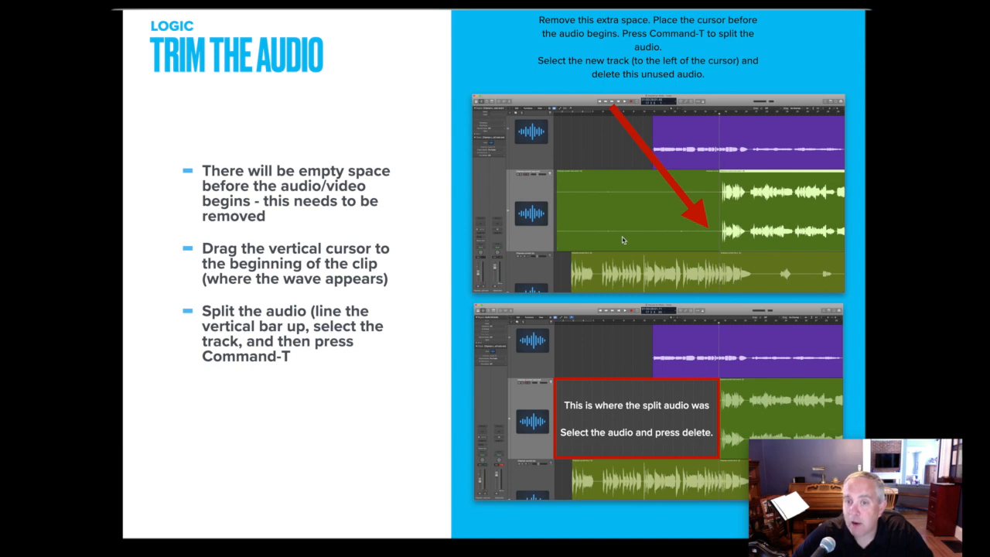
{"action": "mouse_move", "coordinate": [721, 237]}
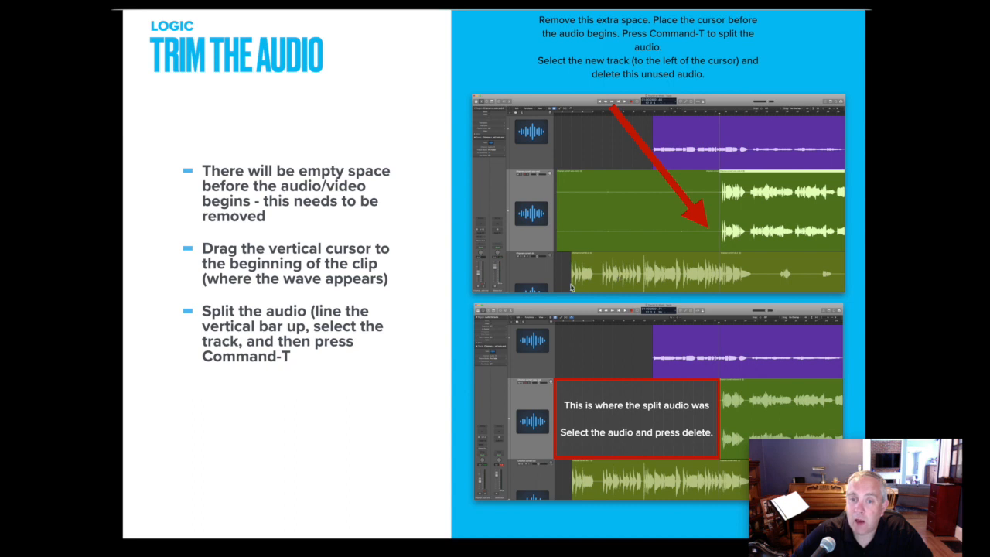
{"action": "mouse_move", "coordinate": [579, 241]}
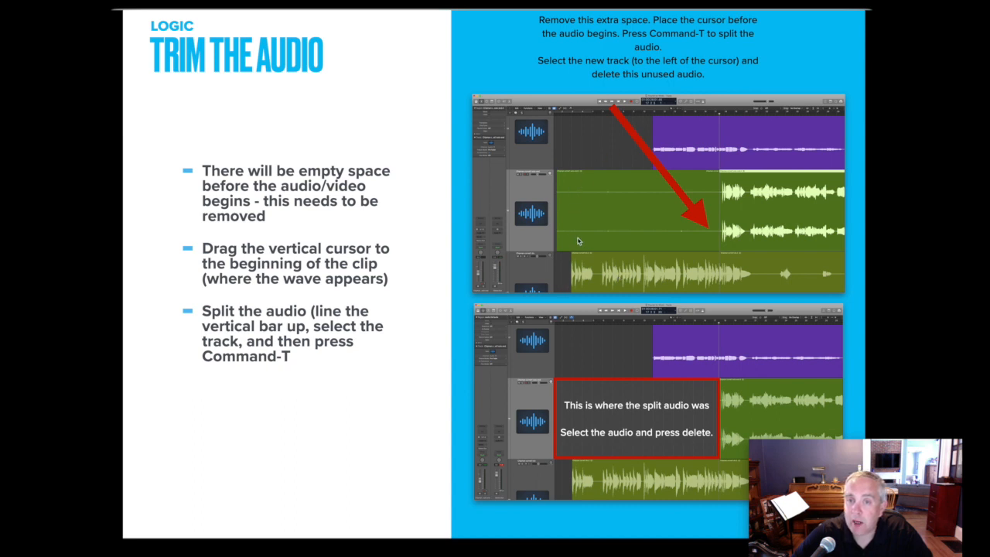
{"action": "mouse_move", "coordinate": [673, 229]}
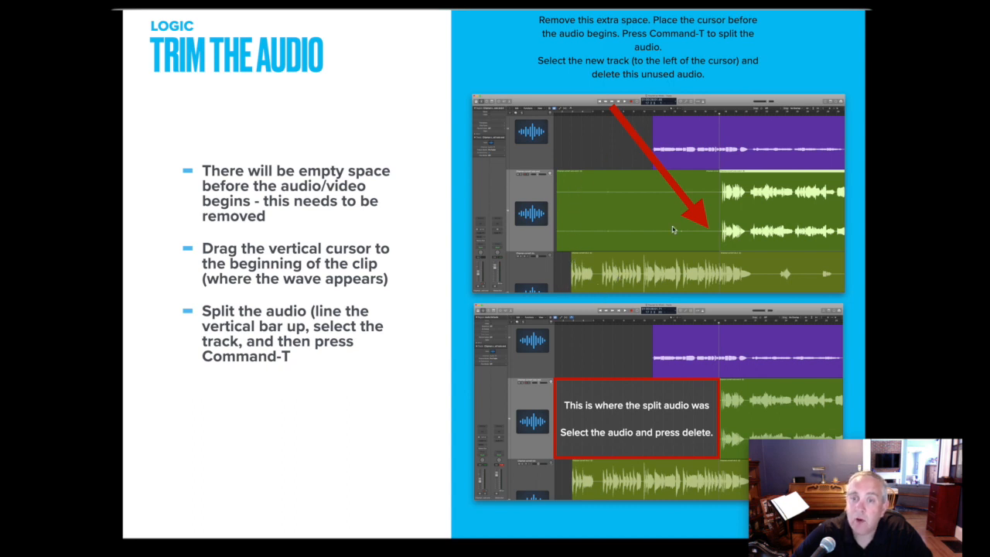
{"action": "mouse_move", "coordinate": [703, 396]}
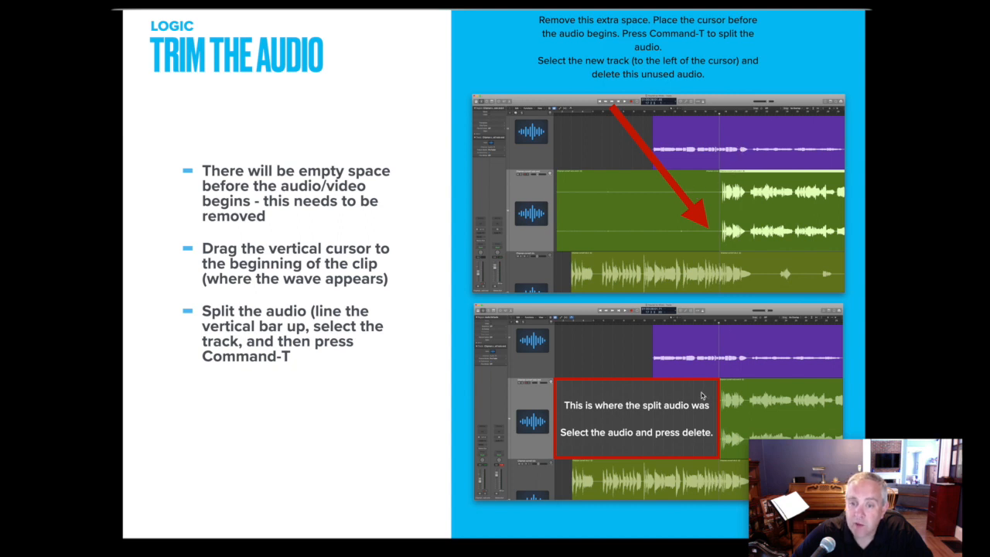
{"action": "mouse_move", "coordinate": [713, 185]}
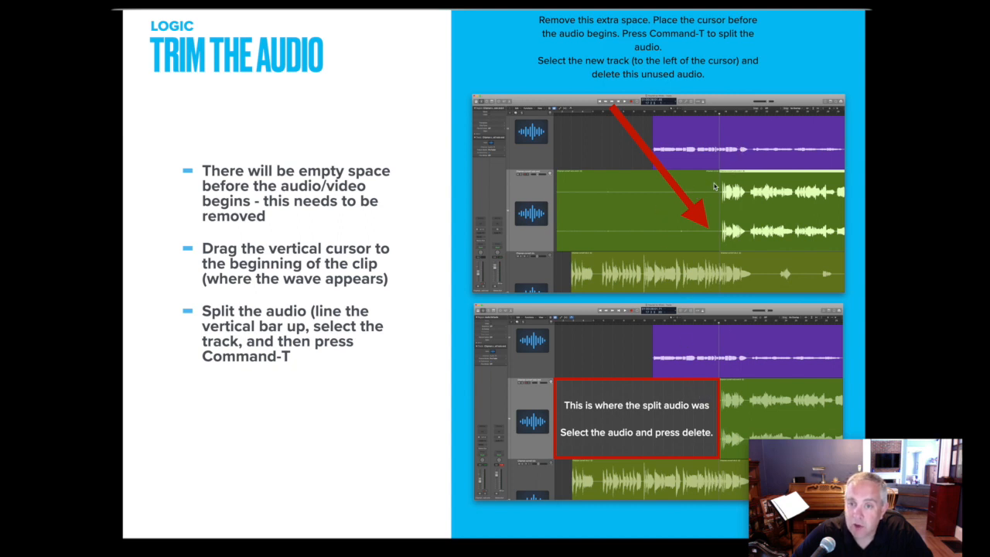
{"action": "mouse_move", "coordinate": [662, 209]}
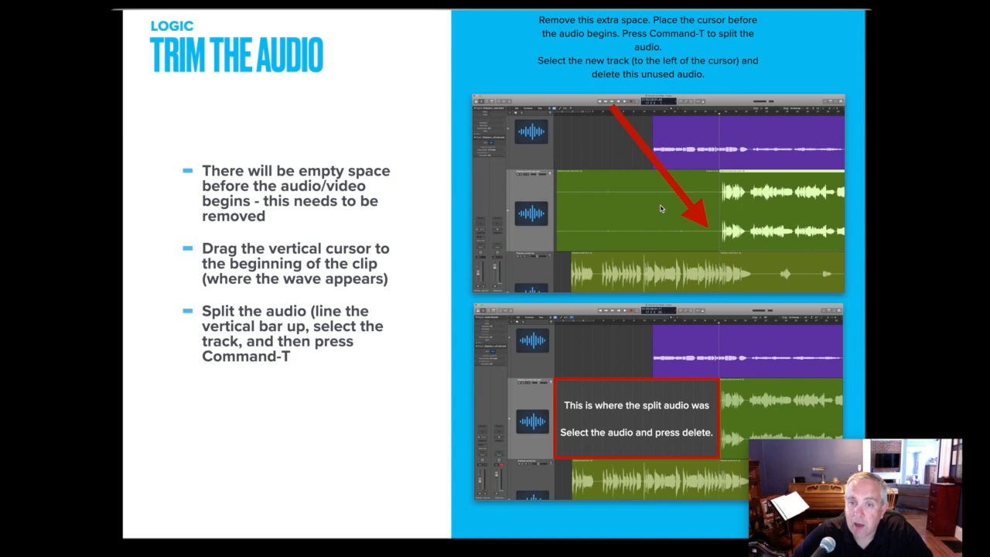
{"action": "mouse_move", "coordinate": [693, 418]}
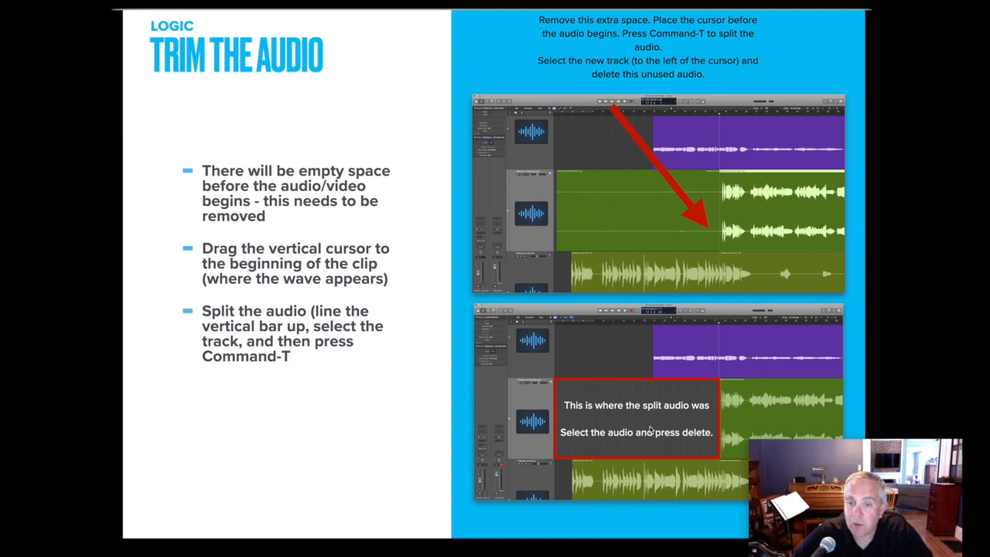
{"action": "mouse_move", "coordinate": [758, 402]}
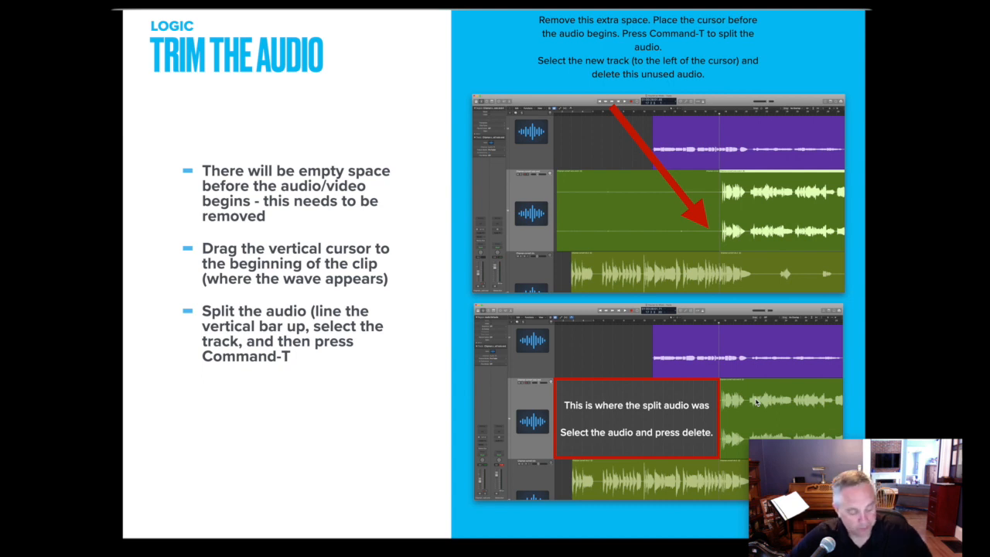
{"action": "mouse_move", "coordinate": [759, 402]}
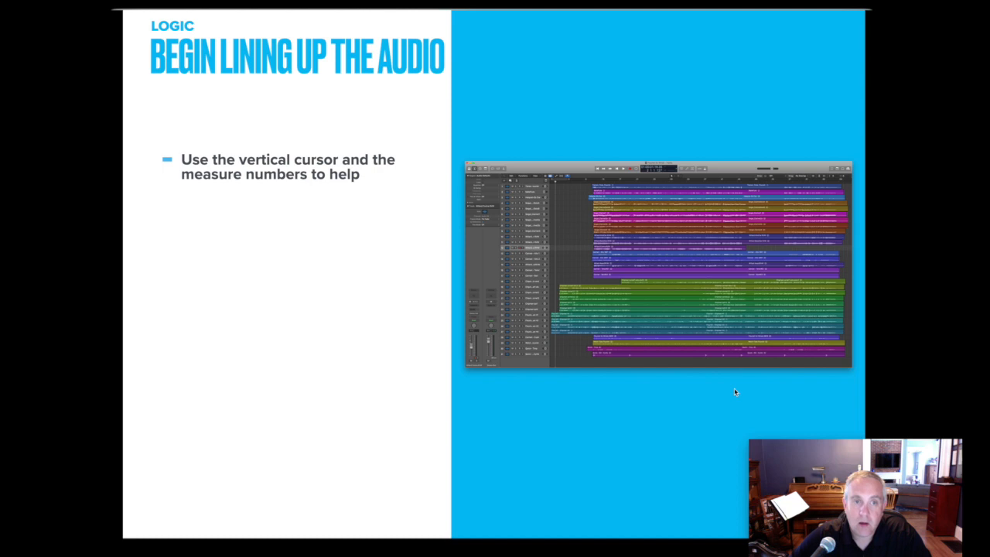
{"action": "mouse_move", "coordinate": [563, 185]}
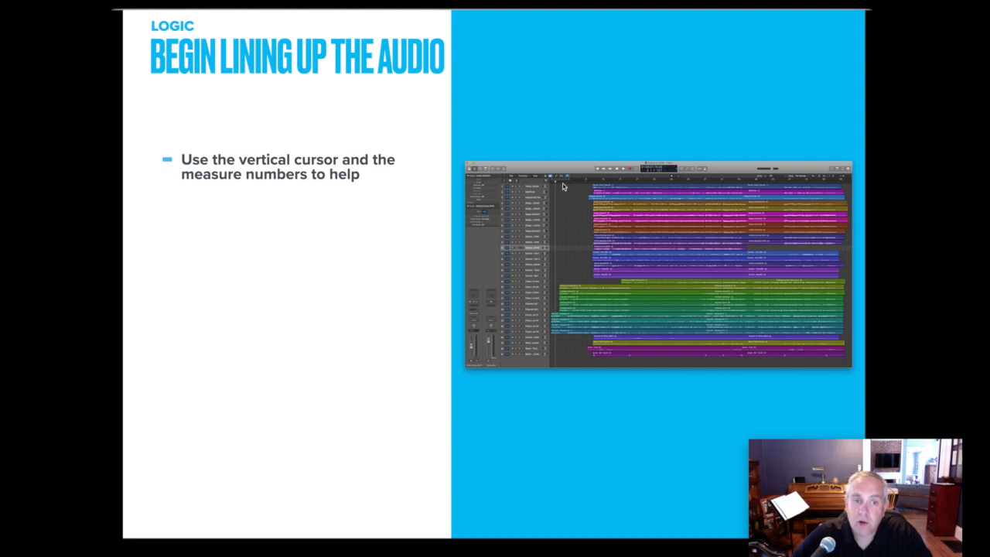
{"action": "mouse_move", "coordinate": [561, 192]}
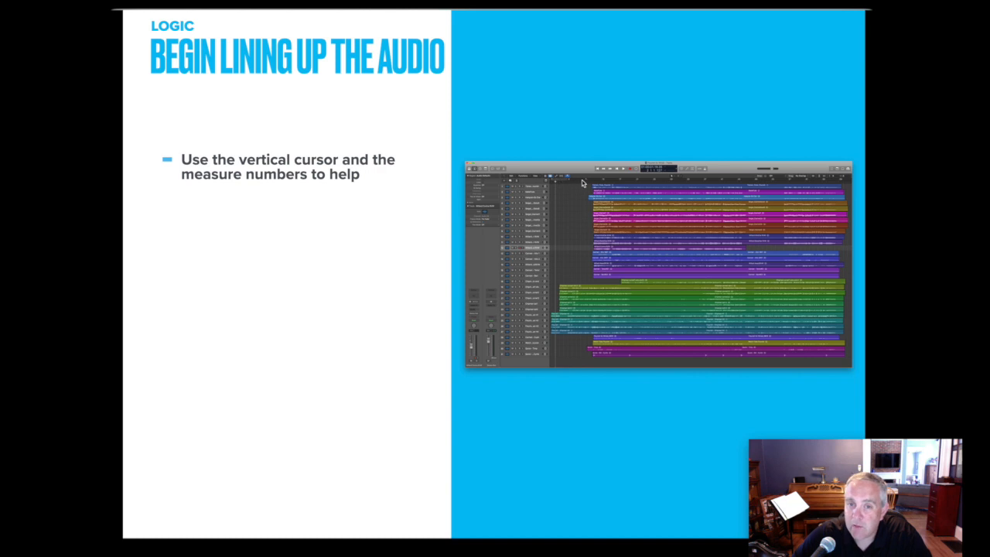
{"action": "mouse_move", "coordinate": [709, 183]}
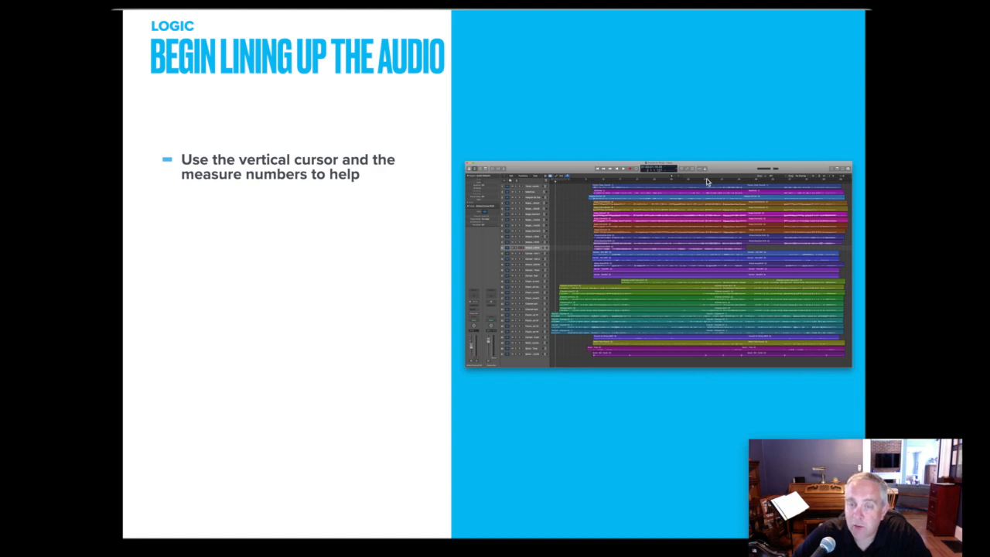
{"action": "mouse_move", "coordinate": [672, 186]}
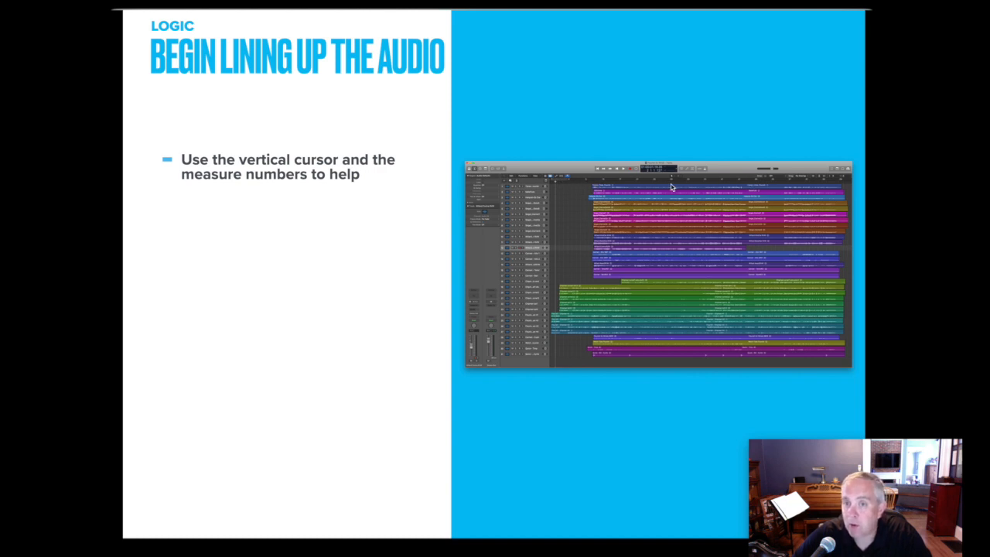
{"action": "mouse_move", "coordinate": [575, 186]}
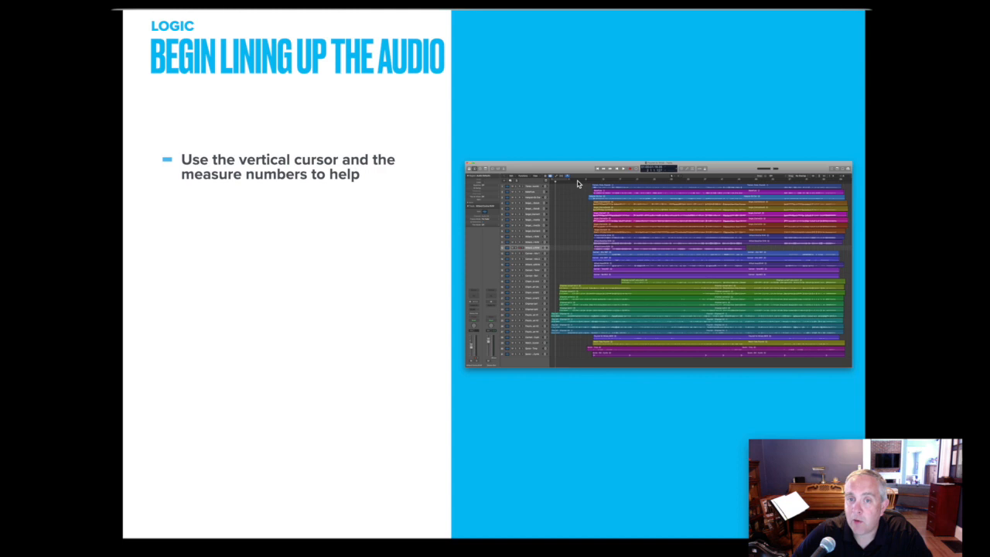
{"action": "mouse_move", "coordinate": [588, 181]}
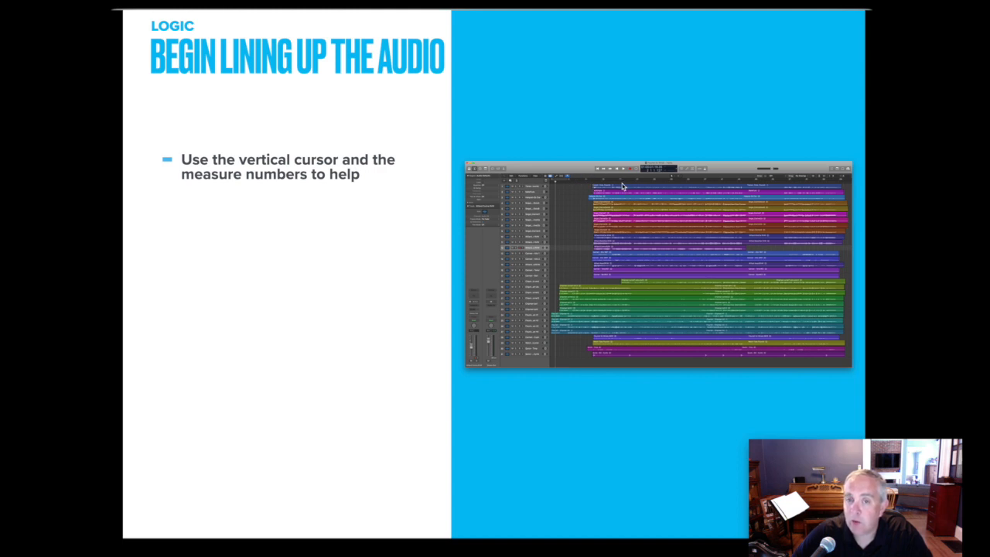
{"action": "mouse_move", "coordinate": [591, 186]}
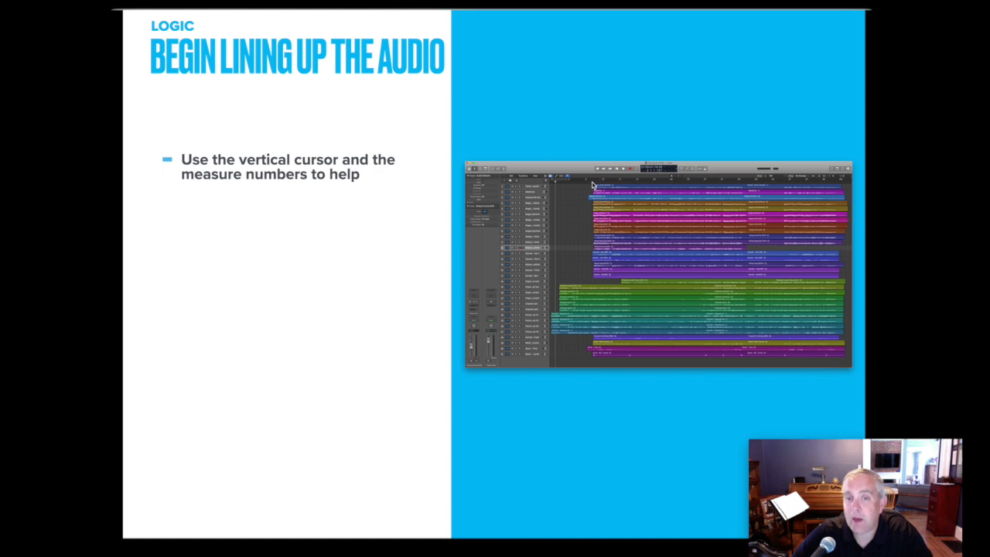
{"action": "mouse_move", "coordinate": [564, 312]}
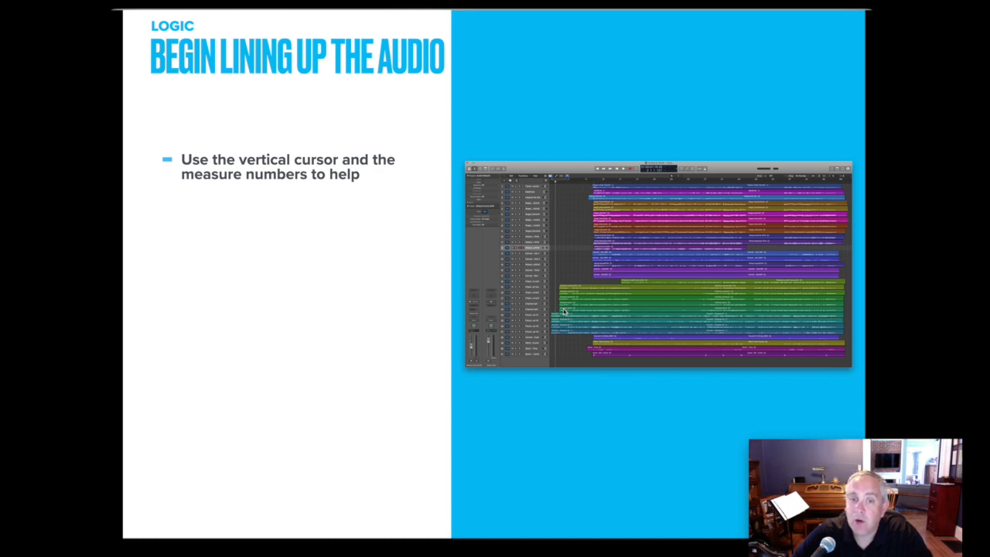
{"action": "mouse_move", "coordinate": [554, 346]}
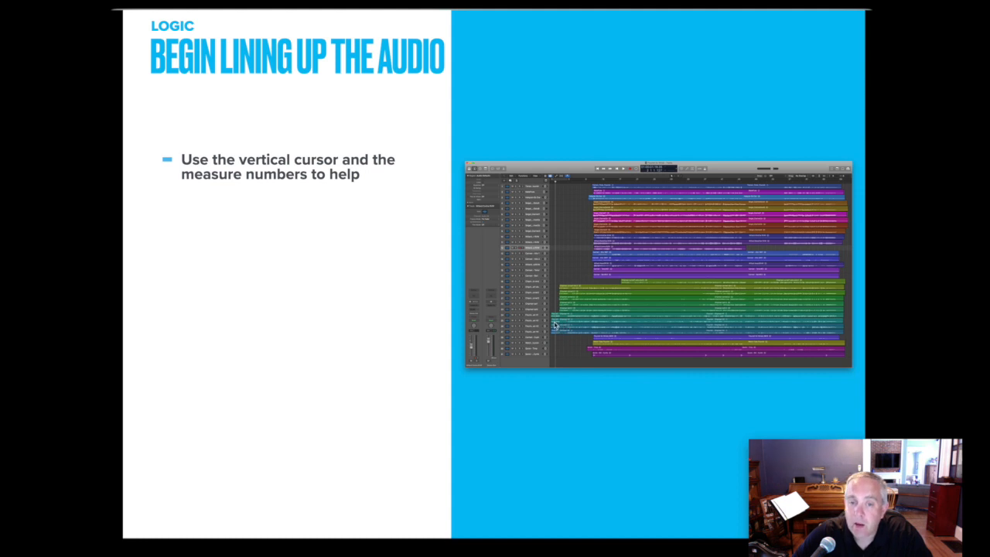
{"action": "mouse_move", "coordinate": [560, 335]}
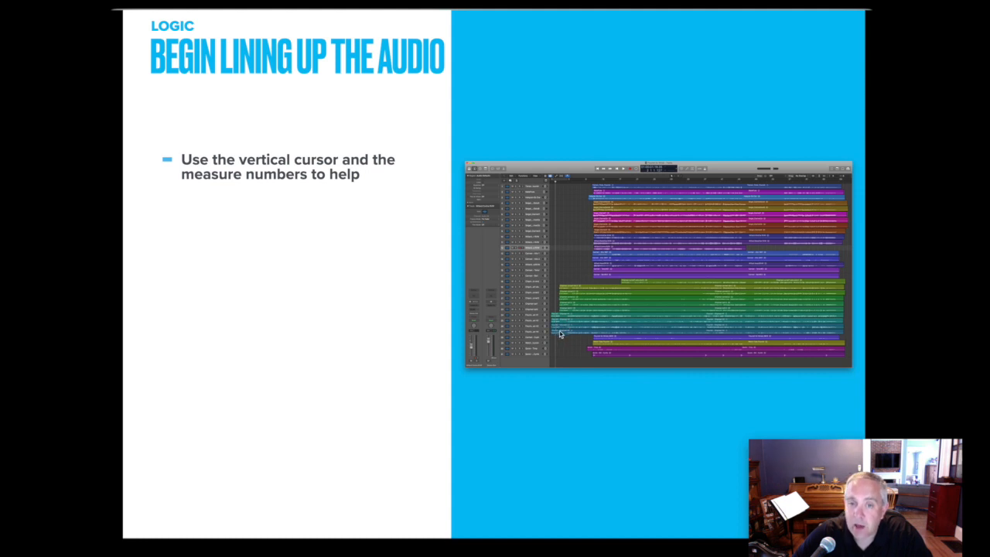
{"action": "mouse_move", "coordinate": [563, 306]}
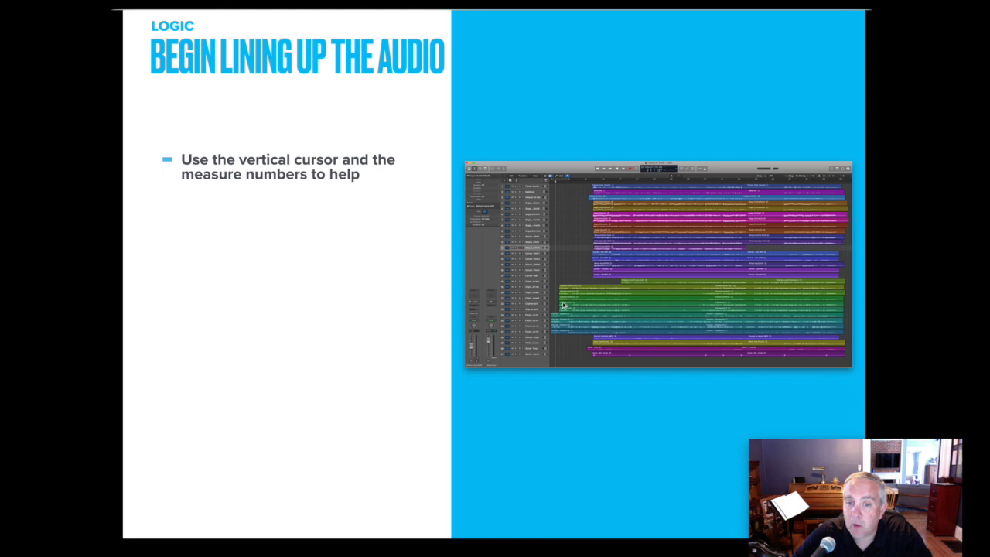
{"action": "mouse_move", "coordinate": [563, 290]}
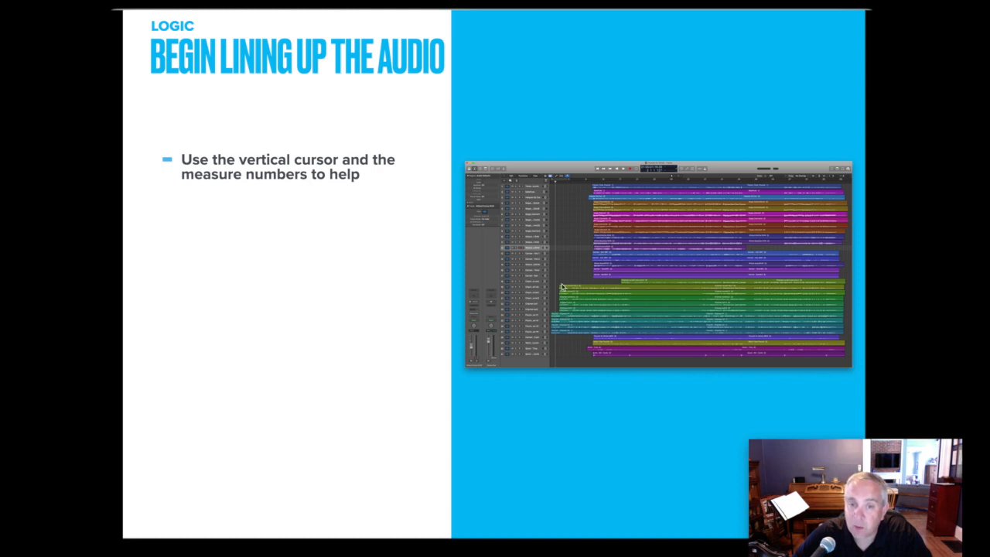
{"action": "mouse_move", "coordinate": [591, 173]}
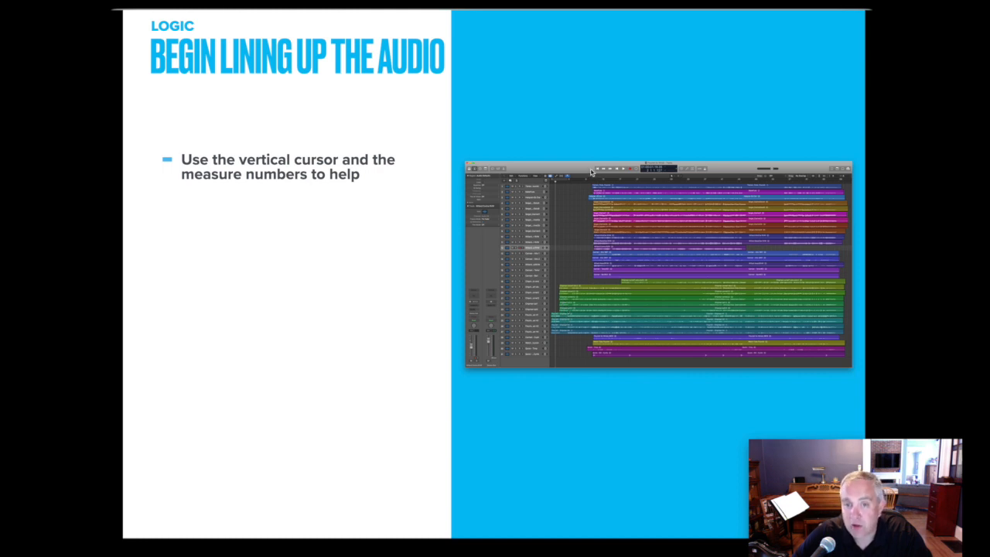
{"action": "mouse_move", "coordinate": [600, 273]}
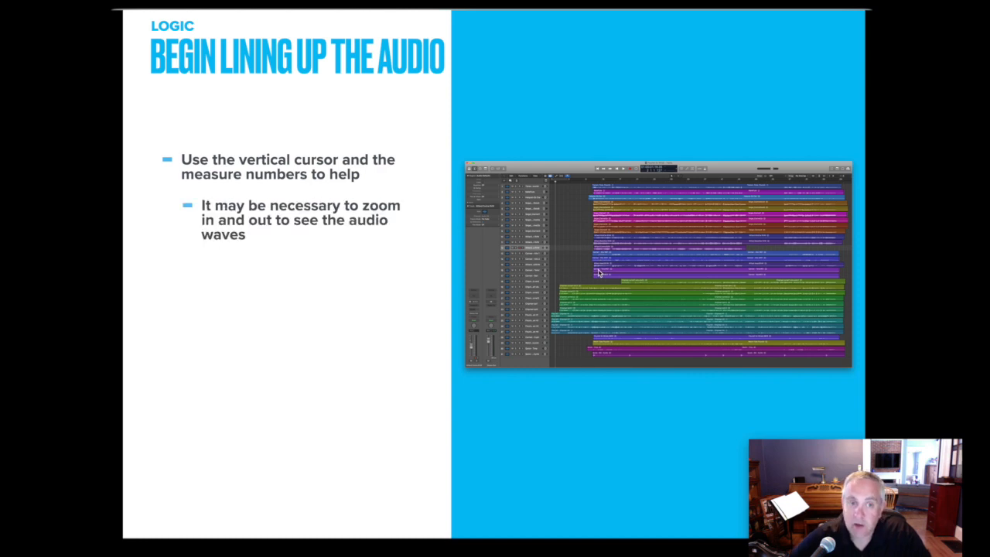
{"action": "mouse_move", "coordinate": [597, 328]}
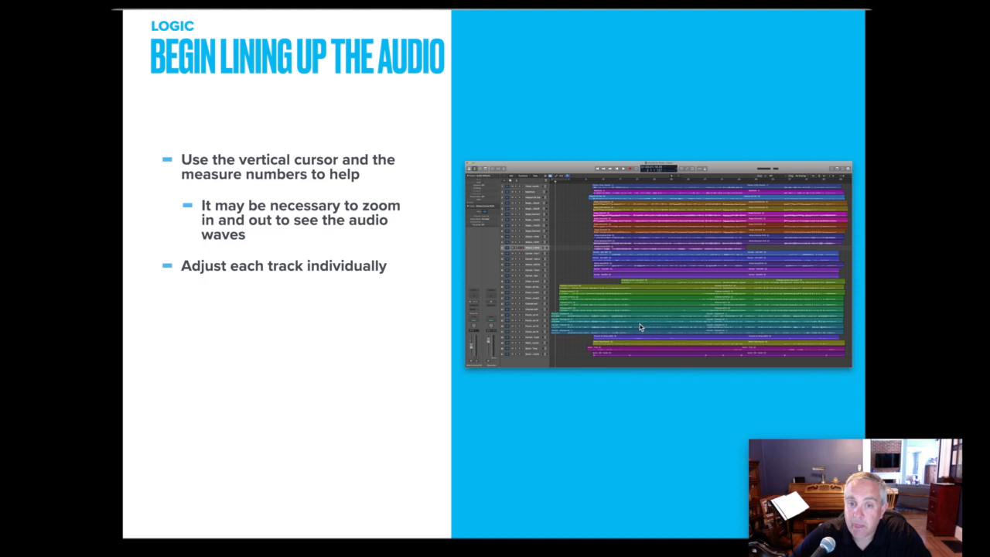
{"action": "mouse_move", "coordinate": [563, 334]}
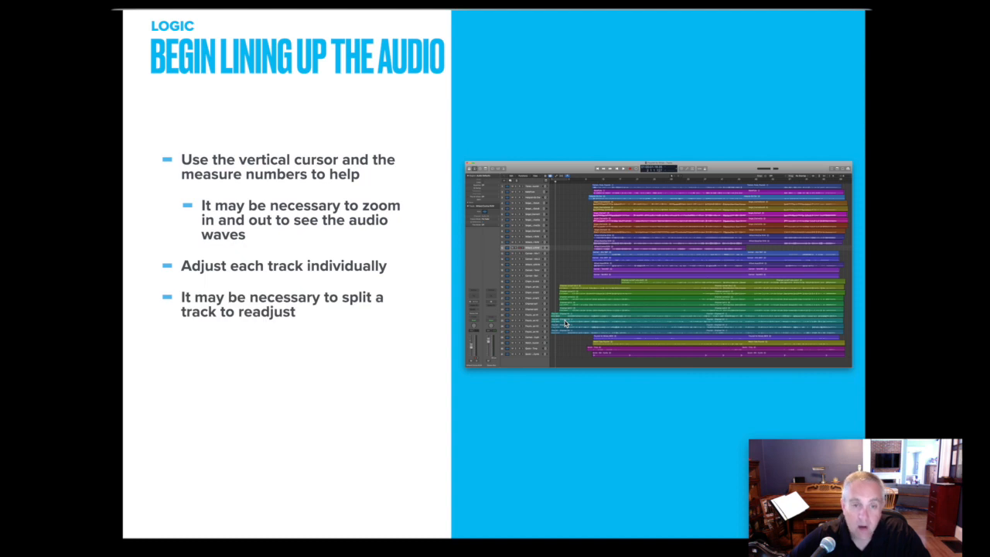
{"action": "mouse_move", "coordinate": [637, 328]}
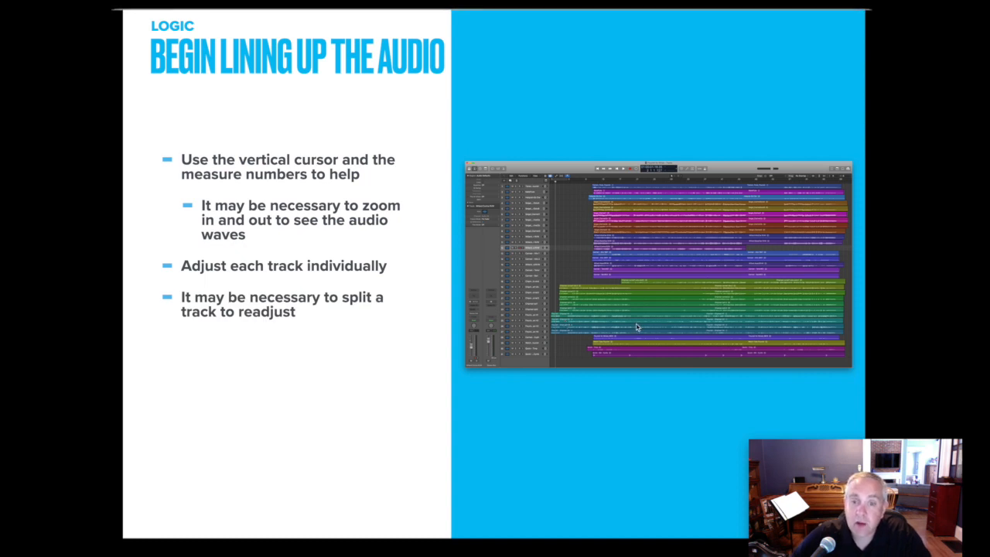
{"action": "mouse_move", "coordinate": [687, 315]}
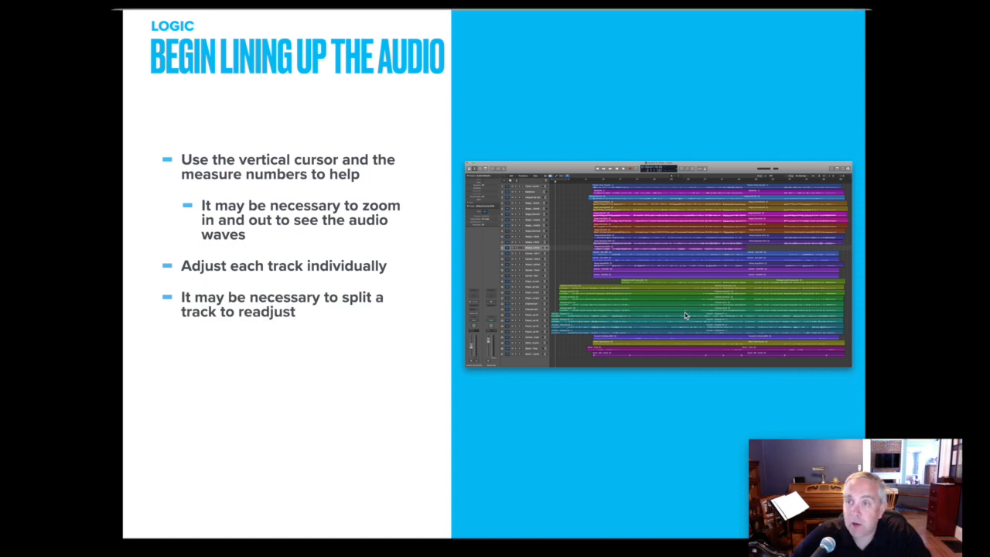
{"action": "mouse_move", "coordinate": [687, 316]}
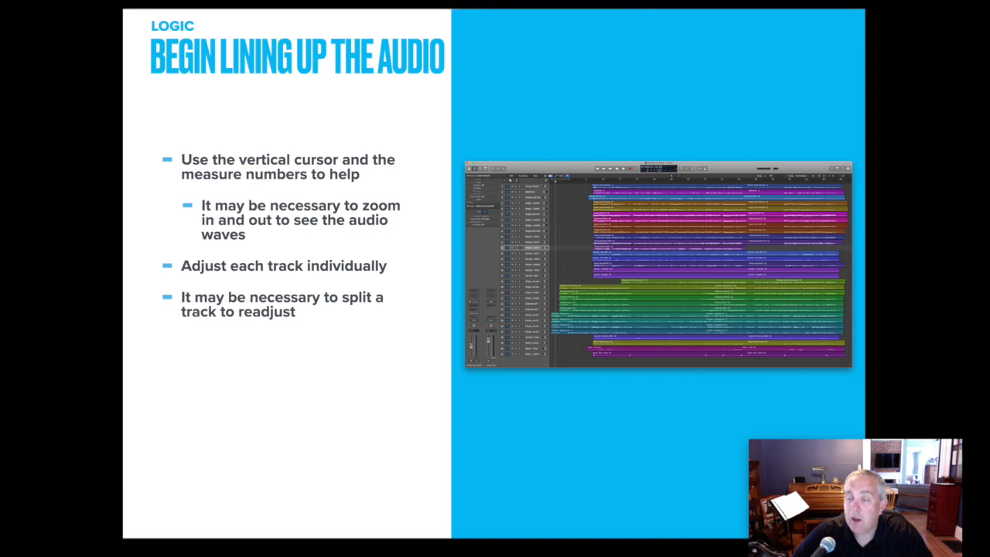
{"action": "mouse_move", "coordinate": [687, 284]}
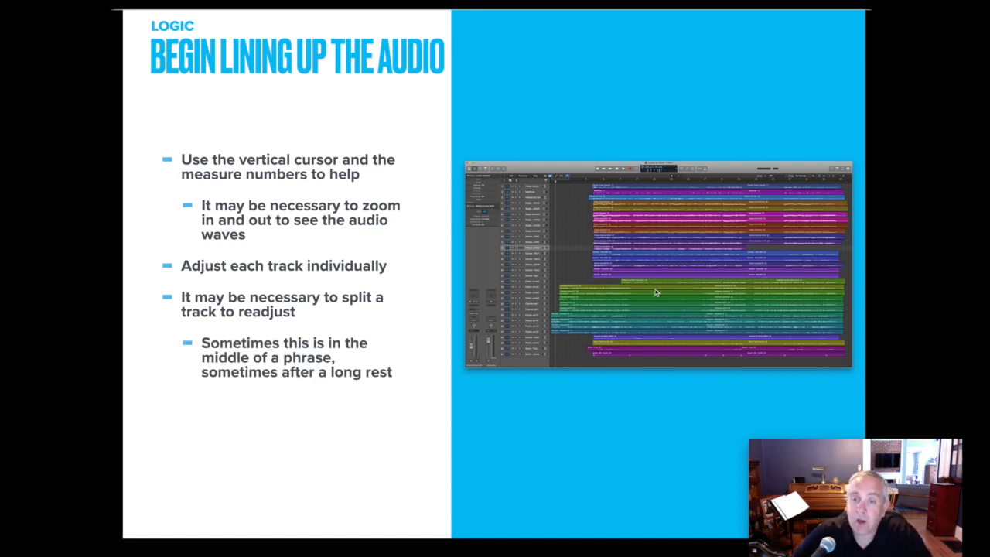
{"action": "mouse_move", "coordinate": [653, 359]}
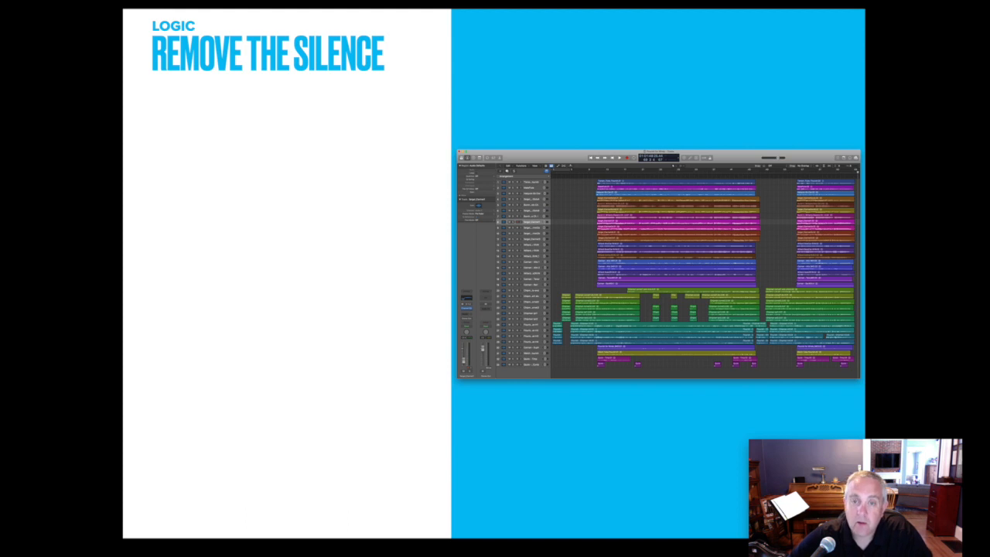
{"action": "mouse_move", "coordinate": [707, 421]}
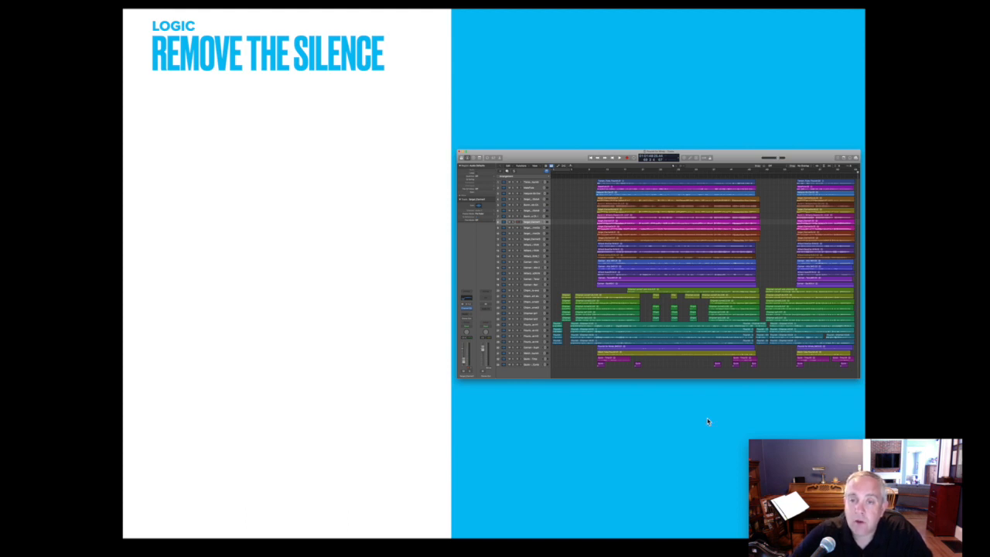
{"action": "mouse_move", "coordinate": [571, 331]}
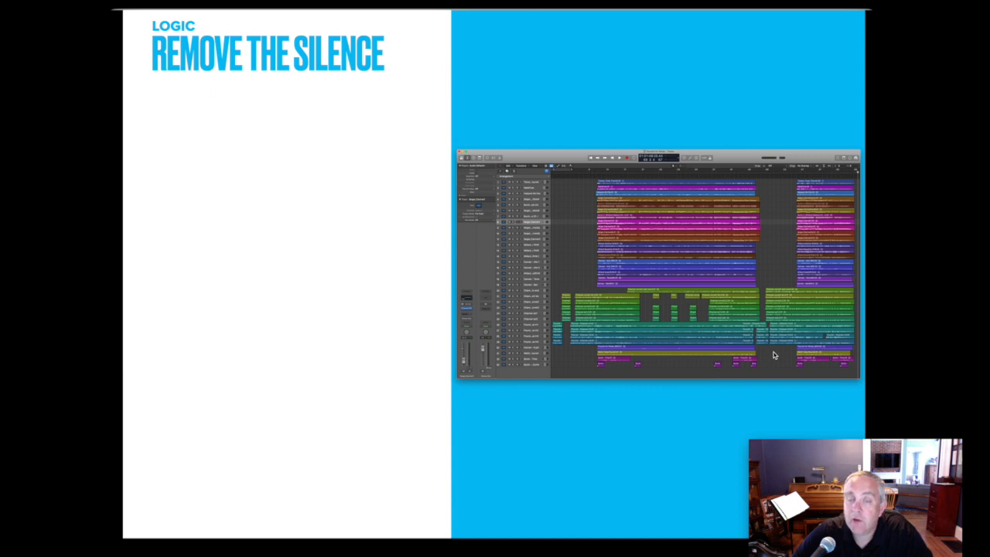
{"action": "mouse_move", "coordinate": [650, 319]}
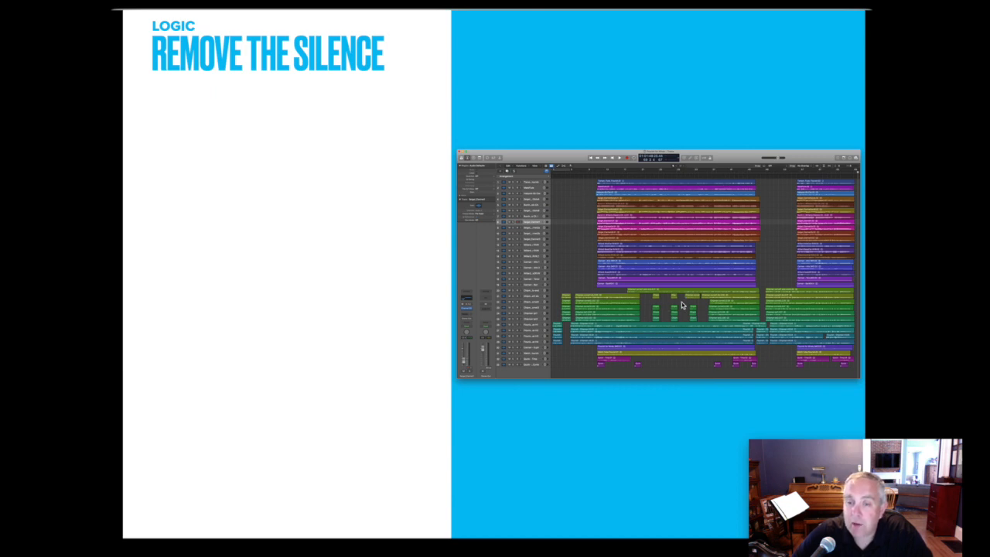
{"action": "mouse_move", "coordinate": [650, 311]}
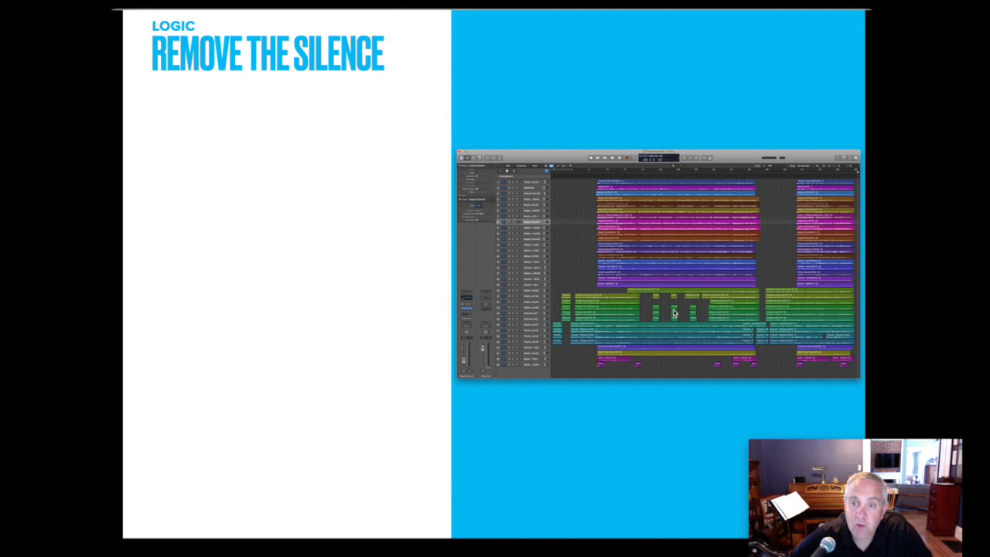
{"action": "mouse_move", "coordinate": [762, 273]}
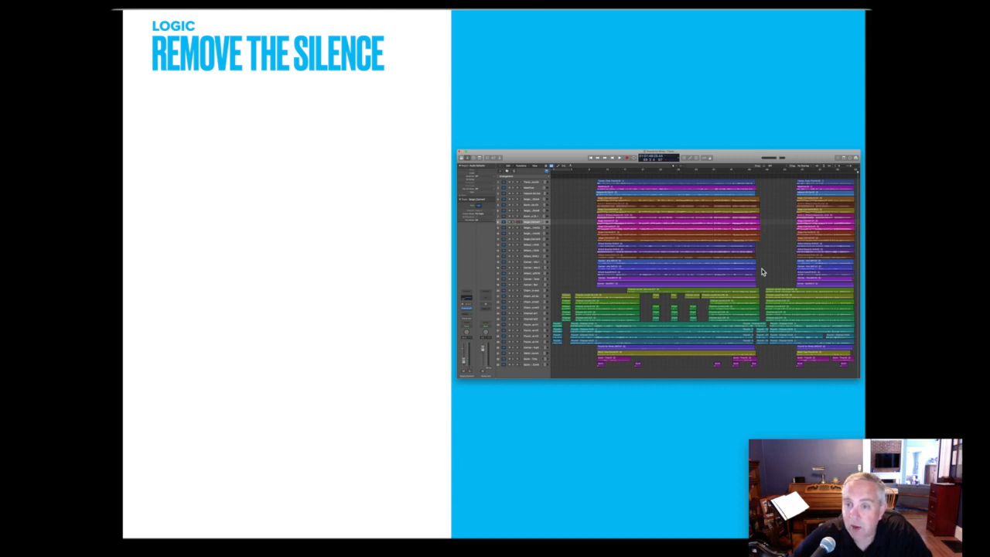
{"action": "mouse_move", "coordinate": [792, 288]}
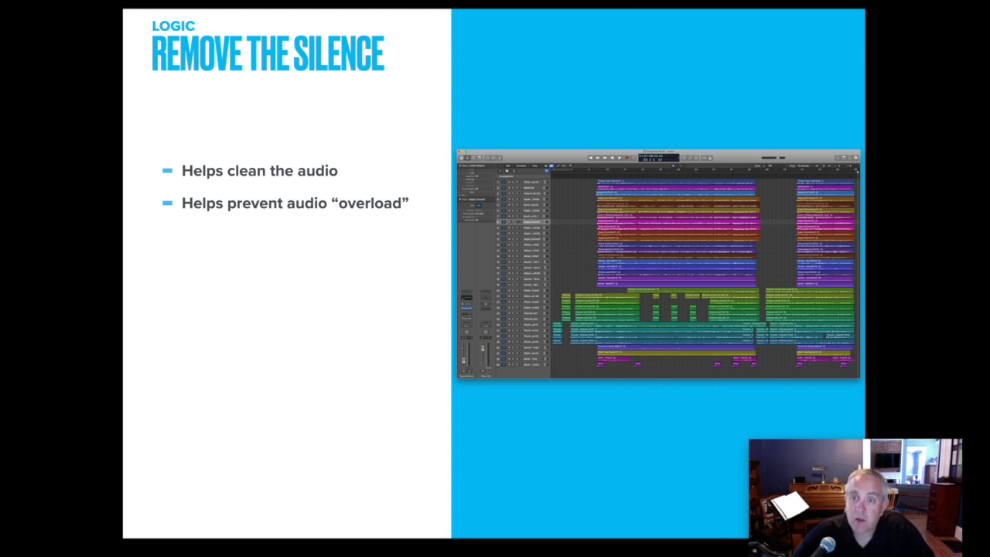
{"action": "mouse_move", "coordinate": [761, 229]}
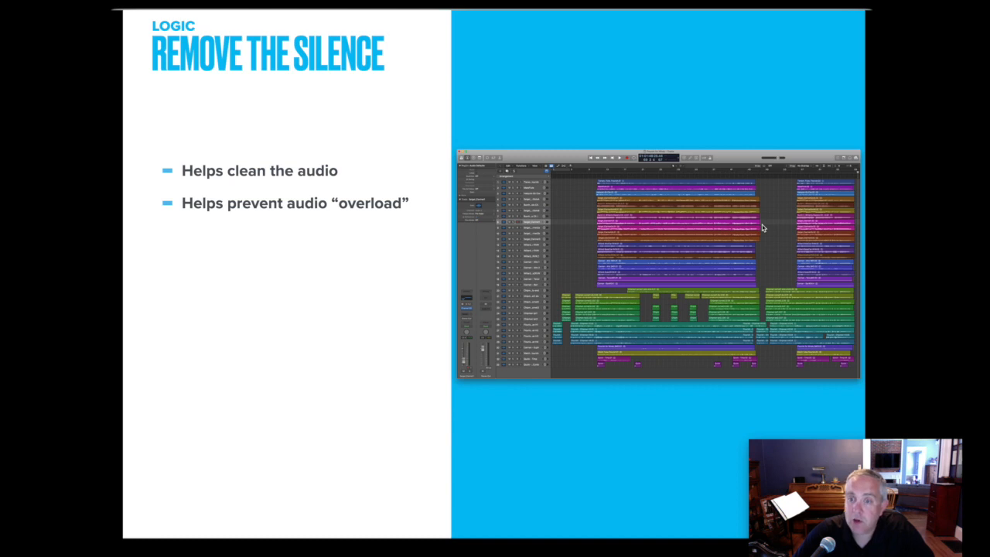
{"action": "mouse_move", "coordinate": [761, 260]}
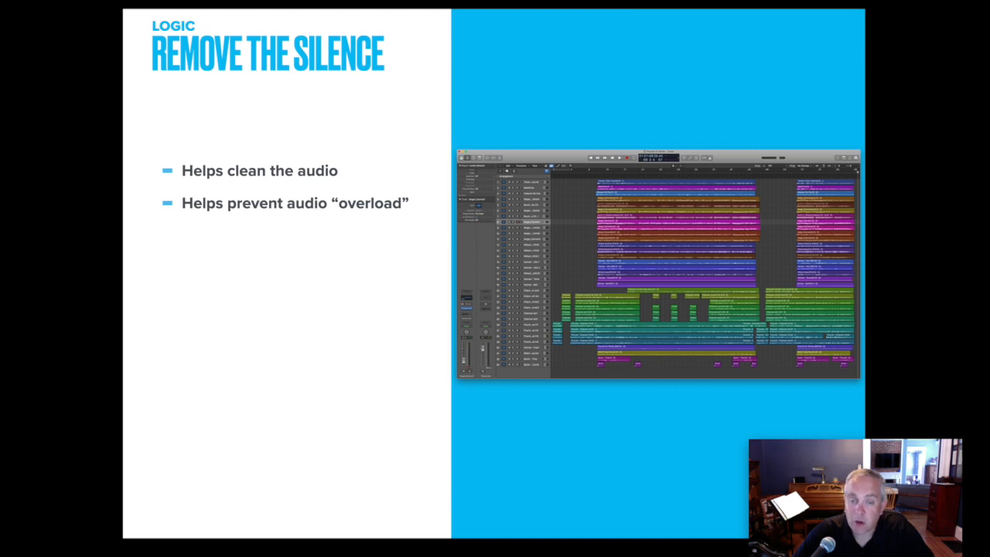
{"action": "mouse_move", "coordinate": [756, 242]}
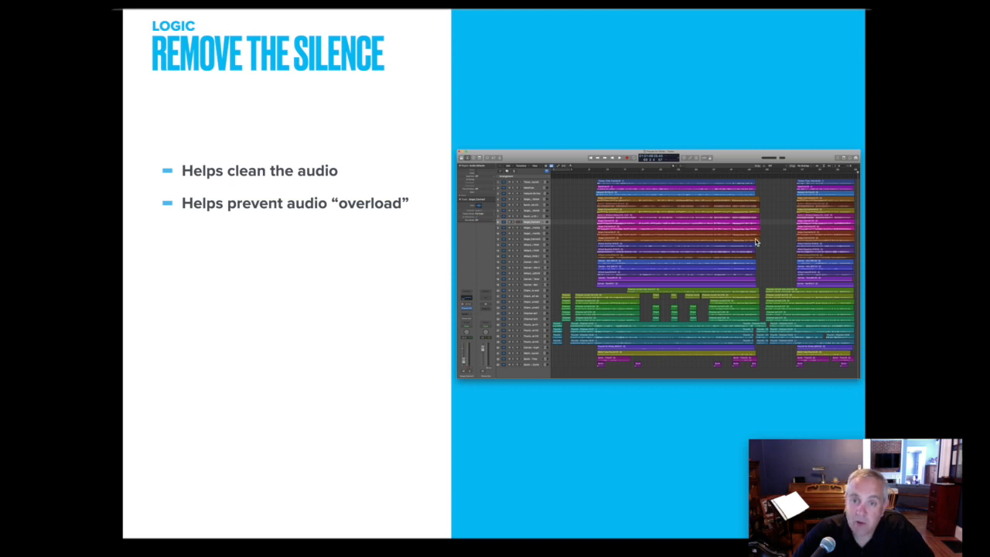
{"action": "mouse_move", "coordinate": [765, 249]}
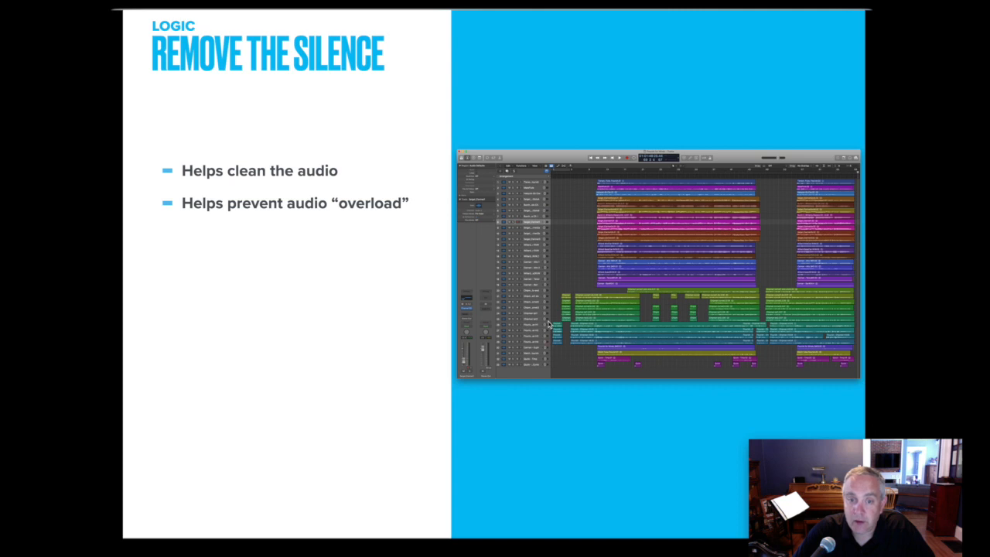
{"action": "mouse_move", "coordinate": [557, 343]}
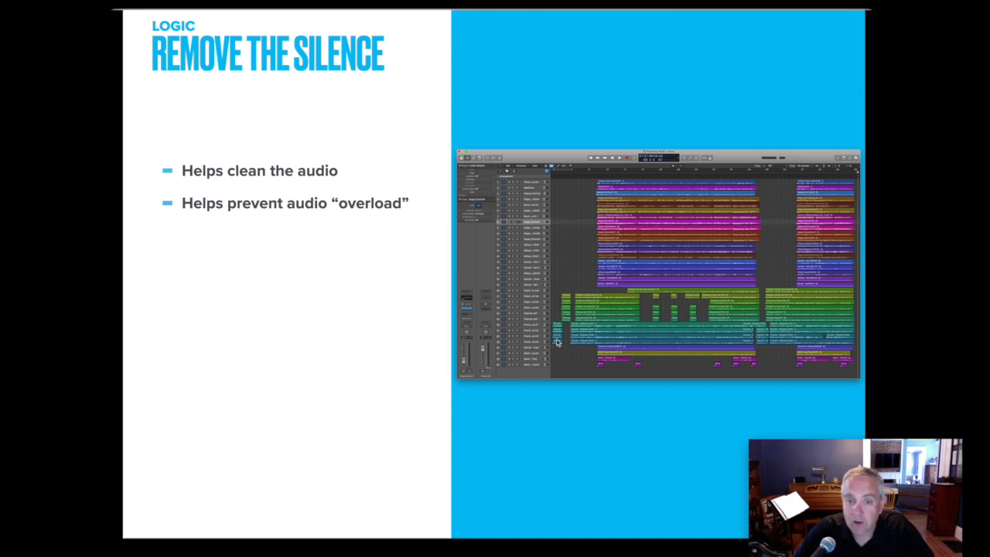
{"action": "mouse_move", "coordinate": [591, 260]}
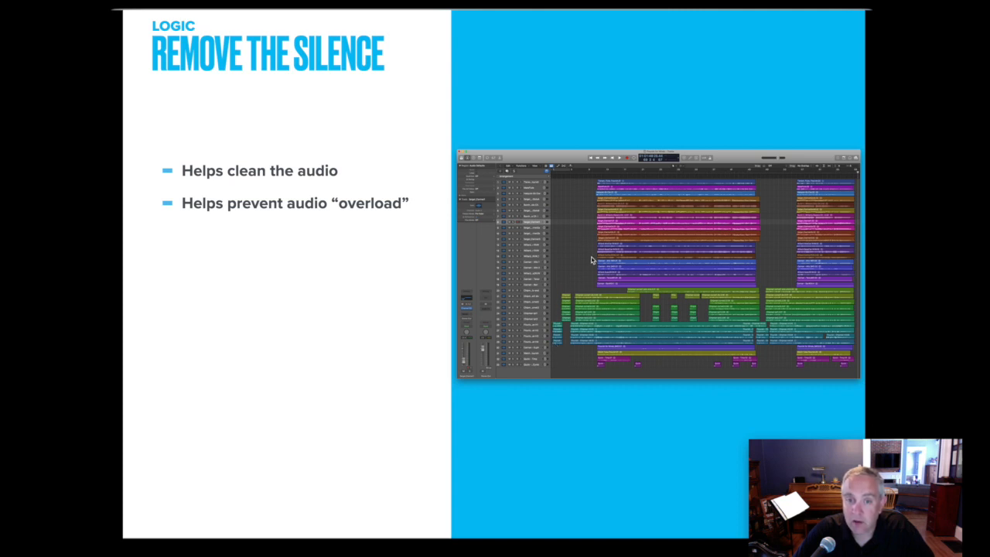
{"action": "mouse_move", "coordinate": [600, 188]}
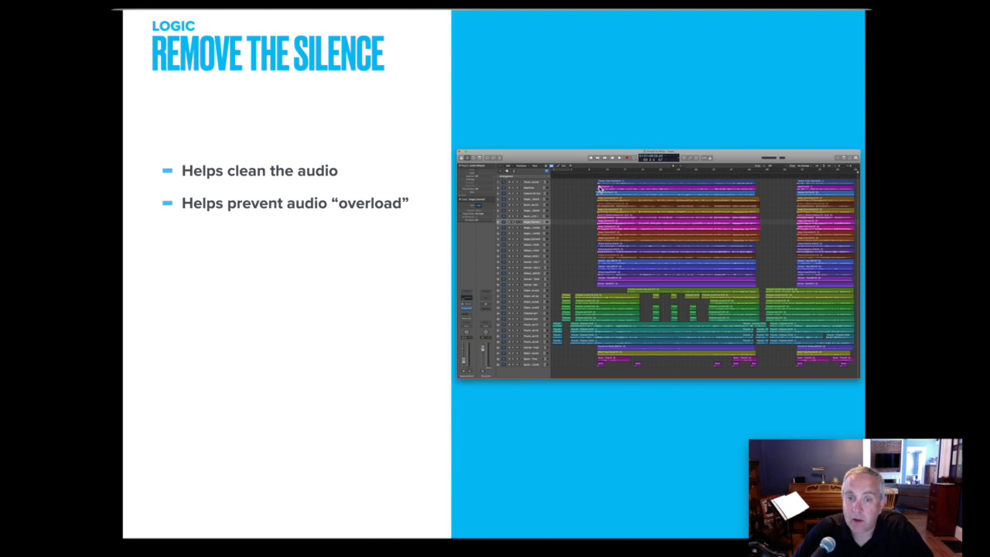
{"action": "mouse_move", "coordinate": [565, 313]}
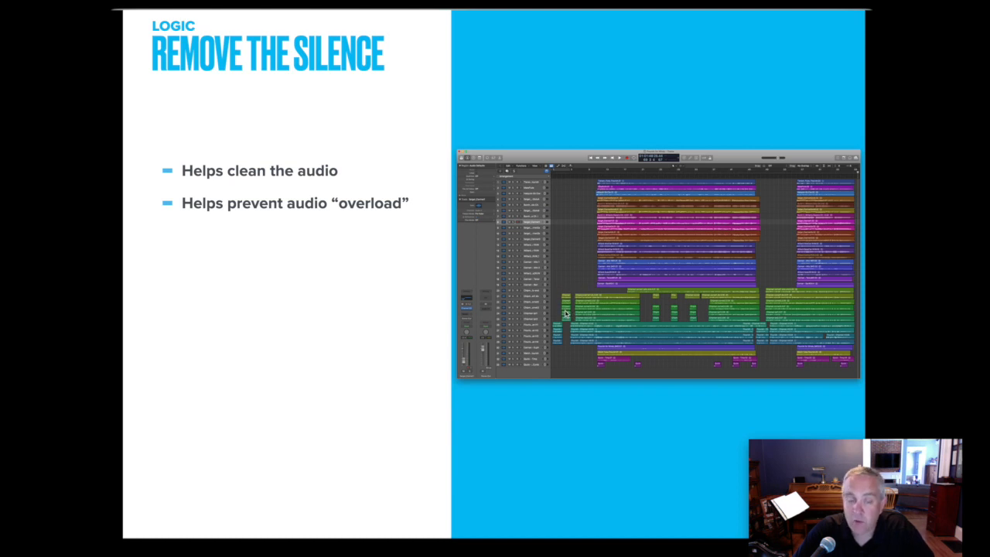
{"action": "mouse_move", "coordinate": [566, 347]}
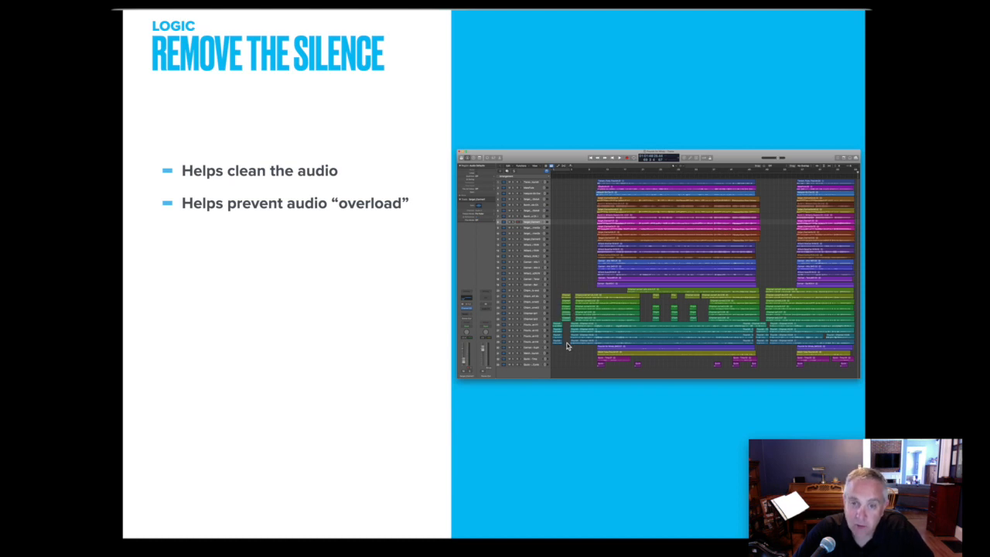
{"action": "mouse_move", "coordinate": [595, 369]}
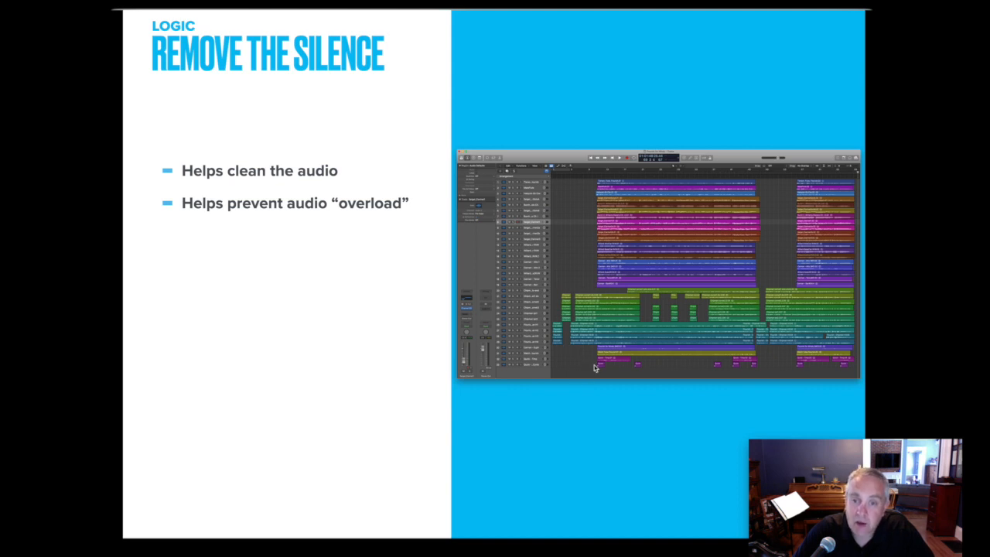
{"action": "mouse_move", "coordinate": [594, 323]}
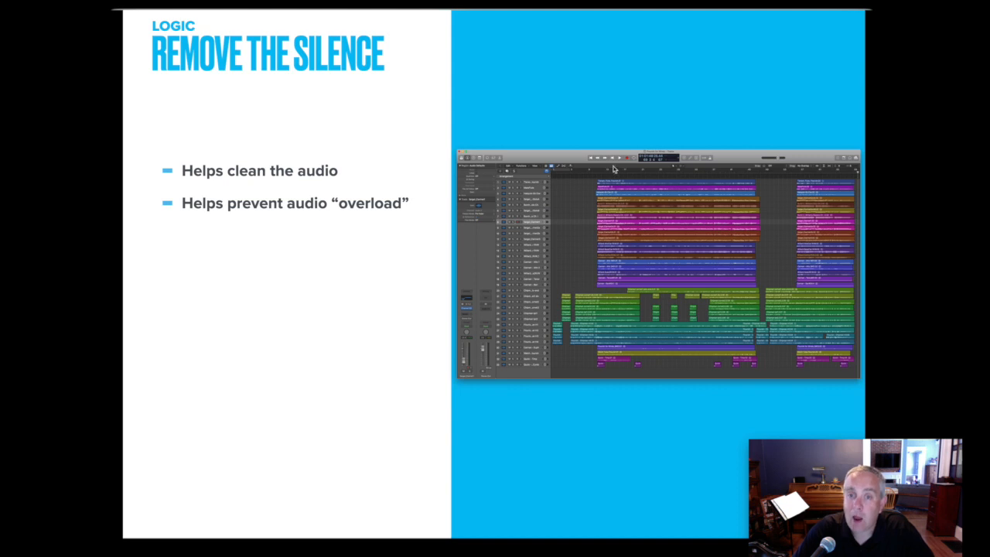
{"action": "mouse_move", "coordinate": [594, 365]}
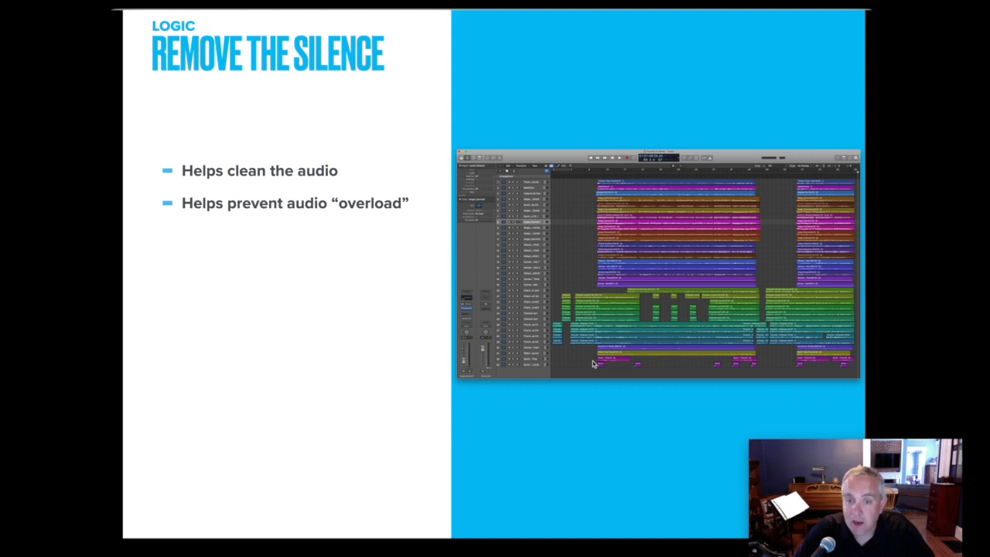
{"action": "mouse_move", "coordinate": [613, 261]}
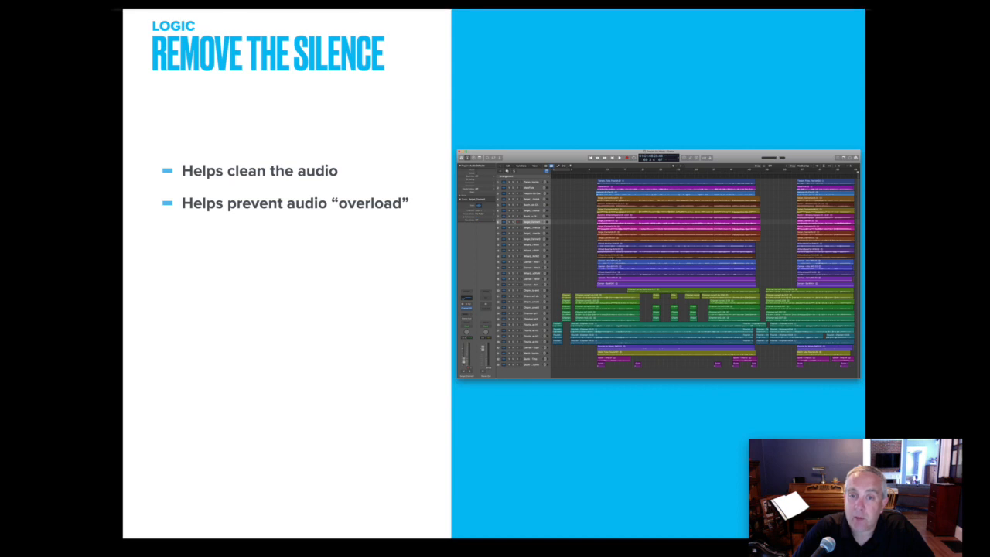
{"action": "mouse_move", "coordinate": [618, 246]}
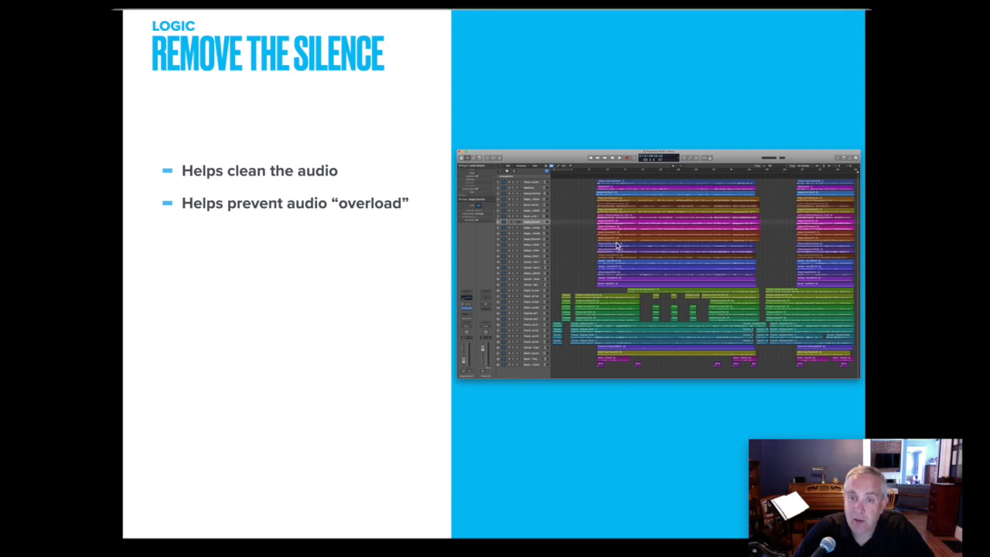
{"action": "mouse_move", "coordinate": [571, 300]}
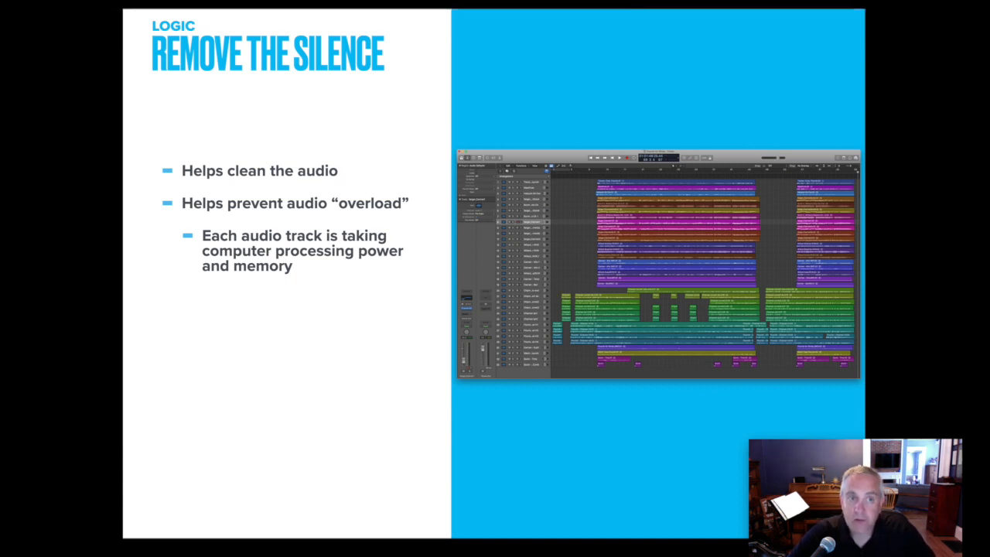
{"action": "mouse_move", "coordinate": [563, 293]}
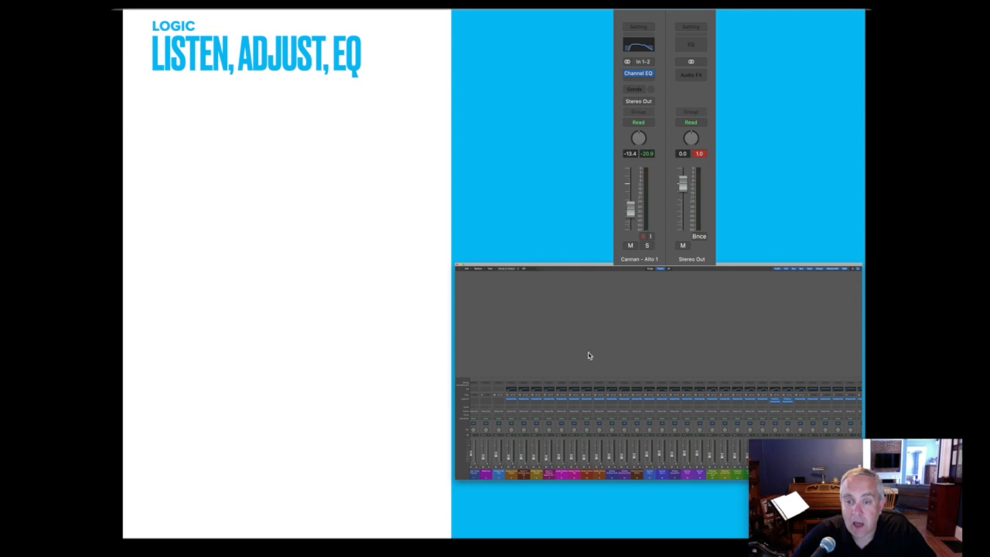
{"action": "mouse_move", "coordinate": [641, 412]}
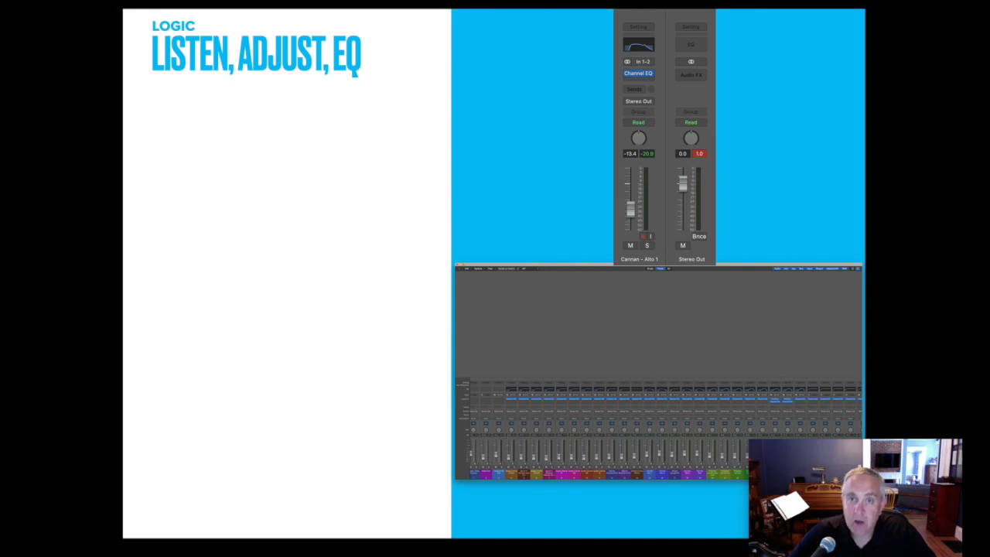
{"action": "mouse_move", "coordinate": [597, 185]}
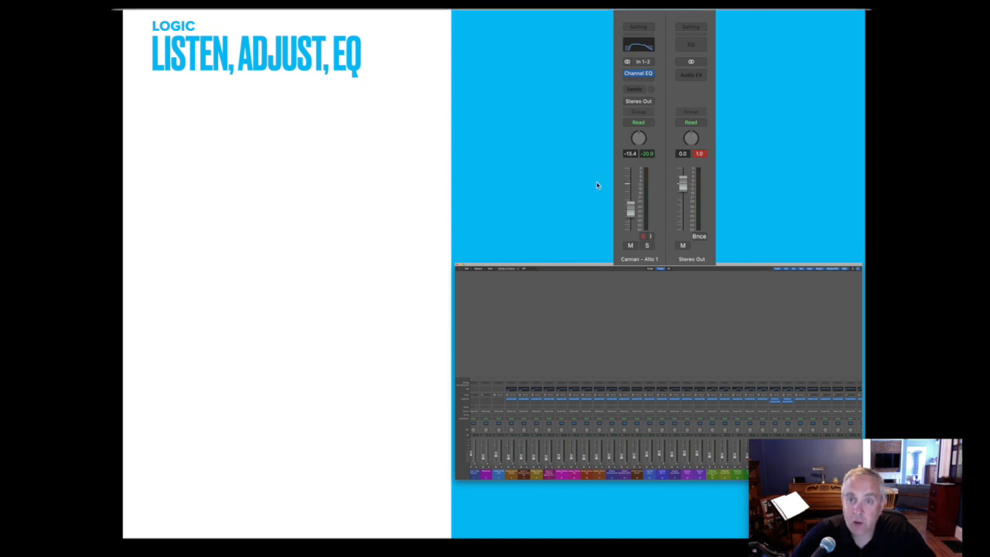
{"action": "mouse_move", "coordinate": [617, 222]}
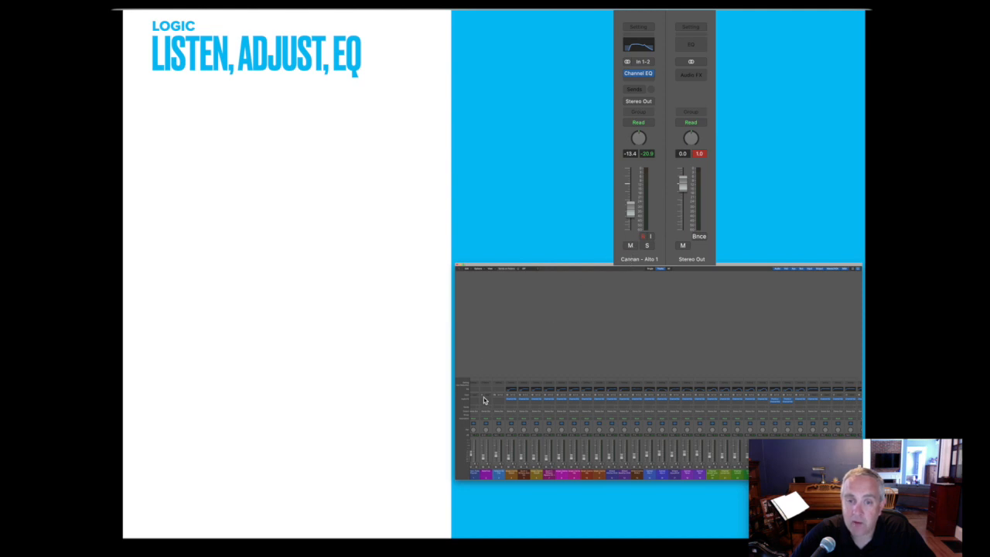
{"action": "mouse_move", "coordinate": [693, 430]}
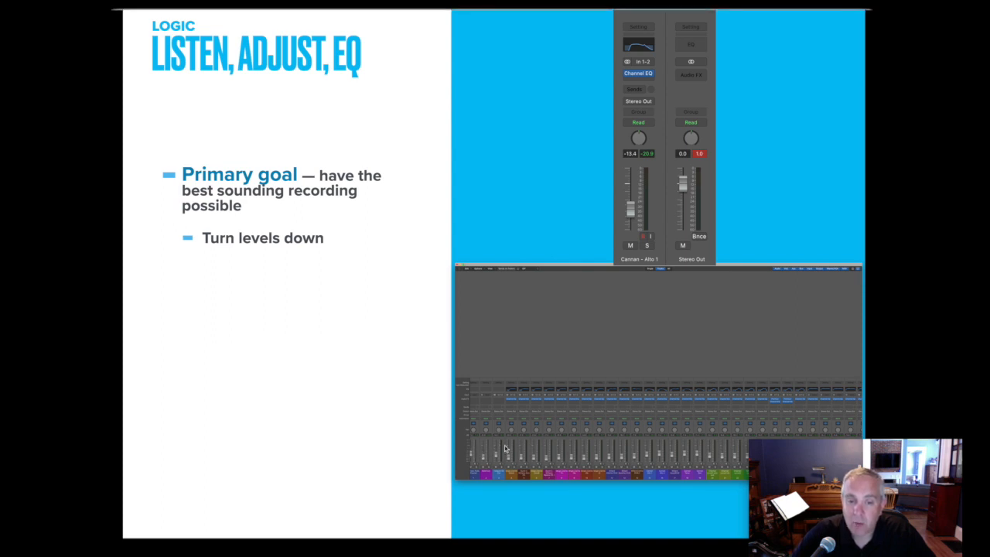
{"action": "mouse_move", "coordinate": [610, 446]}
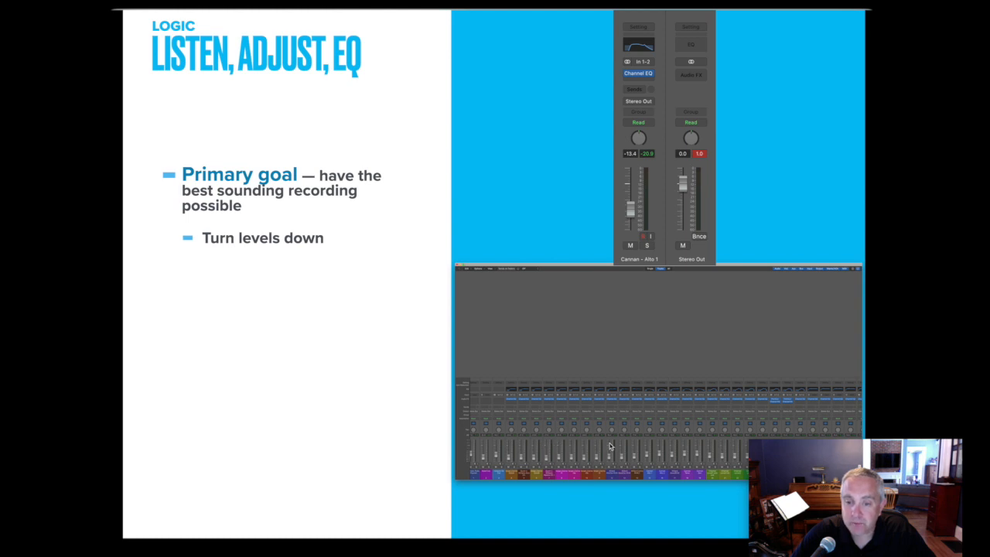
{"action": "mouse_move", "coordinate": [533, 460]}
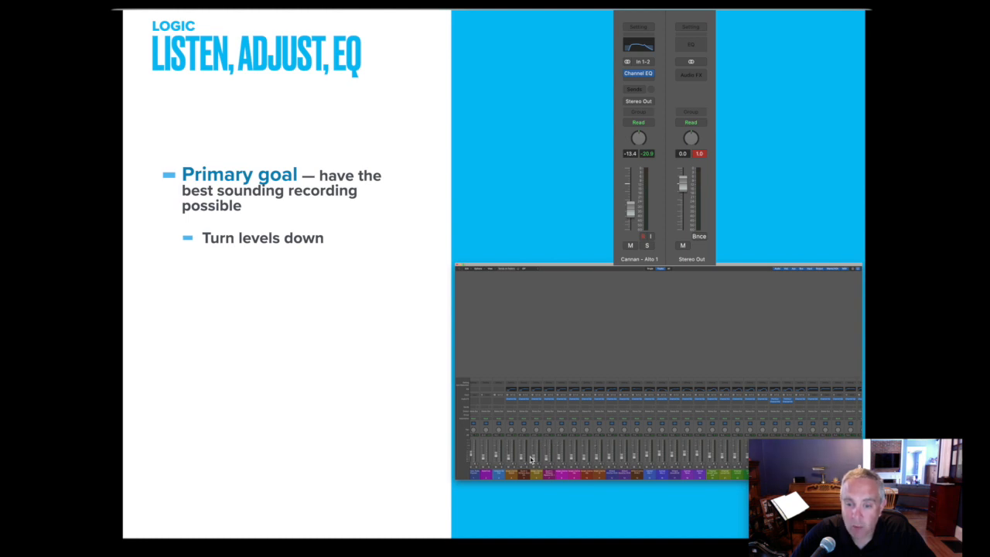
{"action": "mouse_move", "coordinate": [671, 452]}
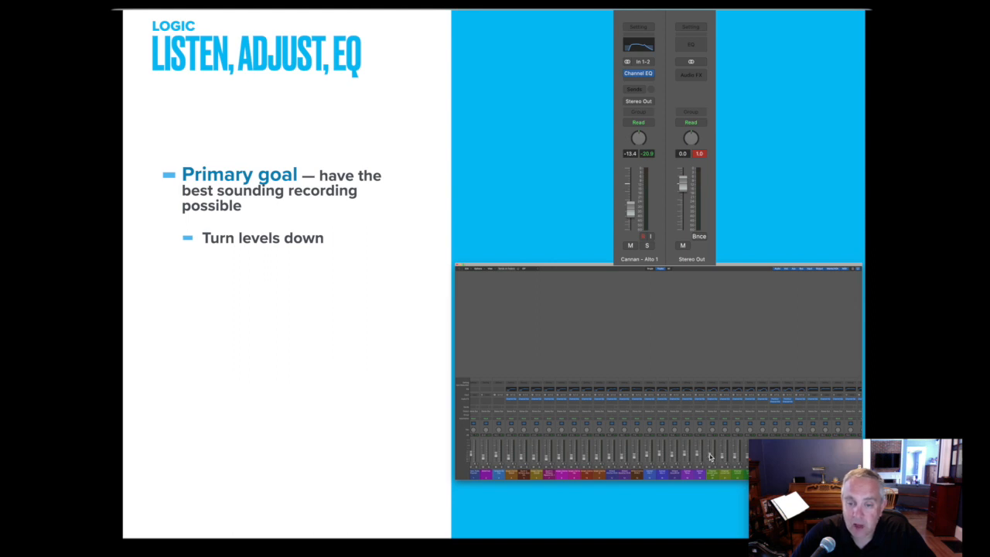
{"action": "mouse_move", "coordinate": [704, 452]}
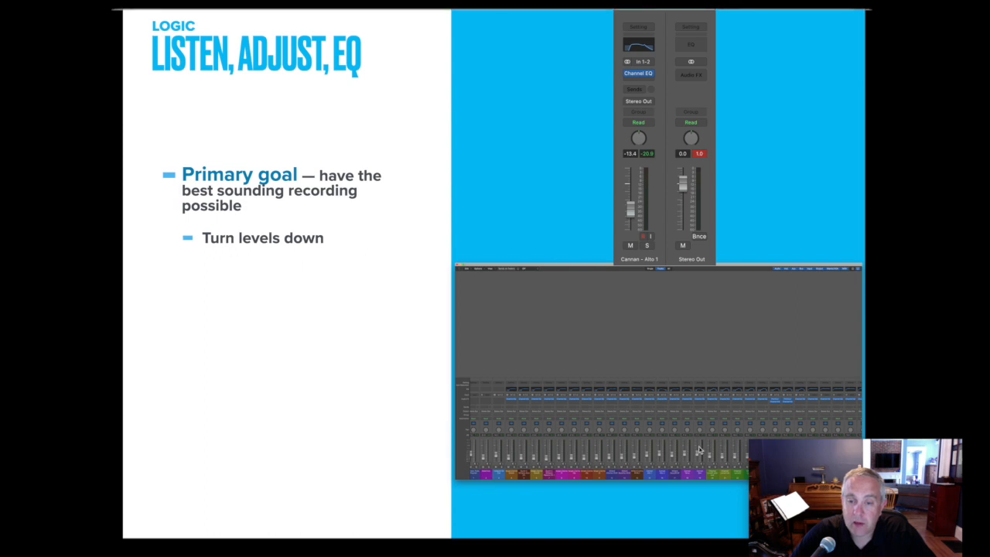
{"action": "mouse_move", "coordinate": [527, 455]}
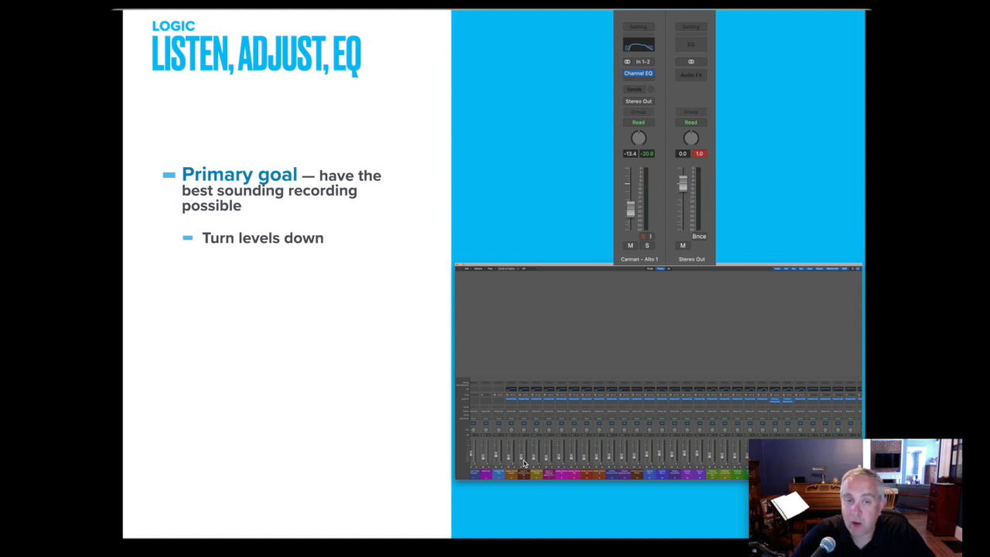
{"action": "mouse_move", "coordinate": [526, 446]}
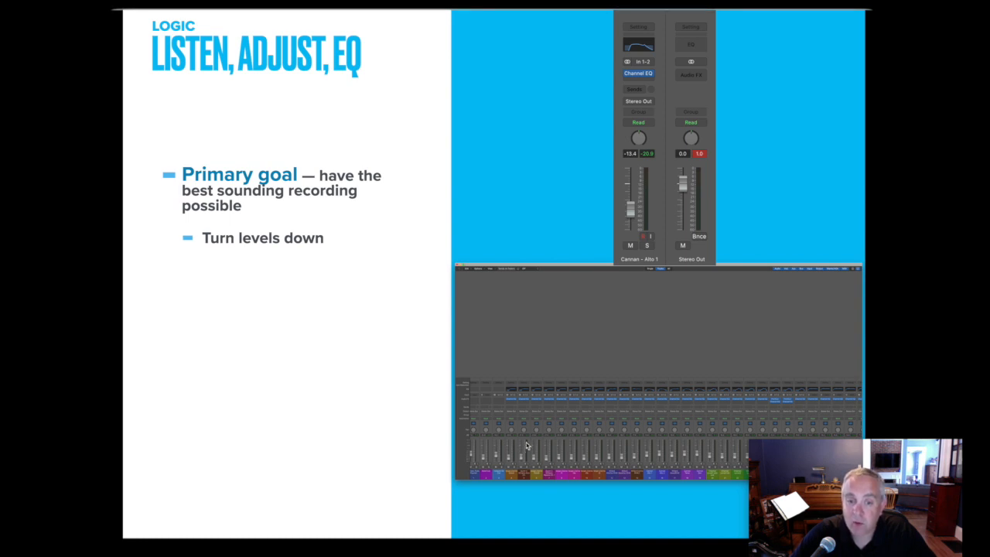
{"action": "mouse_move", "coordinate": [526, 455]}
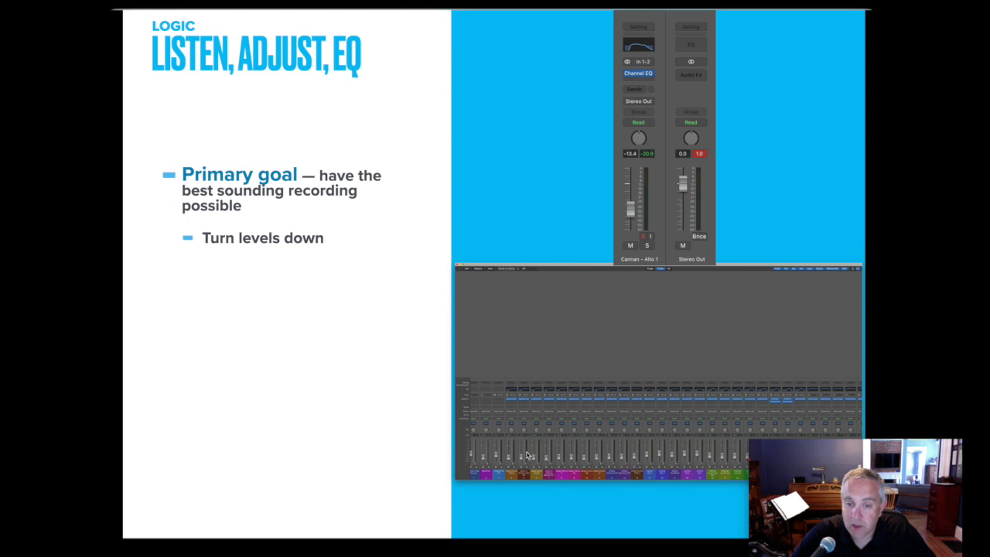
{"action": "mouse_move", "coordinate": [604, 302]}
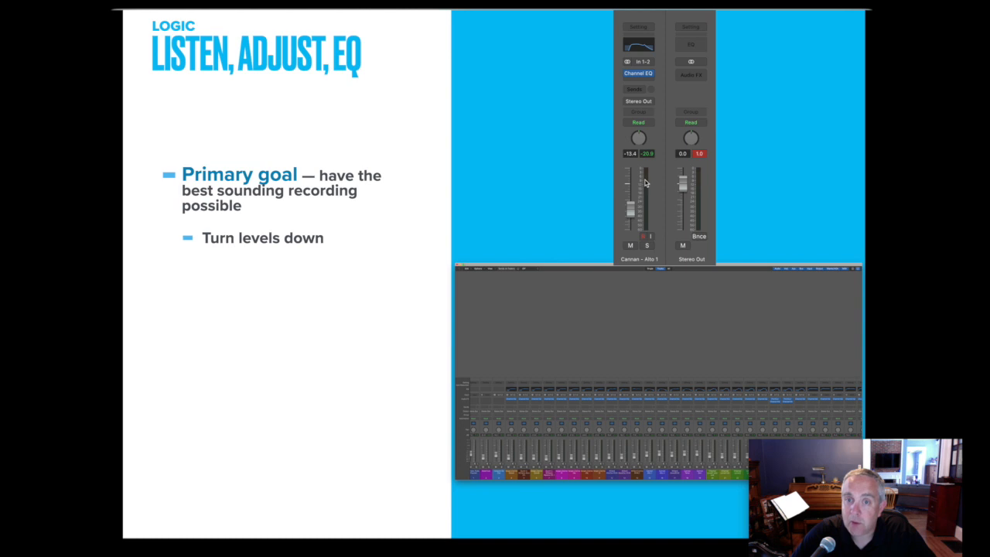
{"action": "mouse_move", "coordinate": [646, 178]}
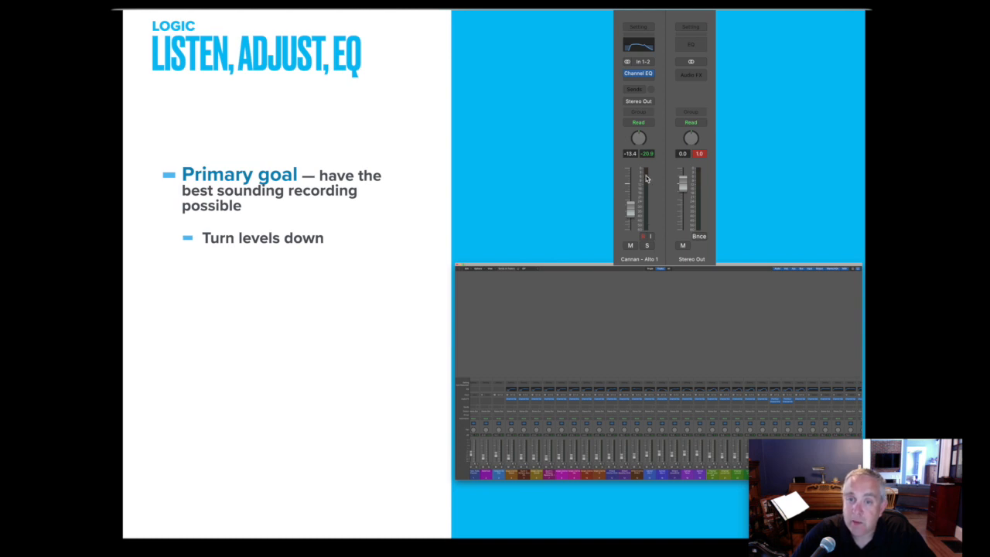
{"action": "mouse_move", "coordinate": [648, 191]}
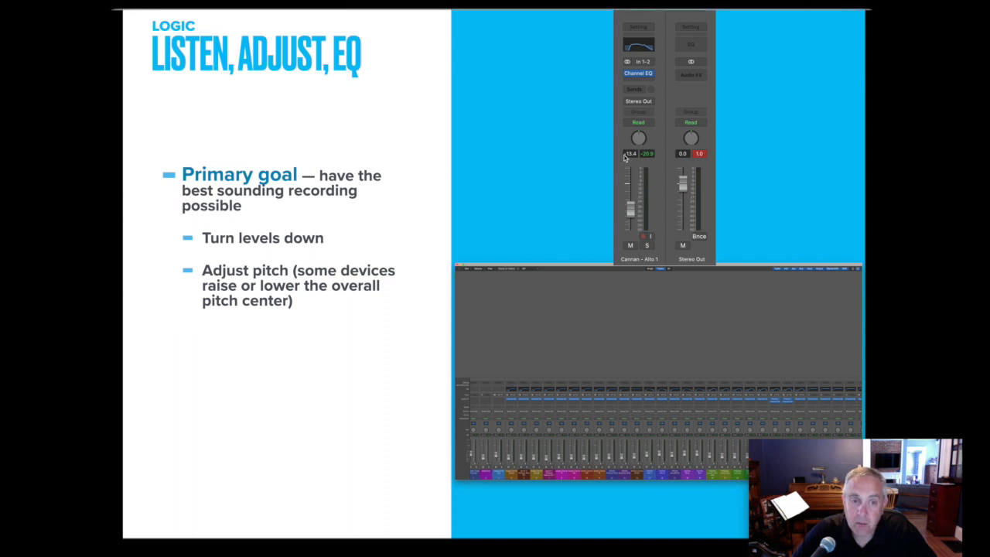
{"action": "mouse_move", "coordinate": [734, 363]}
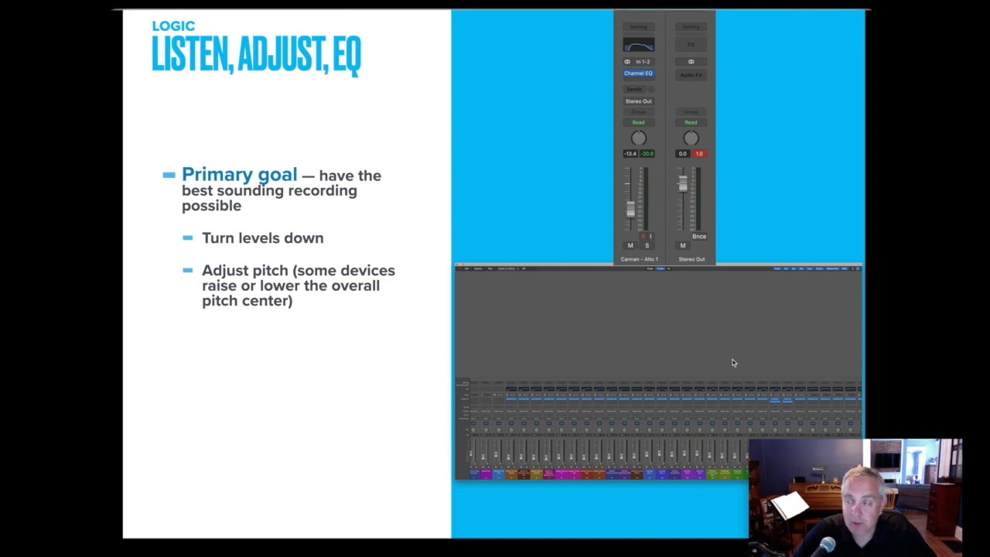
{"action": "mouse_move", "coordinate": [776, 407]}
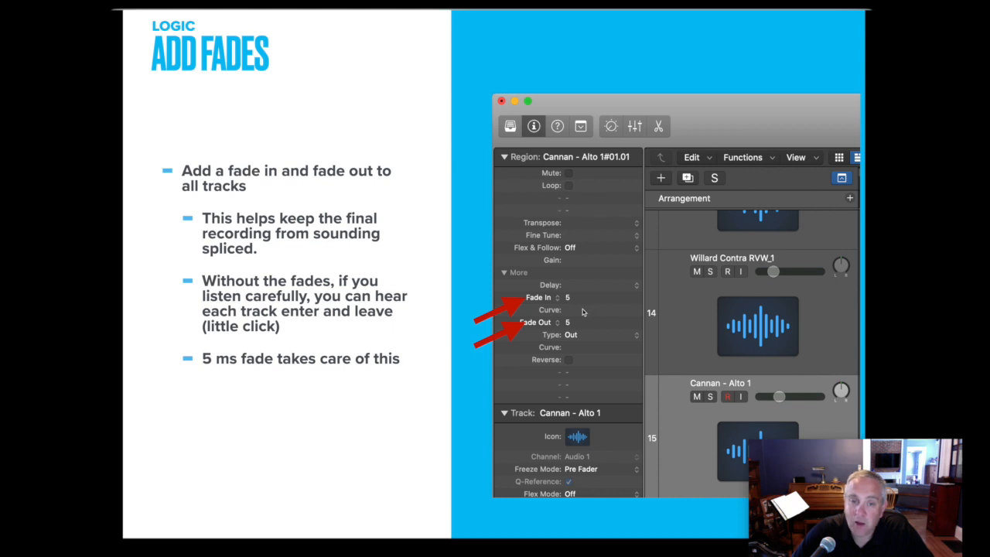
{"action": "mouse_move", "coordinate": [566, 345]}
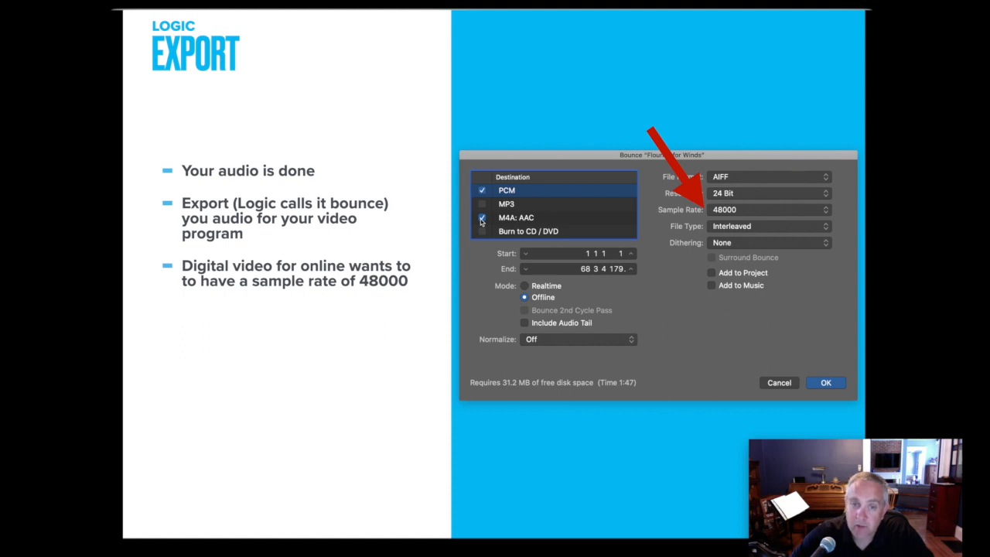
- Advance to the Export slide showing the Bounce dialog at a 48000 sample rate
{"action": "left_click", "coordinate": [483, 217]}
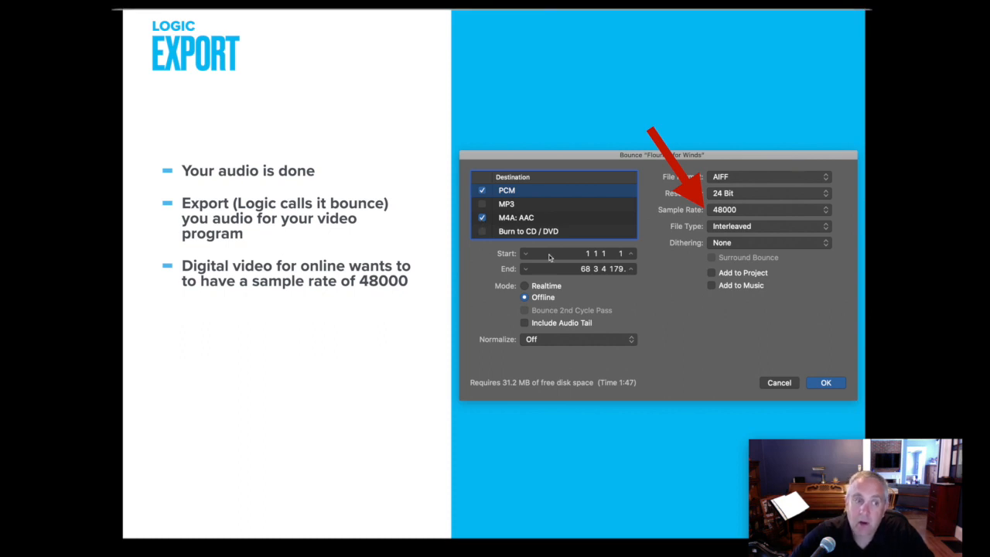
{"action": "mouse_move", "coordinate": [585, 279]}
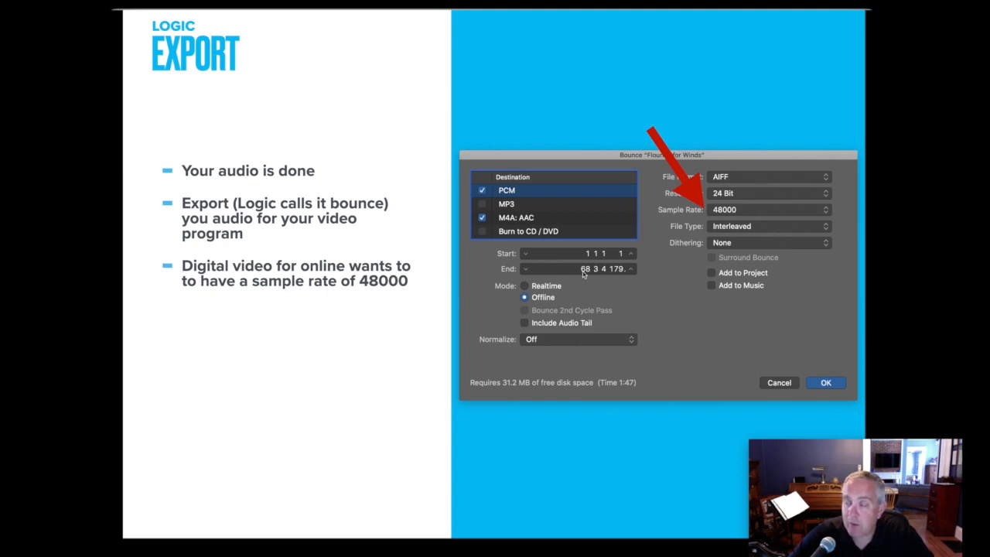
{"action": "mouse_move", "coordinate": [582, 254]}
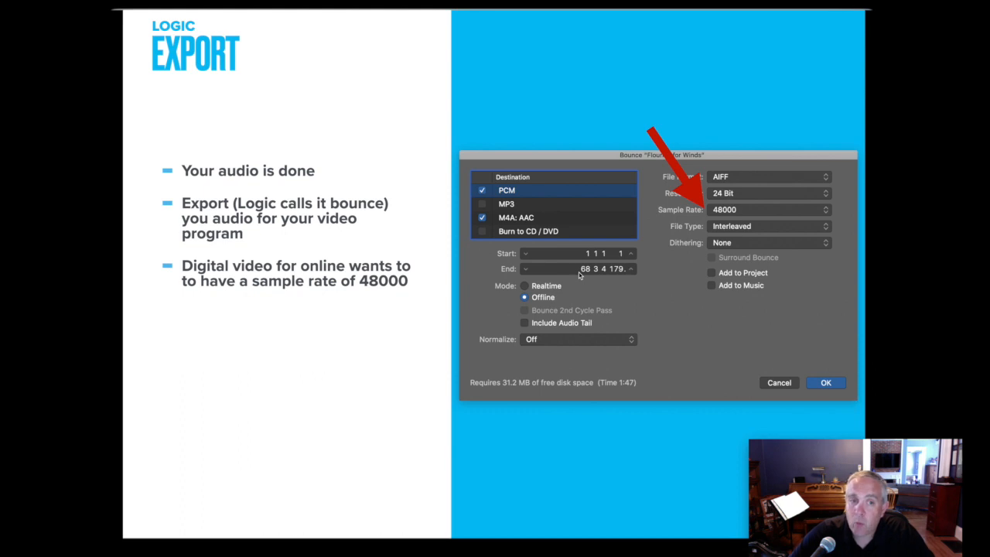
{"action": "mouse_move", "coordinate": [592, 292]}
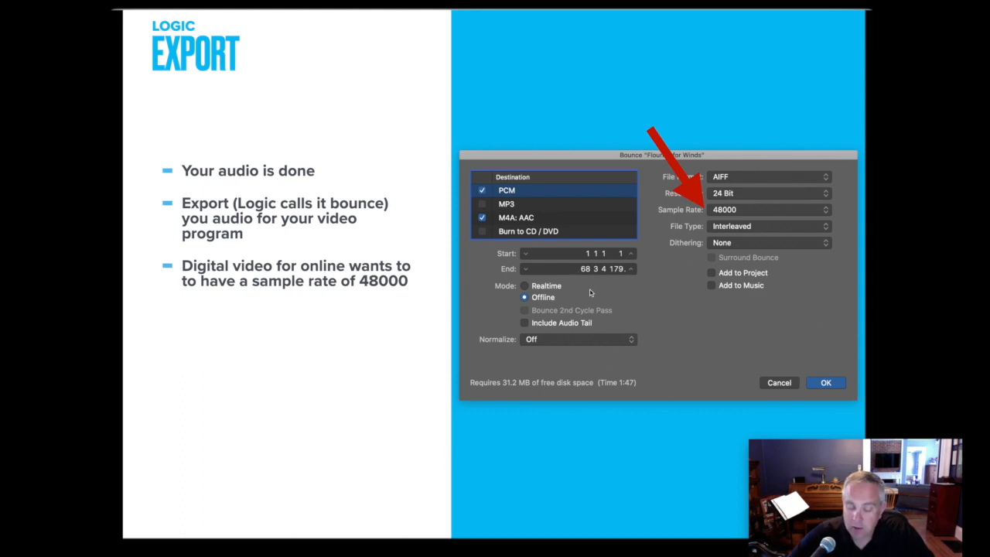
{"action": "mouse_move", "coordinate": [595, 313]}
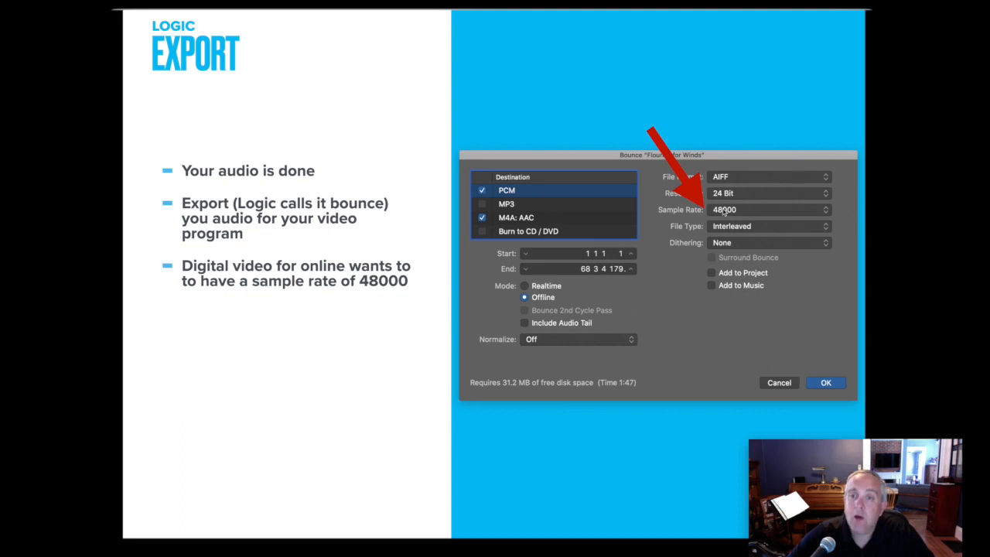
{"action": "mouse_move", "coordinate": [748, 220]}
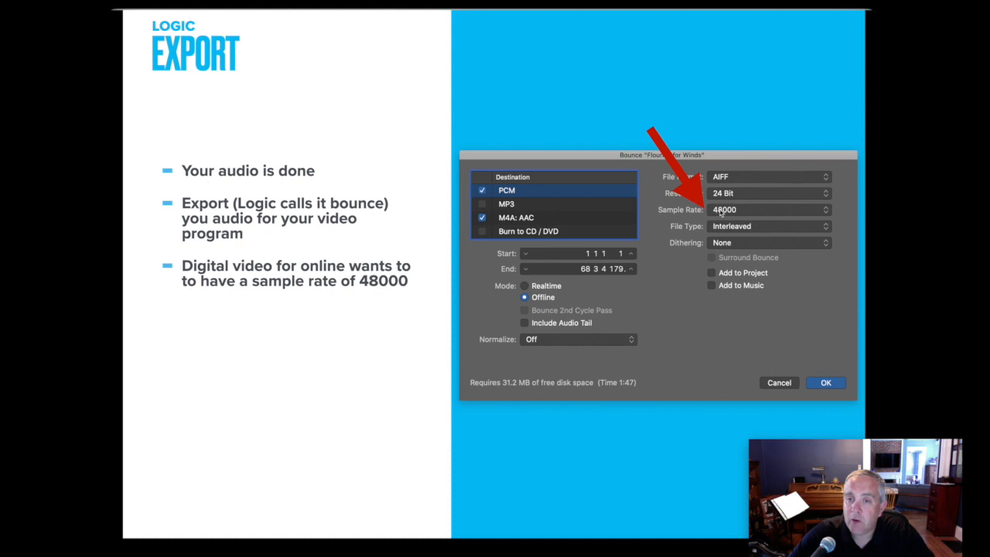
{"action": "mouse_move", "coordinate": [808, 217]}
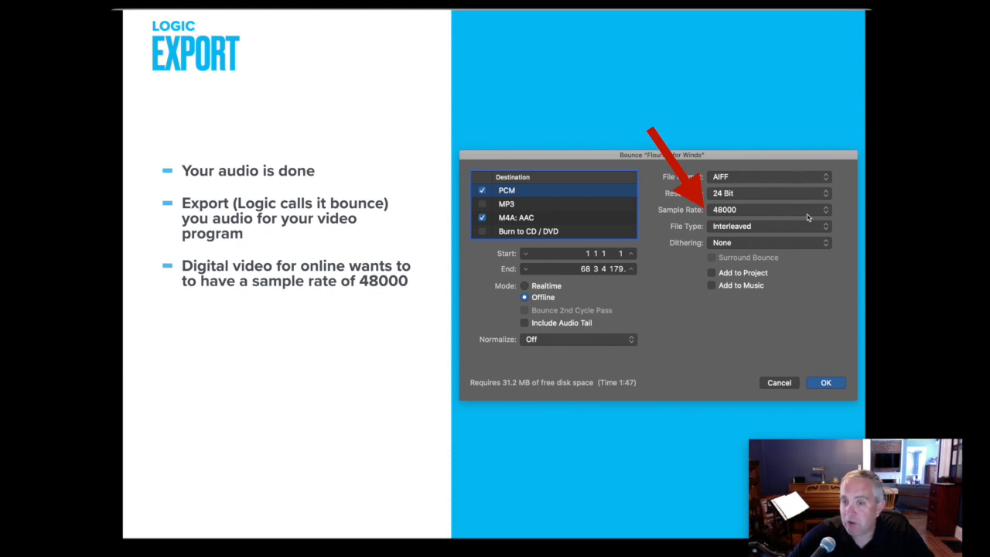
{"action": "mouse_move", "coordinate": [727, 217]}
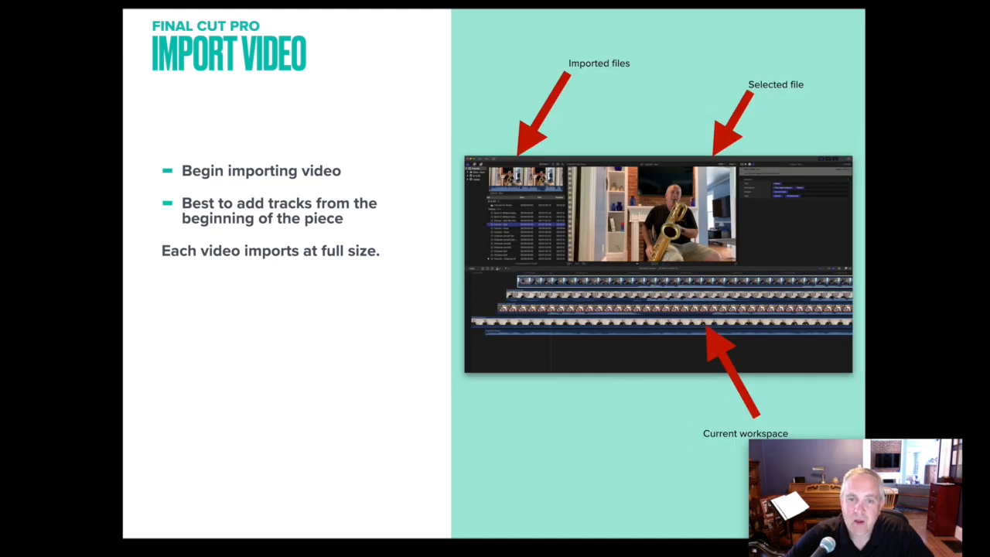
{"action": "mouse_move", "coordinate": [736, 195]}
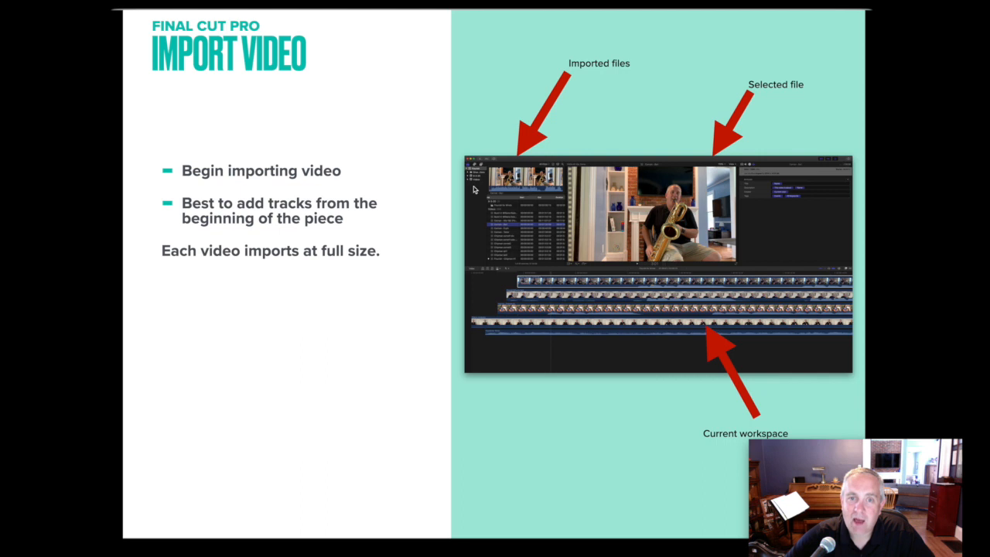
{"action": "mouse_move", "coordinate": [566, 277]}
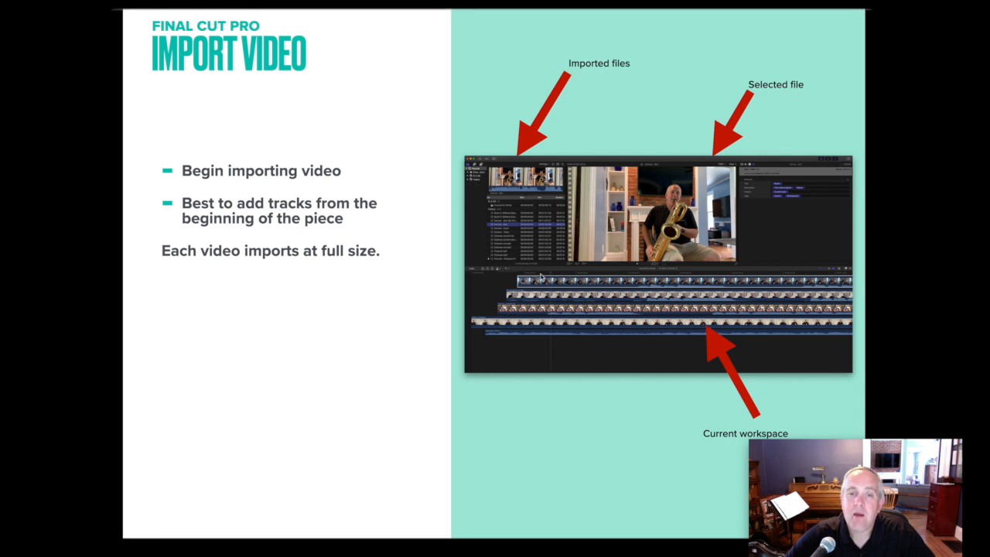
{"action": "mouse_move", "coordinate": [737, 372]}
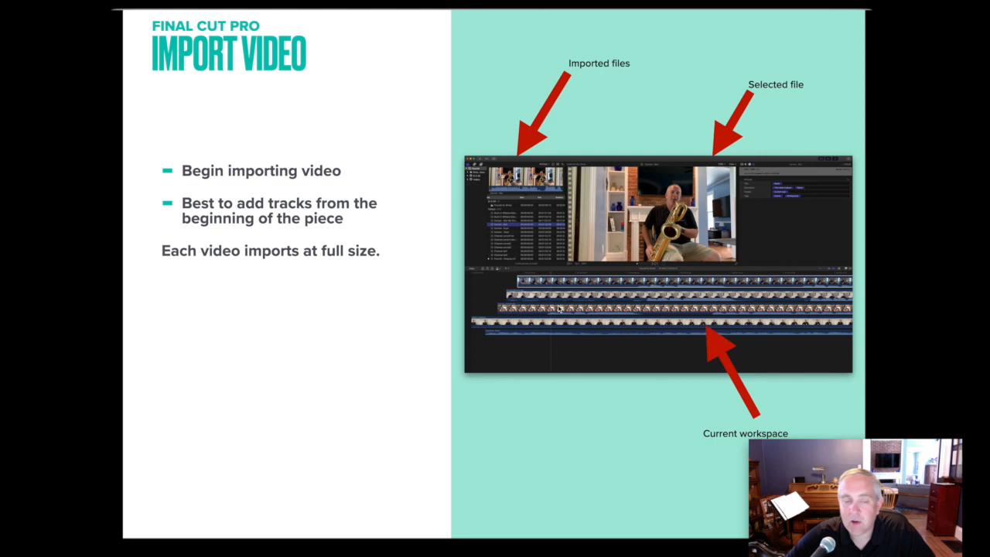
{"action": "mouse_move", "coordinate": [507, 330]}
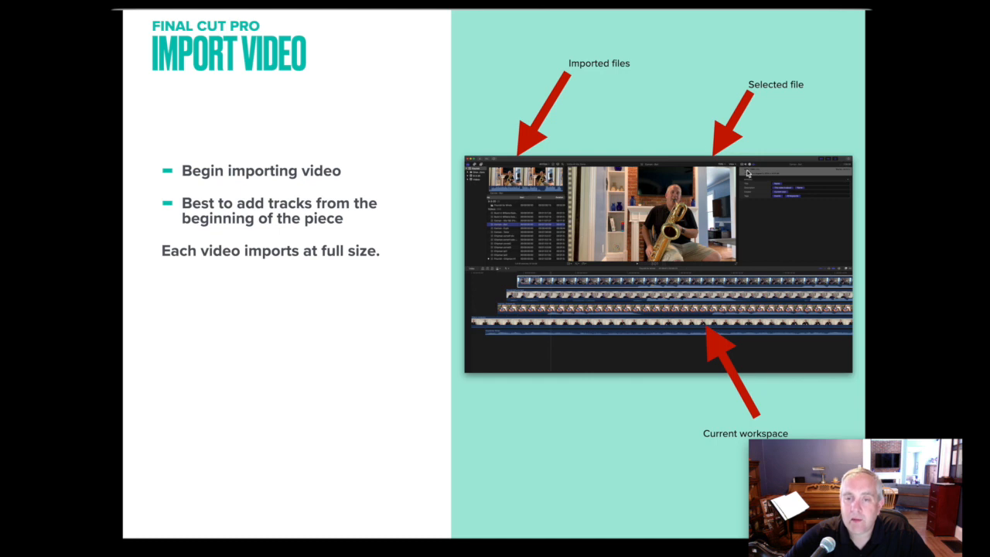
{"action": "mouse_move", "coordinate": [582, 167]}
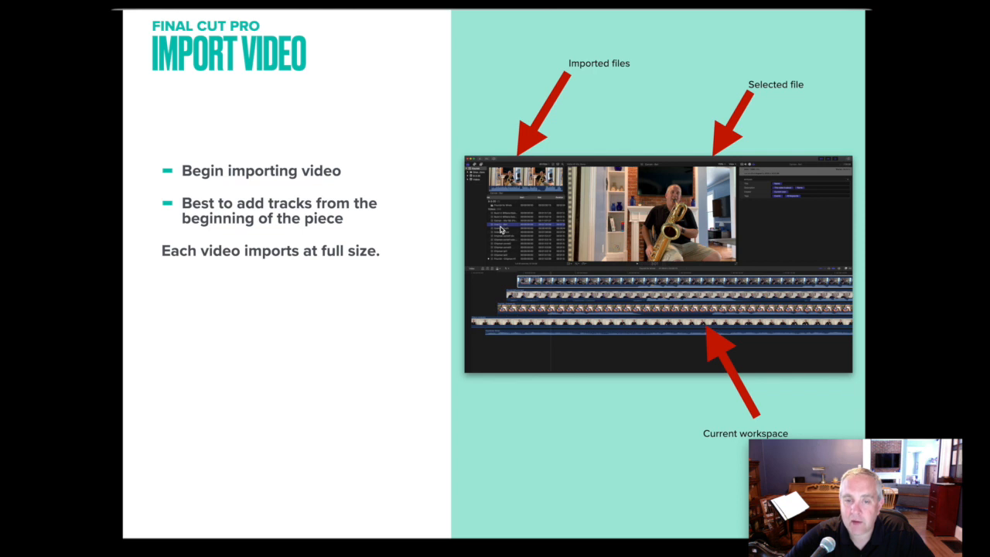
{"action": "mouse_move", "coordinate": [538, 229]}
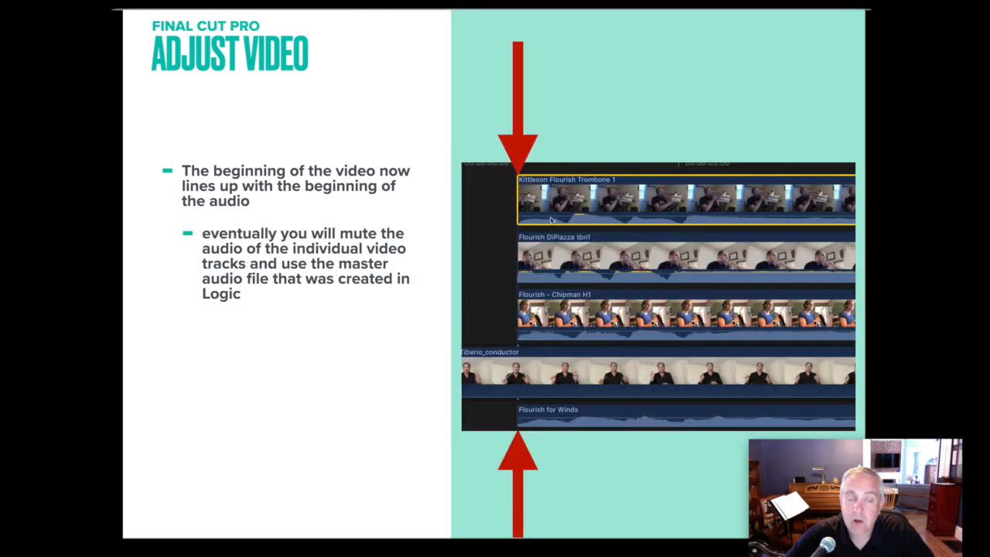
{"action": "mouse_move", "coordinate": [514, 270]}
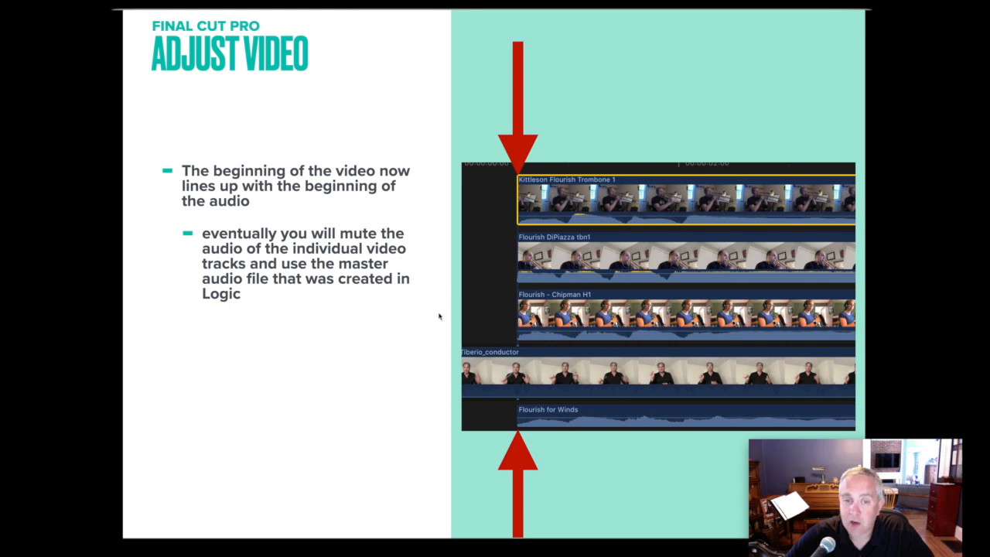
{"action": "mouse_move", "coordinate": [518, 312]}
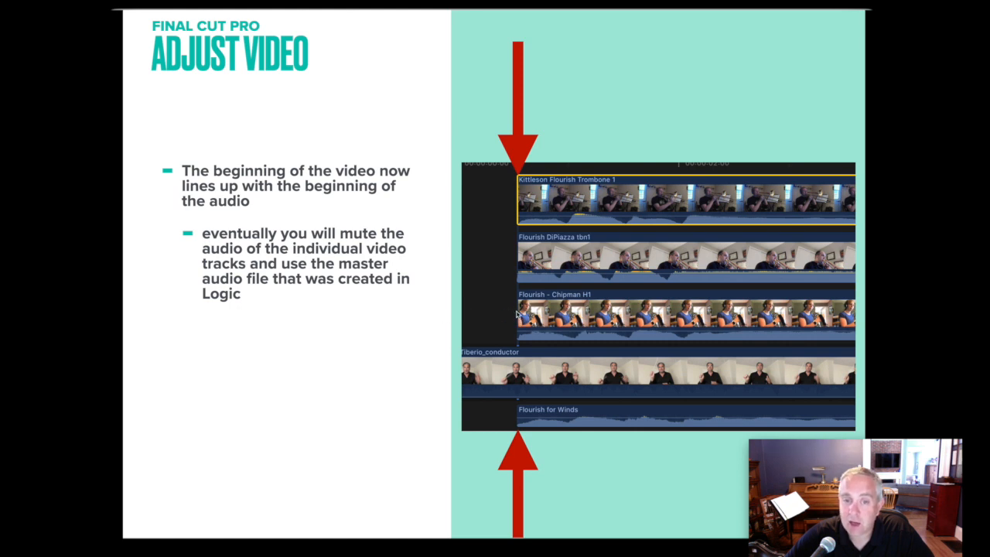
{"action": "mouse_move", "coordinate": [503, 313]}
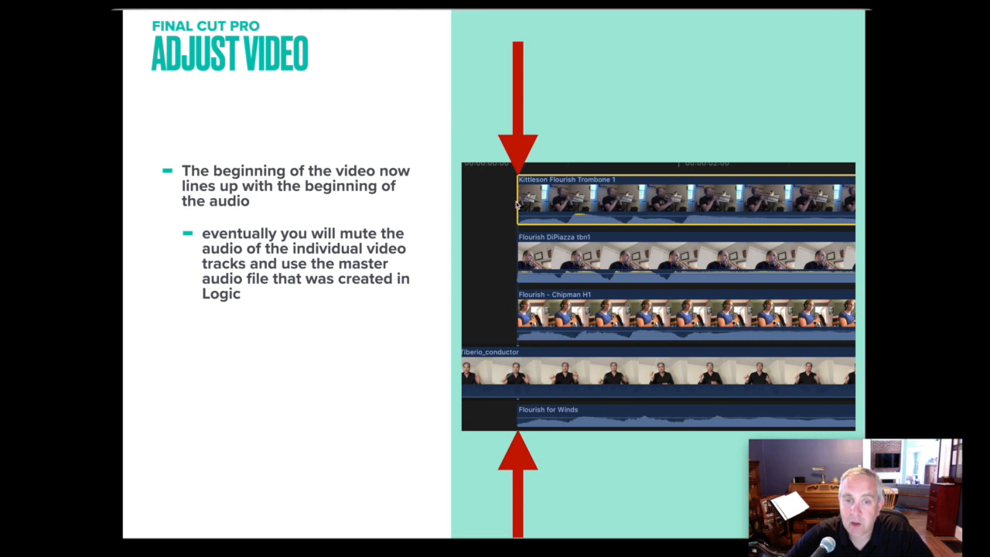
{"action": "mouse_move", "coordinate": [526, 220]}
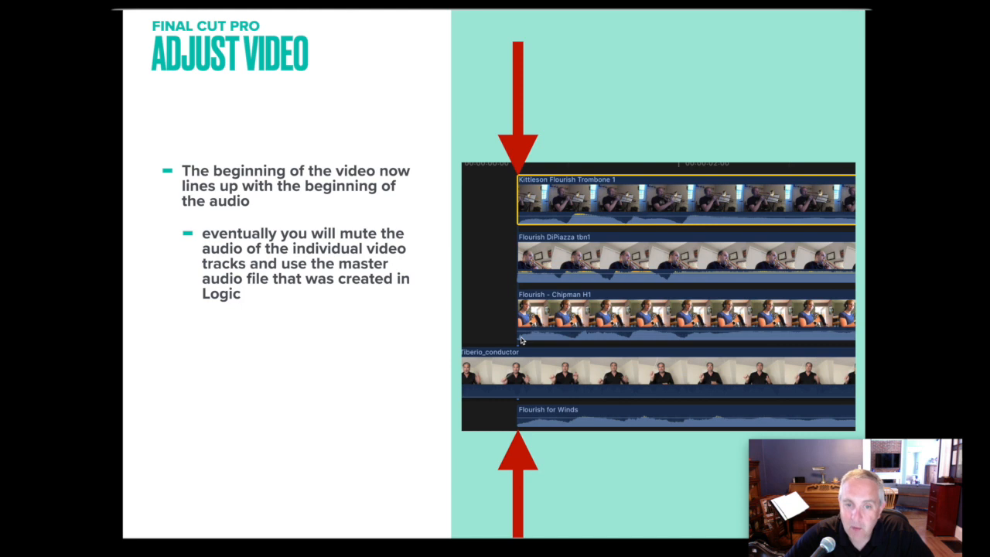
{"action": "mouse_move", "coordinate": [520, 342]}
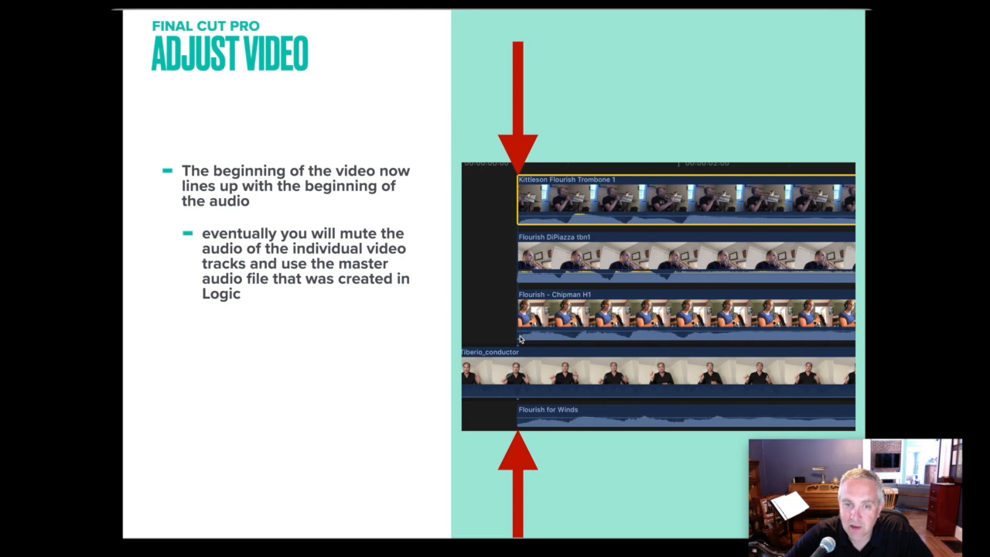
{"action": "mouse_move", "coordinate": [520, 354]}
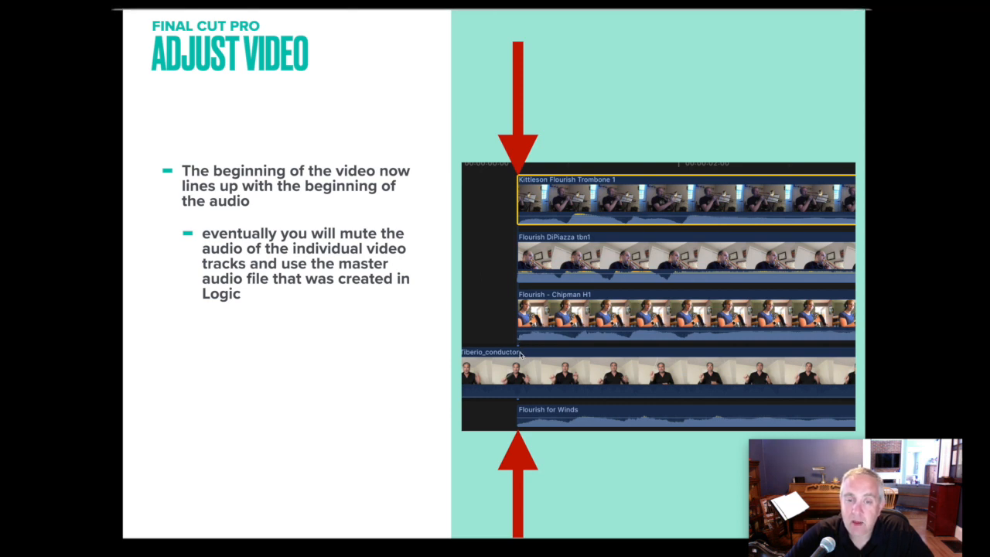
{"action": "mouse_move", "coordinate": [520, 354]}
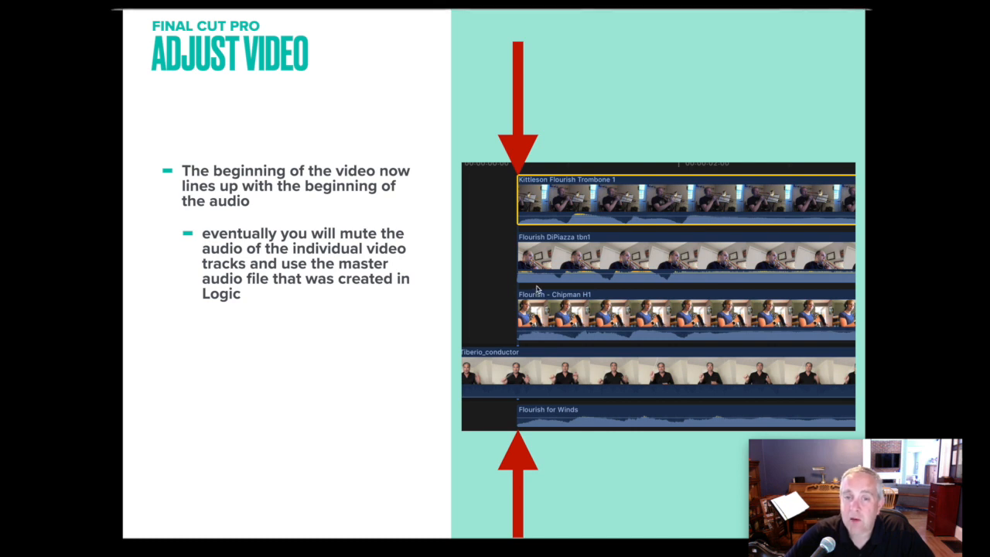
{"action": "mouse_move", "coordinate": [562, 216]}
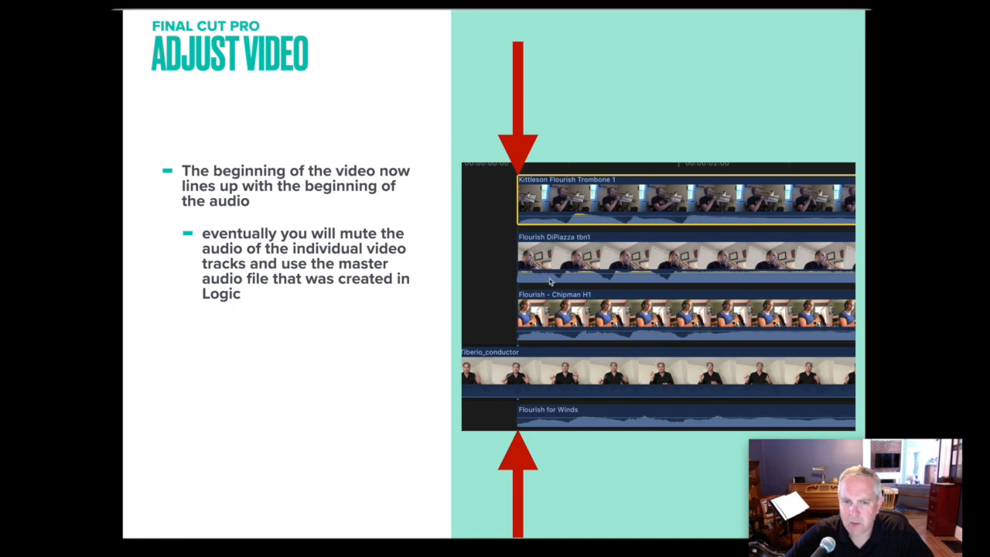
{"action": "mouse_move", "coordinate": [594, 275]}
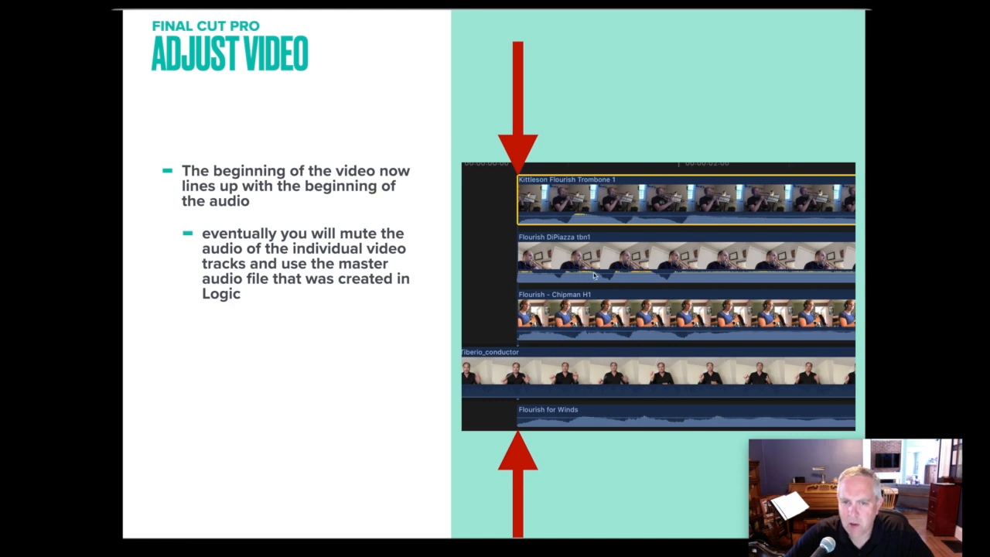
{"action": "mouse_move", "coordinate": [563, 277]}
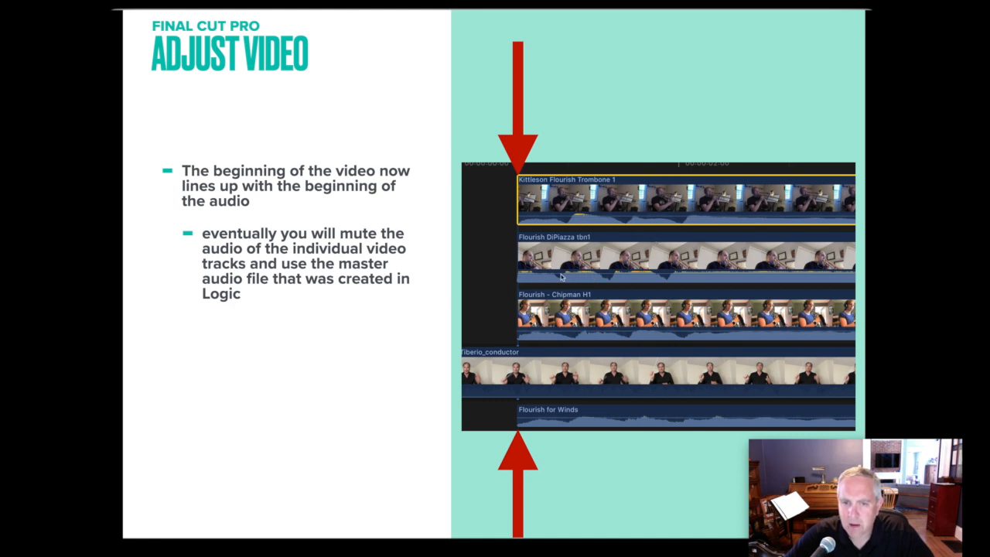
{"action": "mouse_move", "coordinate": [690, 277]}
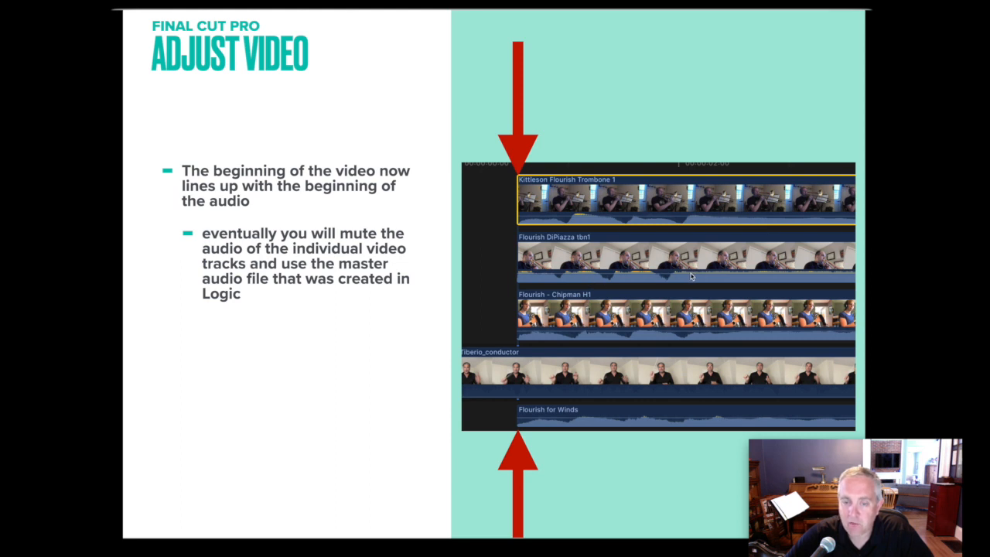
{"action": "mouse_move", "coordinate": [565, 426]}
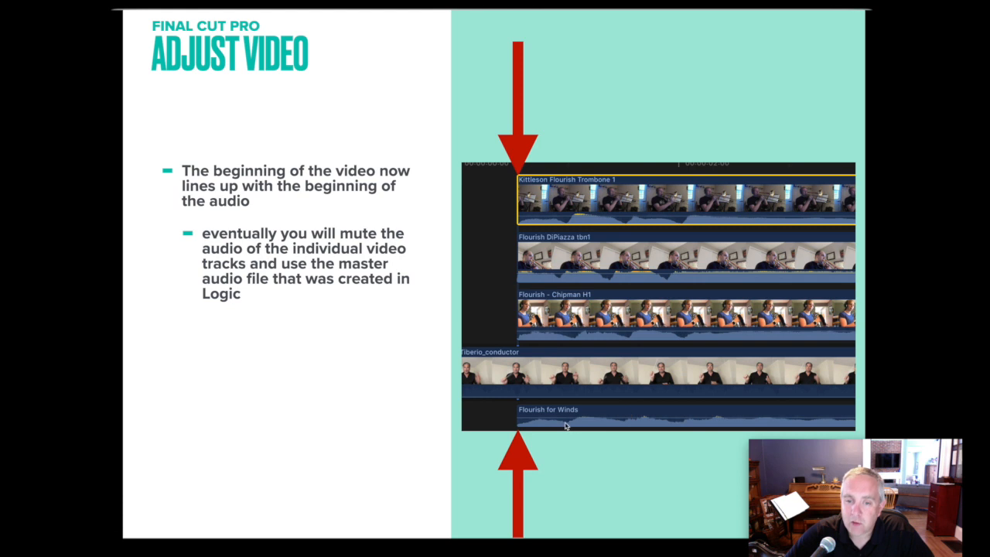
{"action": "mouse_move", "coordinate": [755, 418]}
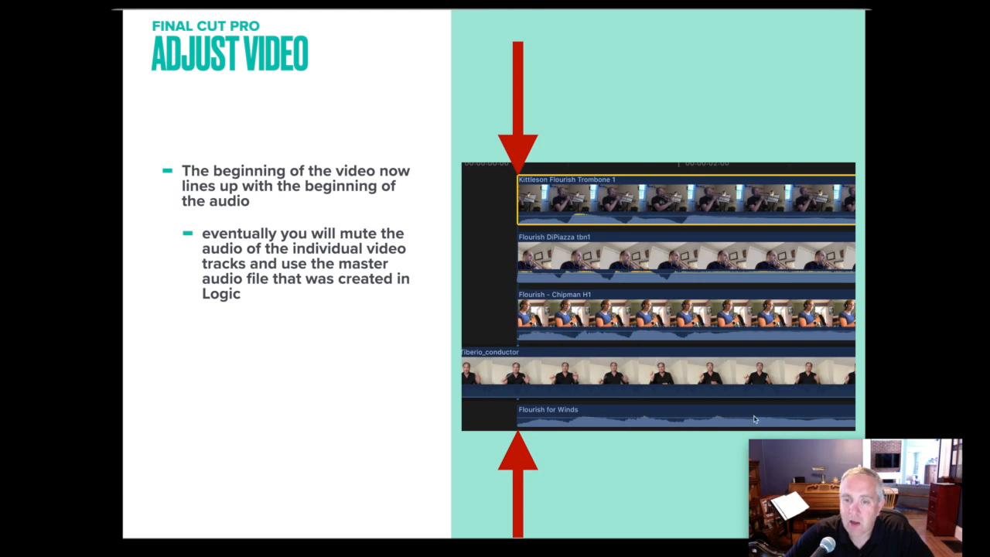
{"action": "mouse_move", "coordinate": [576, 417]}
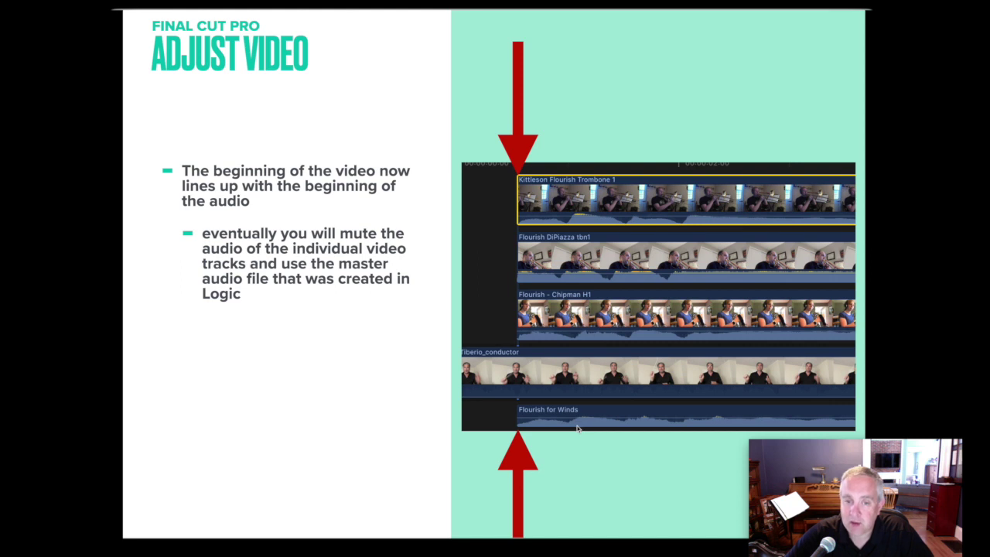
{"action": "mouse_move", "coordinate": [628, 281]}
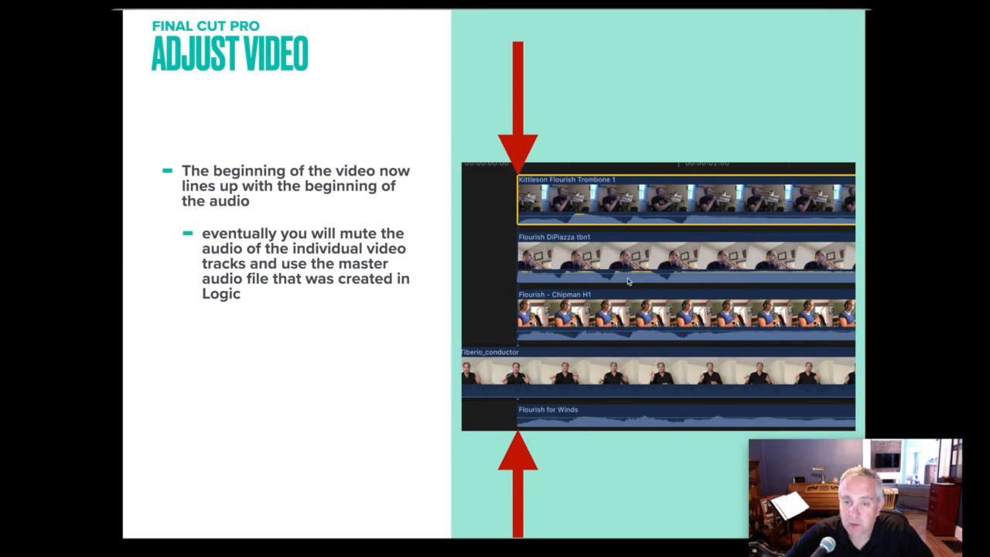
{"action": "mouse_move", "coordinate": [681, 269]}
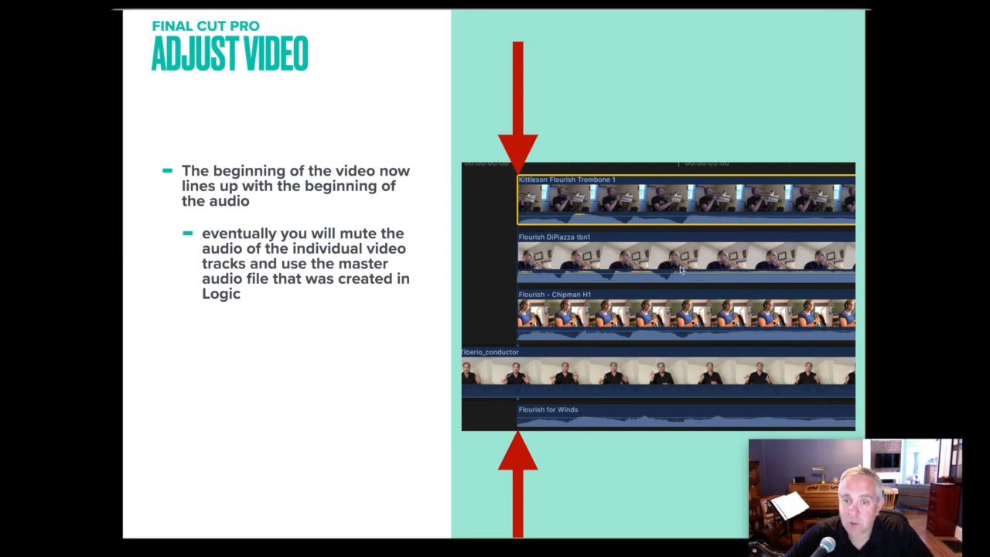
{"action": "mouse_move", "coordinate": [689, 364]}
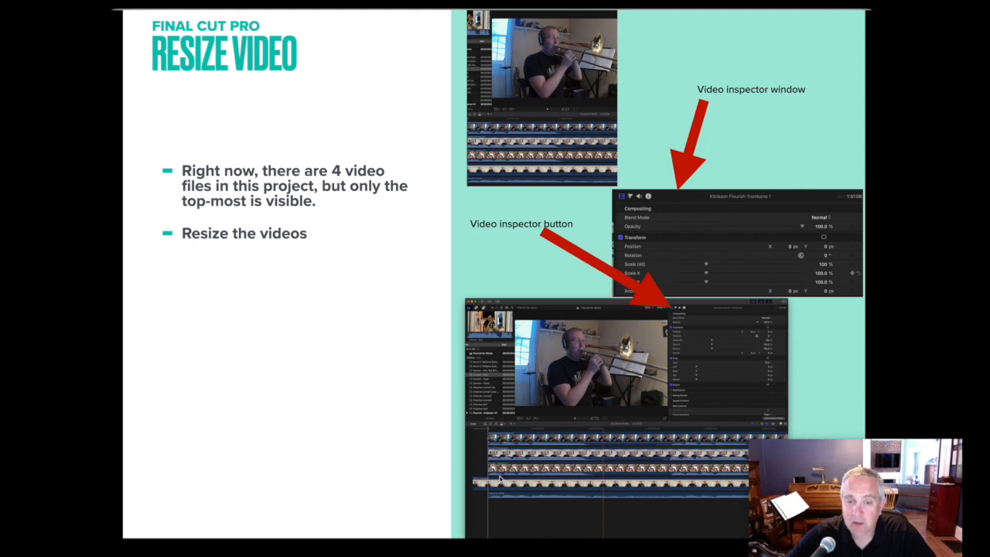
{"action": "mouse_move", "coordinate": [597, 373]}
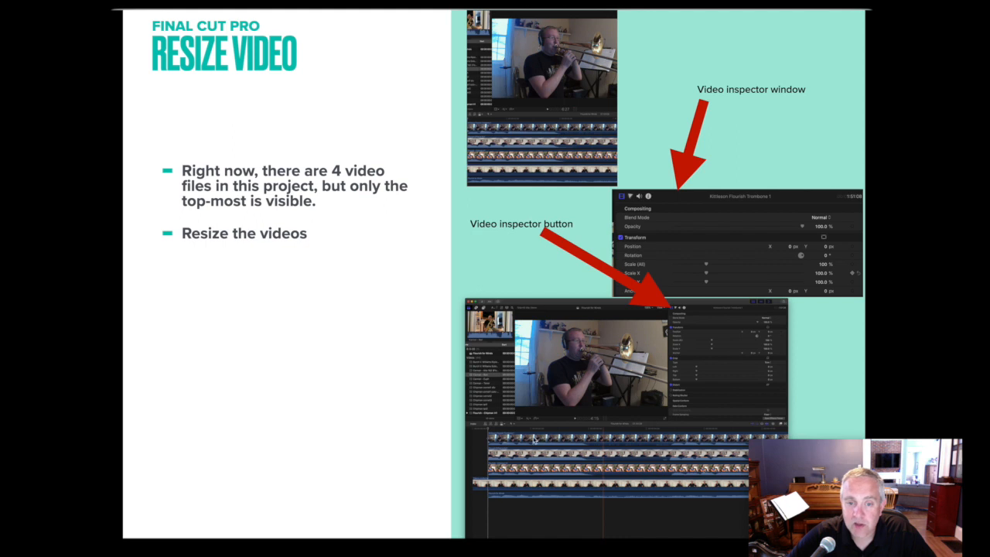
{"action": "mouse_move", "coordinate": [565, 418]}
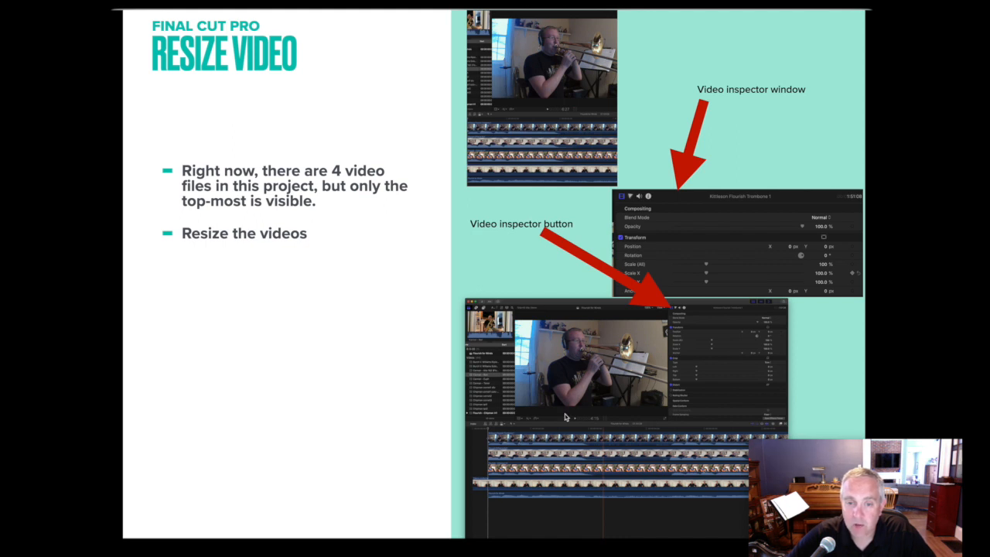
{"action": "mouse_move", "coordinate": [498, 439]}
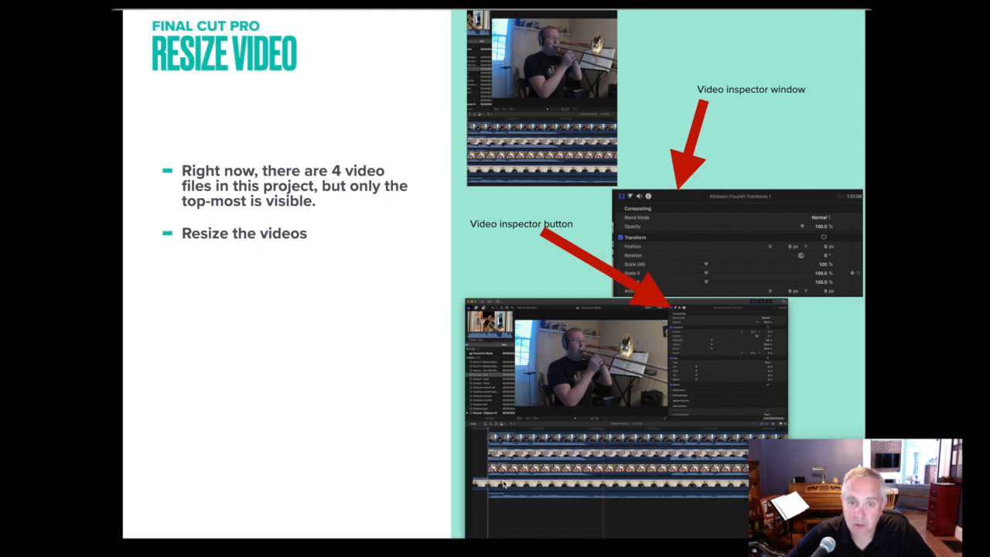
{"action": "mouse_move", "coordinate": [632, 263]}
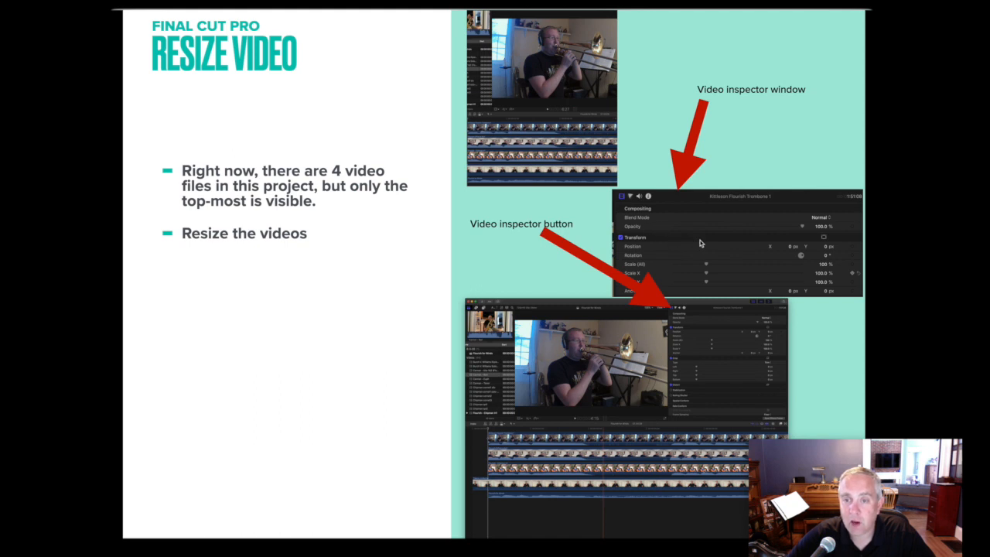
{"action": "mouse_move", "coordinate": [817, 246]}
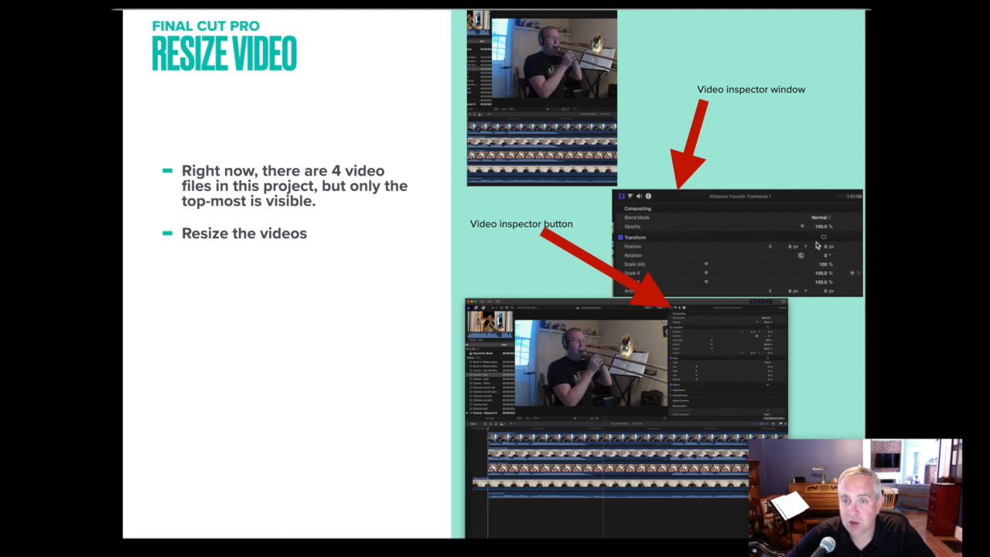
{"action": "mouse_move", "coordinate": [819, 263]}
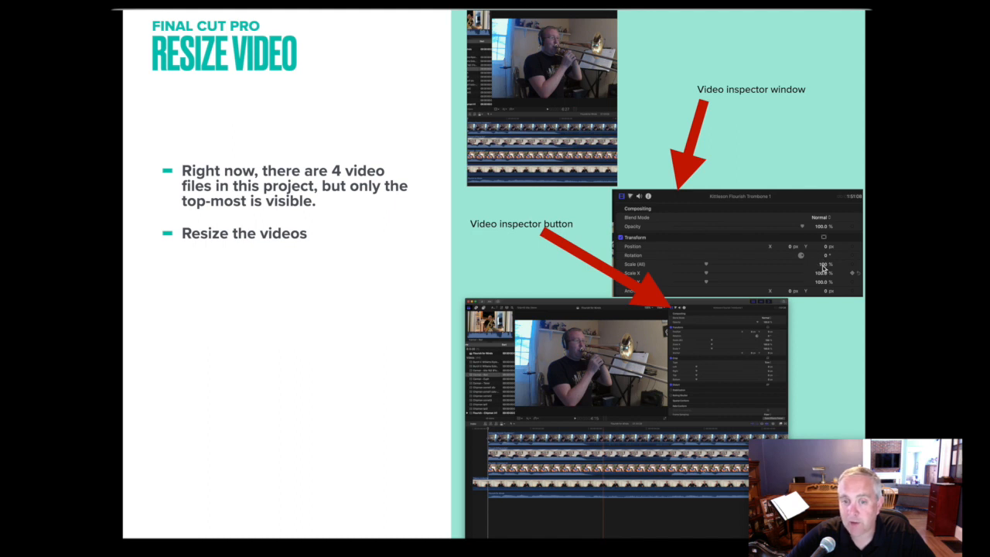
{"action": "mouse_move", "coordinate": [746, 268]}
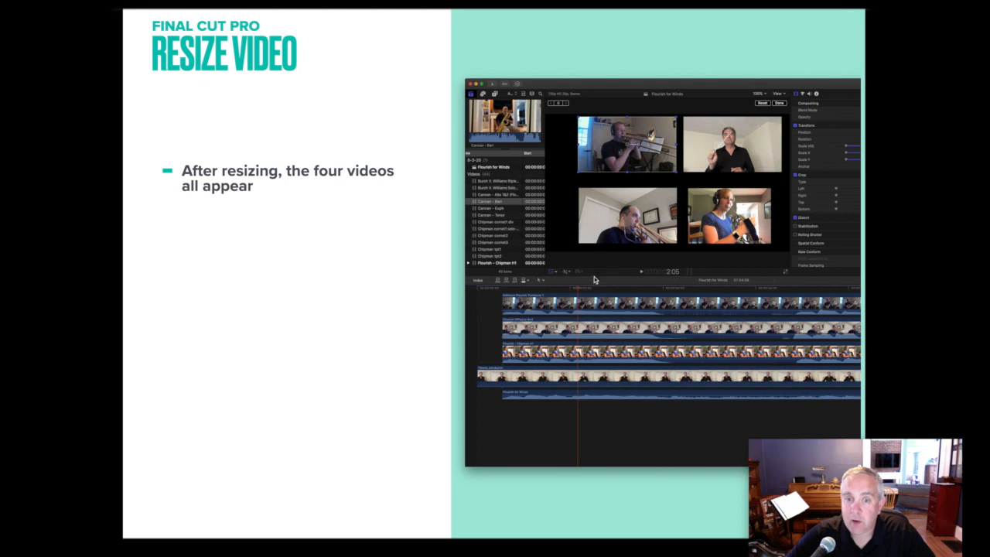
{"action": "mouse_move", "coordinate": [715, 247]}
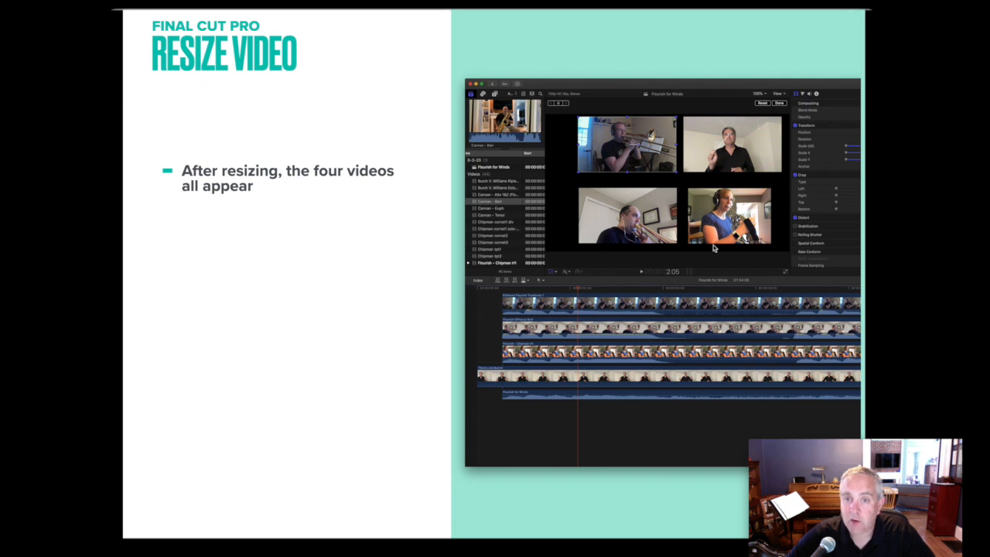
{"action": "mouse_move", "coordinate": [721, 235]}
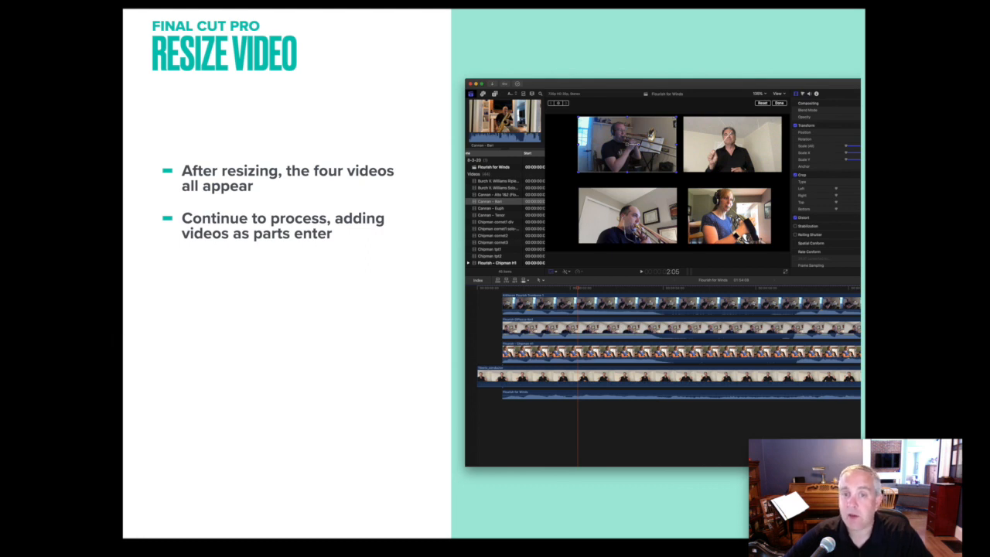
- Advance to the Resize Video slides revealing the 'Continue to process' bullet
{"action": "key", "text": "right"}
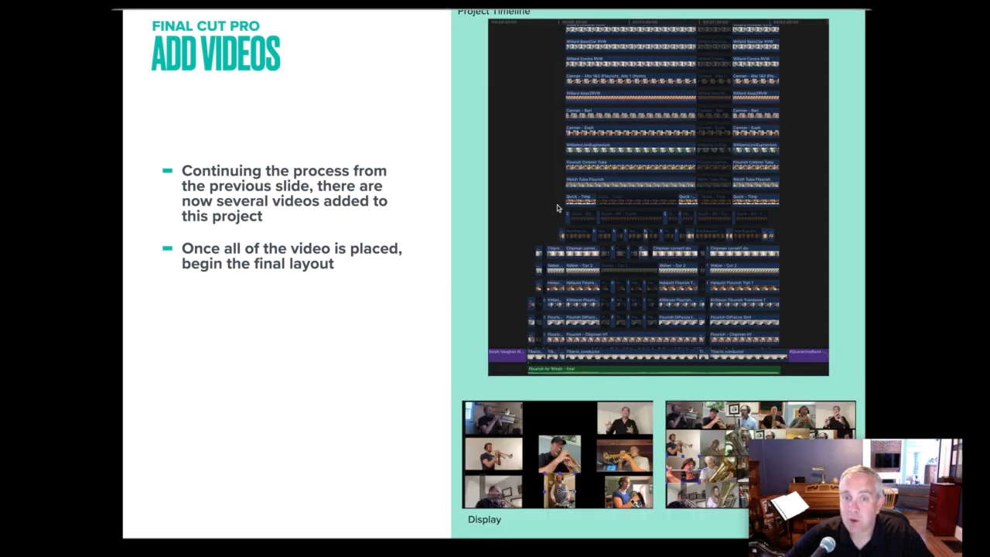
{"action": "mouse_move", "coordinate": [571, 37]}
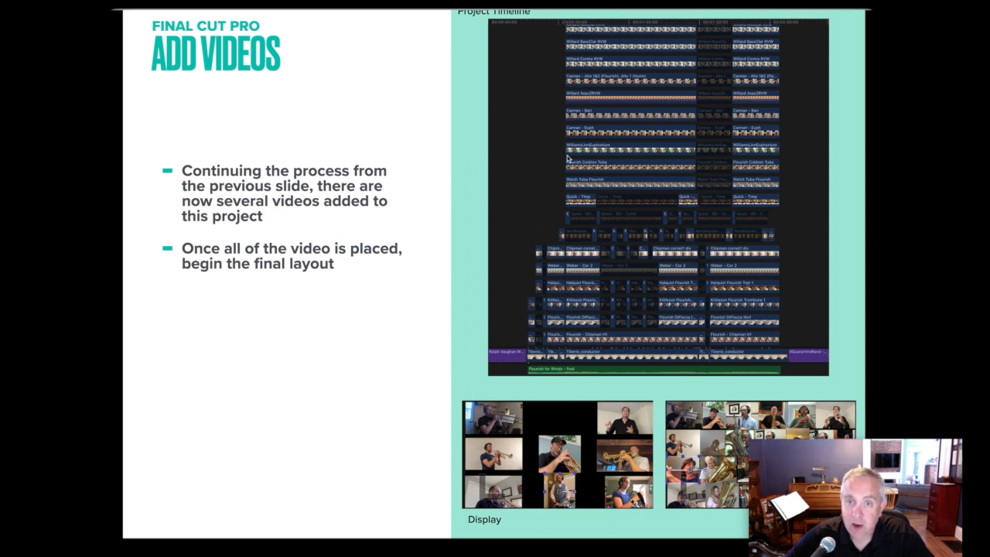
{"action": "mouse_move", "coordinate": [554, 176]}
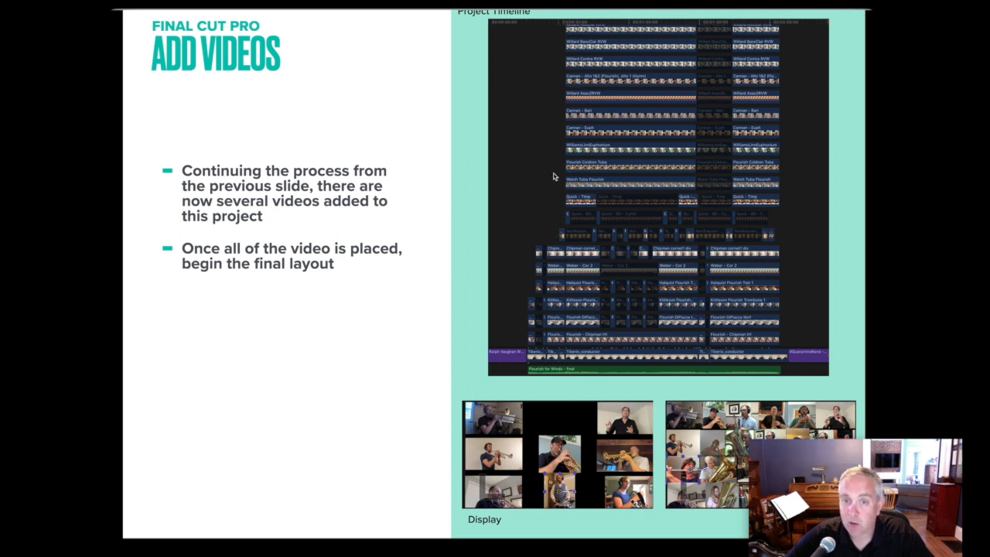
{"action": "mouse_move", "coordinate": [528, 300]}
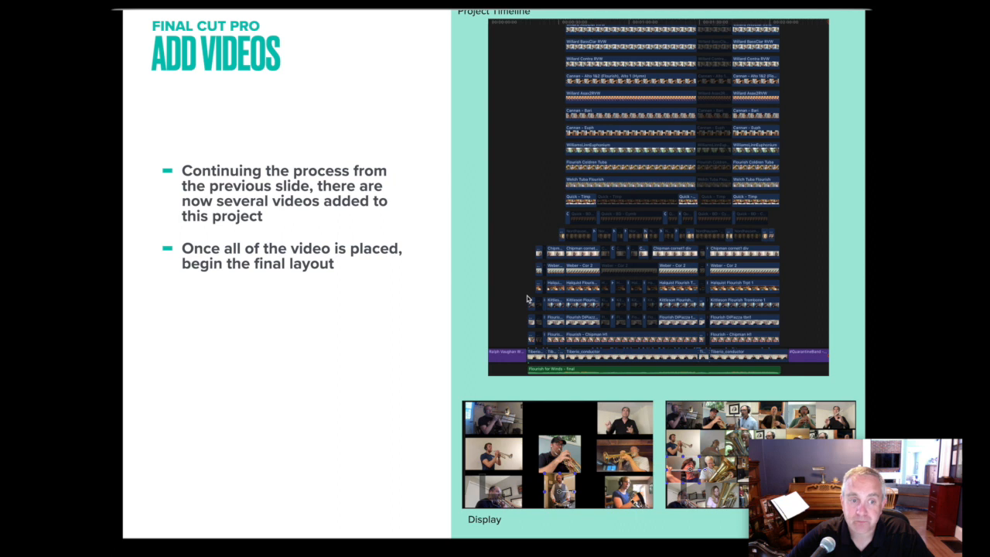
{"action": "mouse_move", "coordinate": [529, 325]}
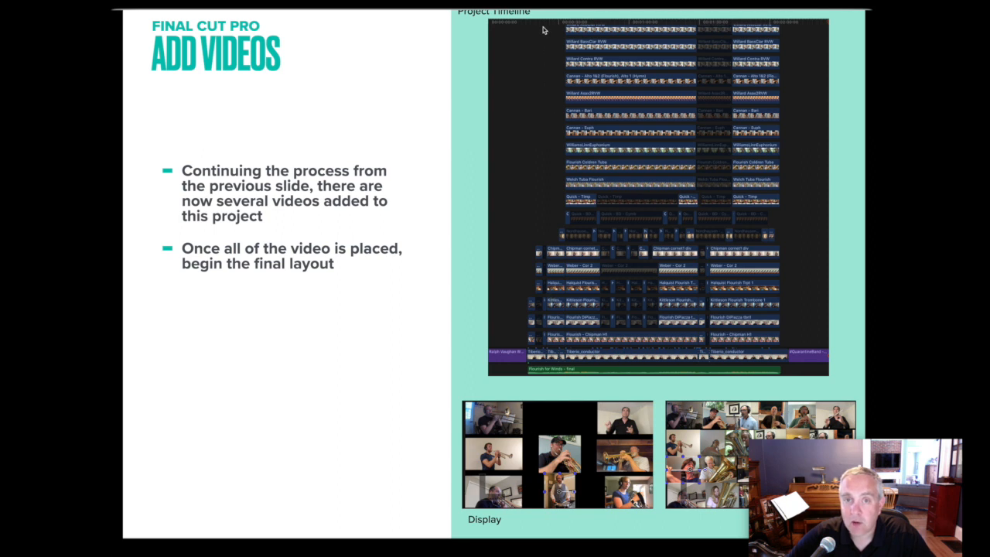
{"action": "mouse_move", "coordinate": [648, 445]}
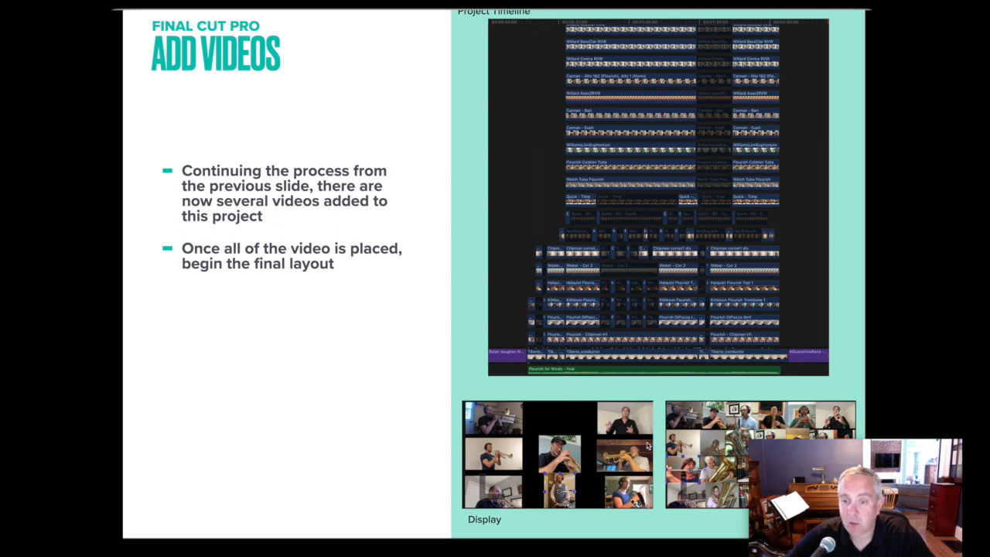
{"action": "mouse_move", "coordinate": [554, 384]}
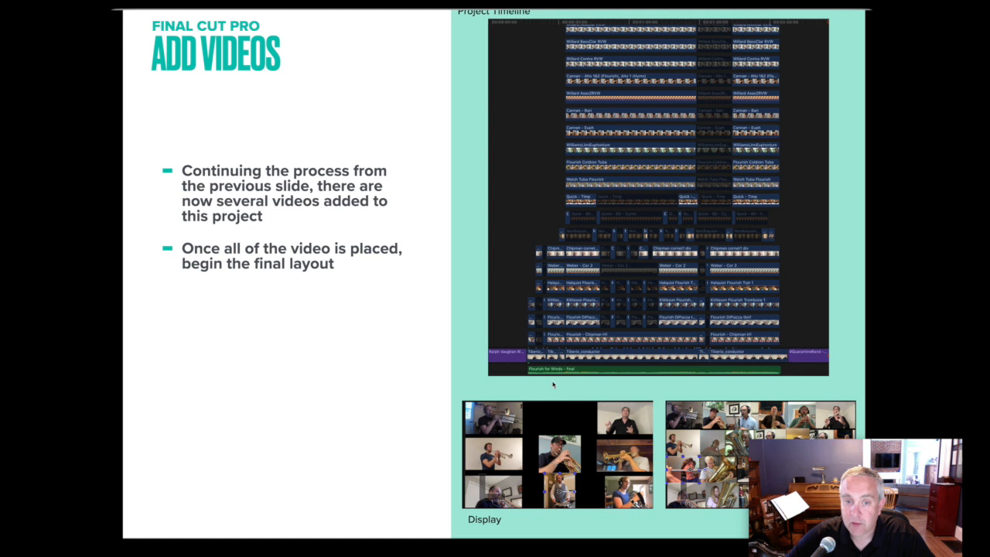
{"action": "mouse_move", "coordinate": [533, 25]}
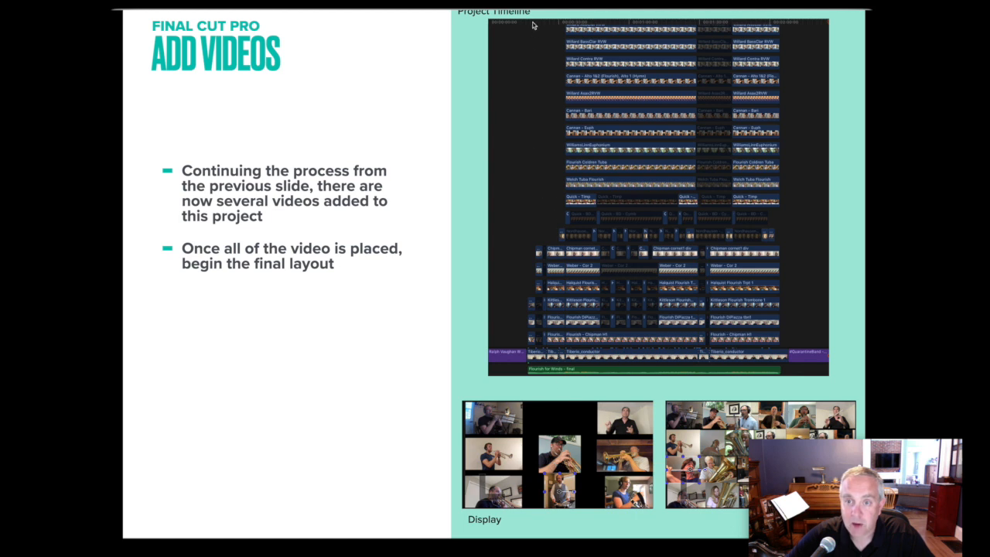
{"action": "mouse_move", "coordinate": [536, 29]}
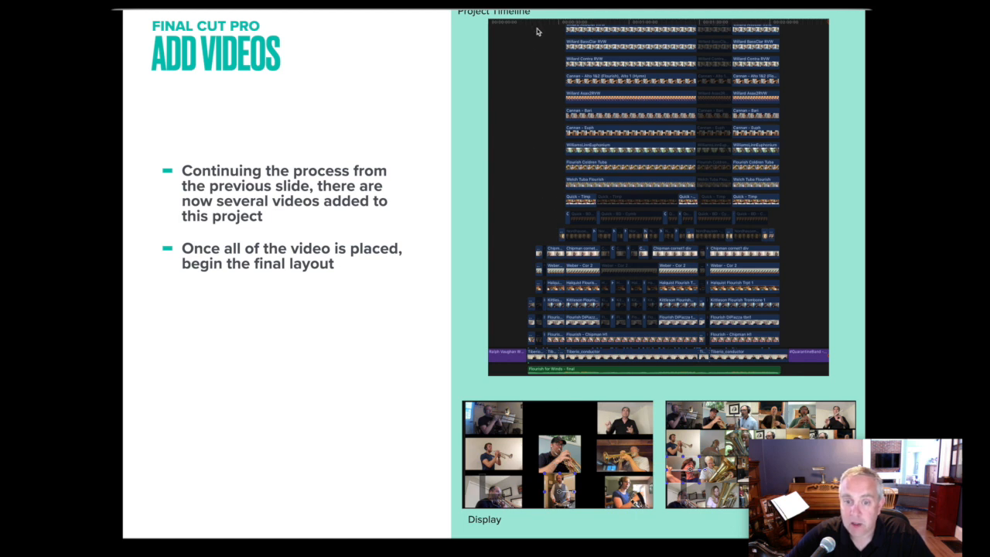
{"action": "mouse_move", "coordinate": [755, 353]}
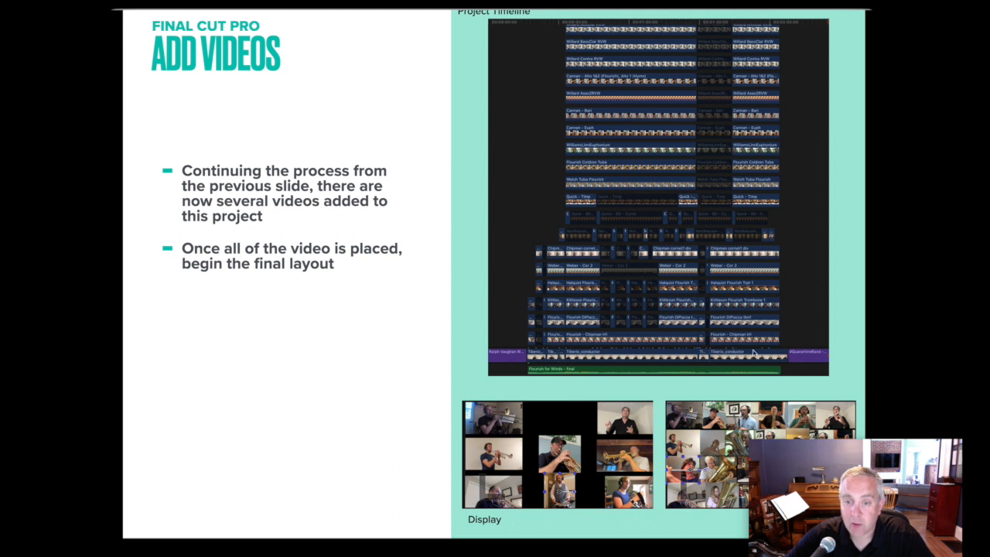
{"action": "mouse_move", "coordinate": [673, 80]}
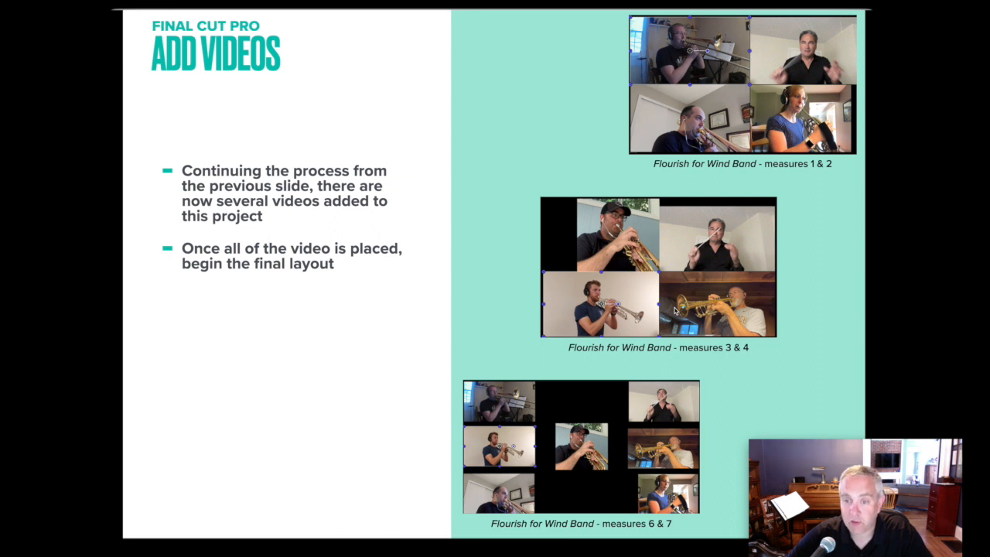
{"action": "mouse_move", "coordinate": [612, 504]}
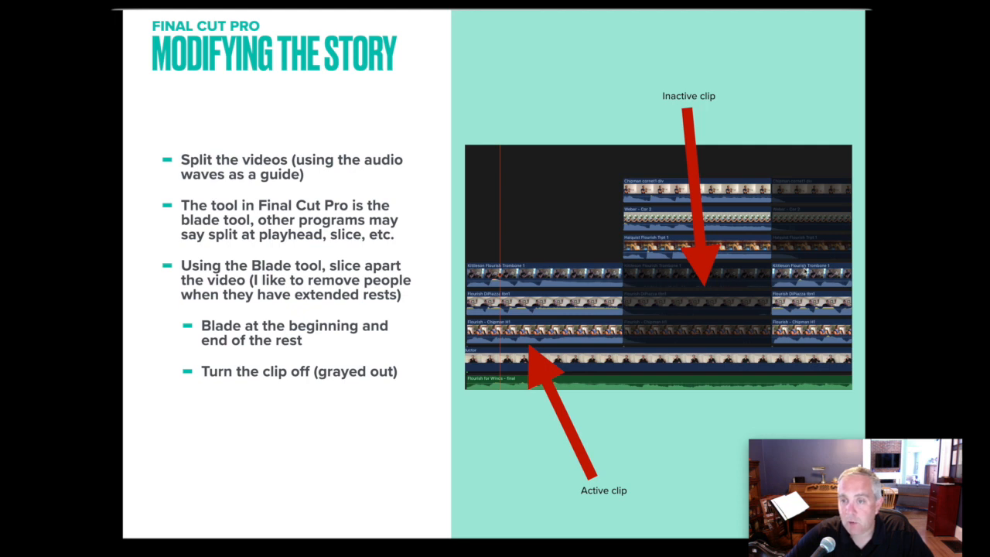
{"action": "mouse_move", "coordinate": [625, 290]}
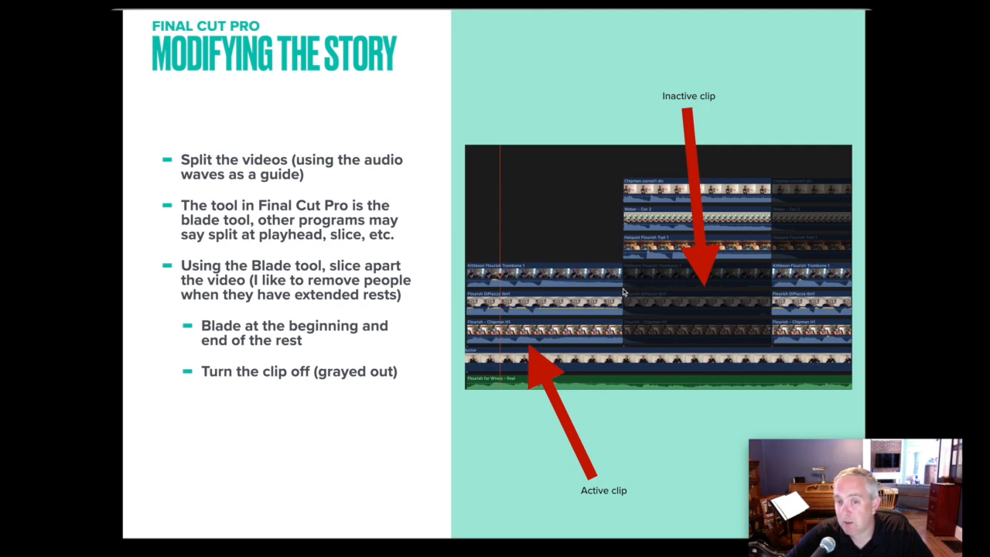
{"action": "mouse_move", "coordinate": [632, 291]}
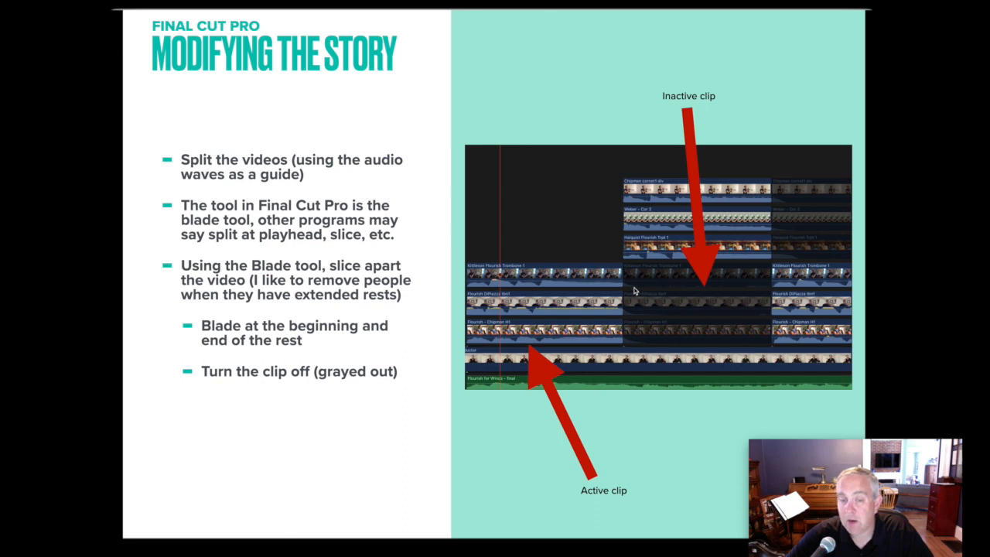
{"action": "mouse_move", "coordinate": [632, 291]}
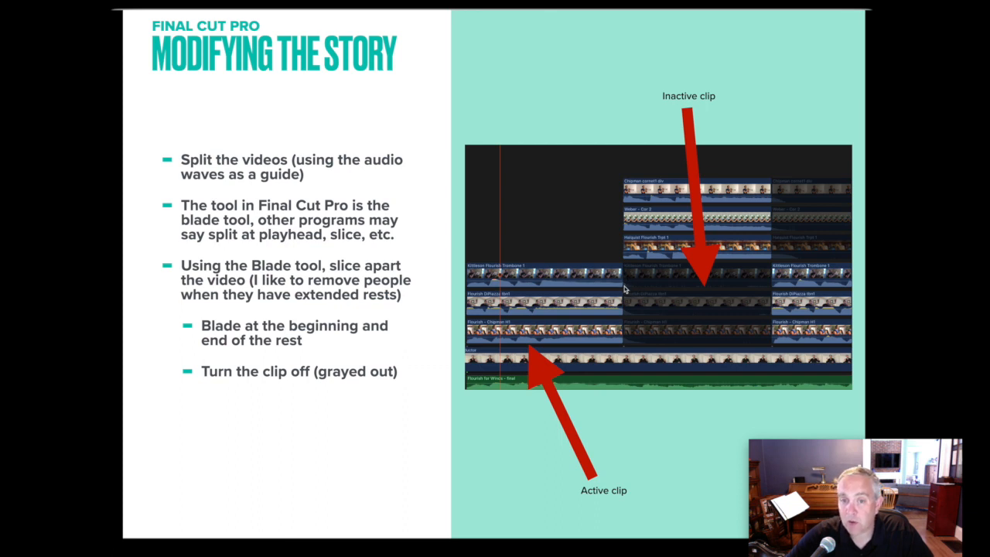
{"action": "mouse_move", "coordinate": [619, 387]}
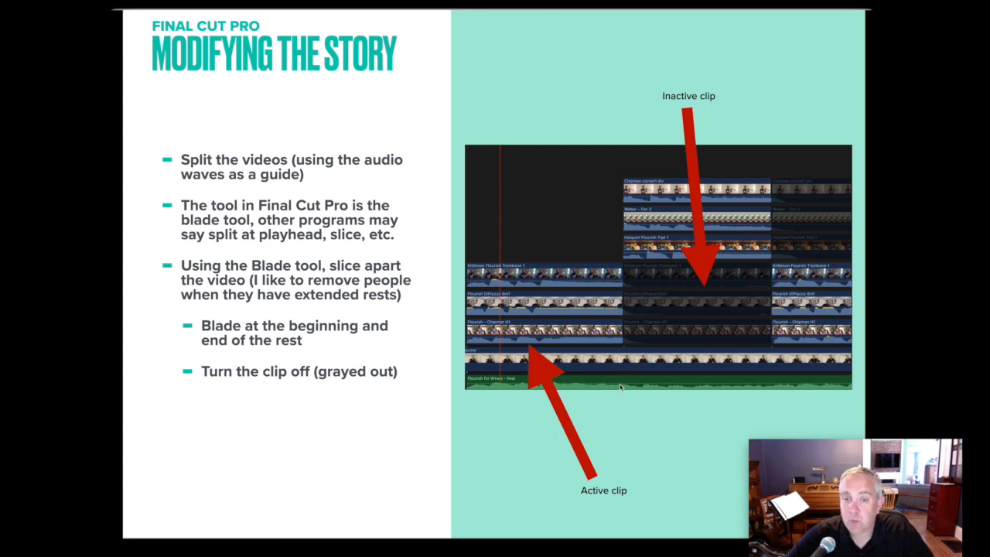
{"action": "mouse_move", "coordinate": [625, 285]}
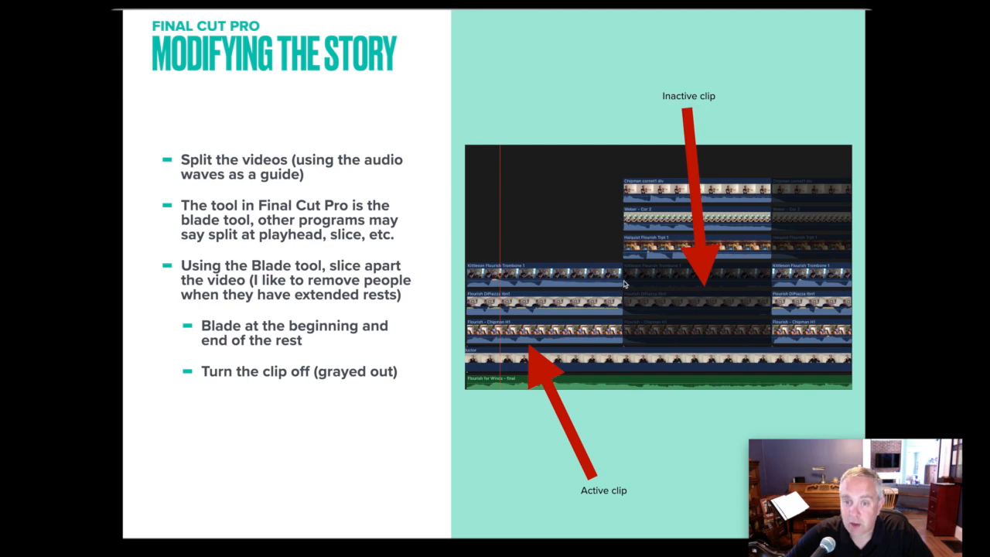
{"action": "mouse_move", "coordinate": [657, 291]}
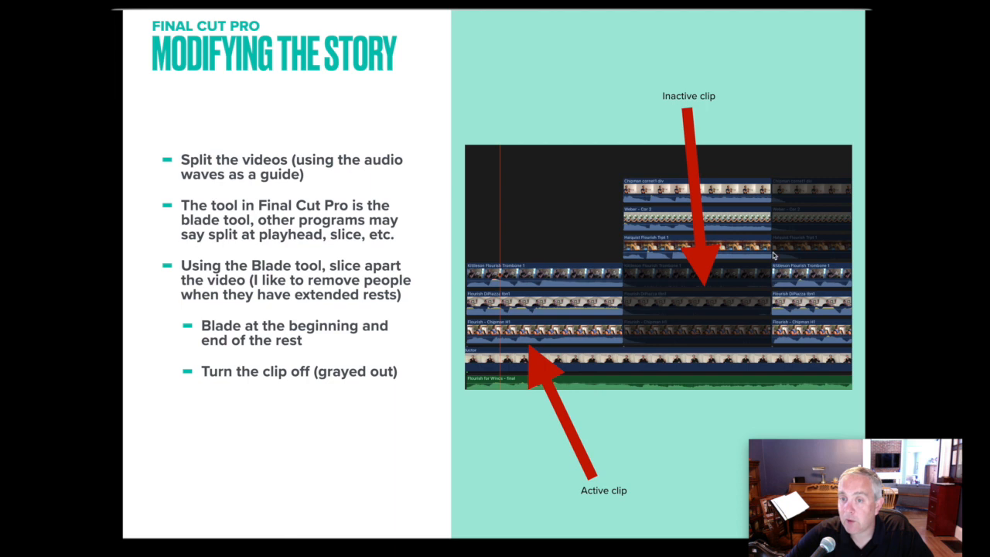
{"action": "mouse_move", "coordinate": [774, 285]}
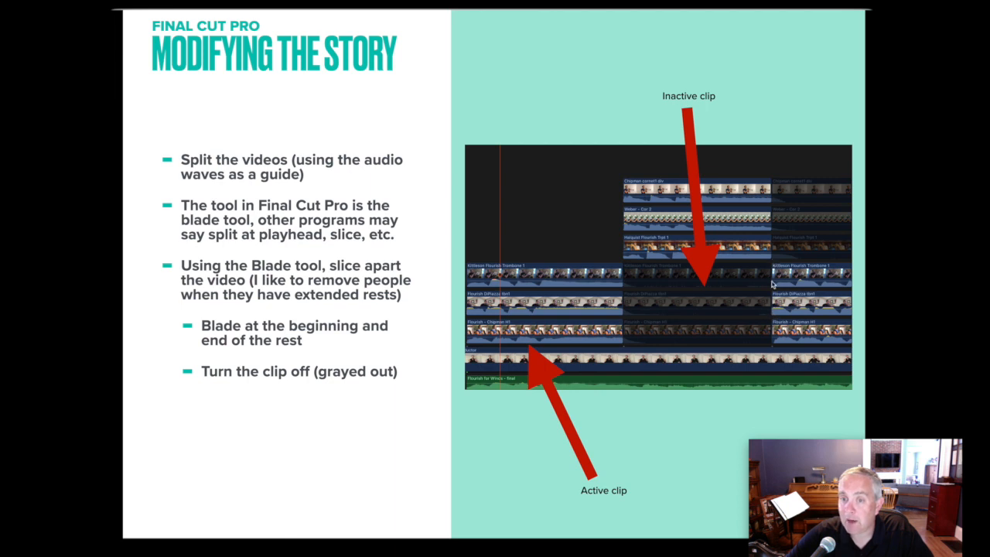
{"action": "mouse_move", "coordinate": [723, 312]}
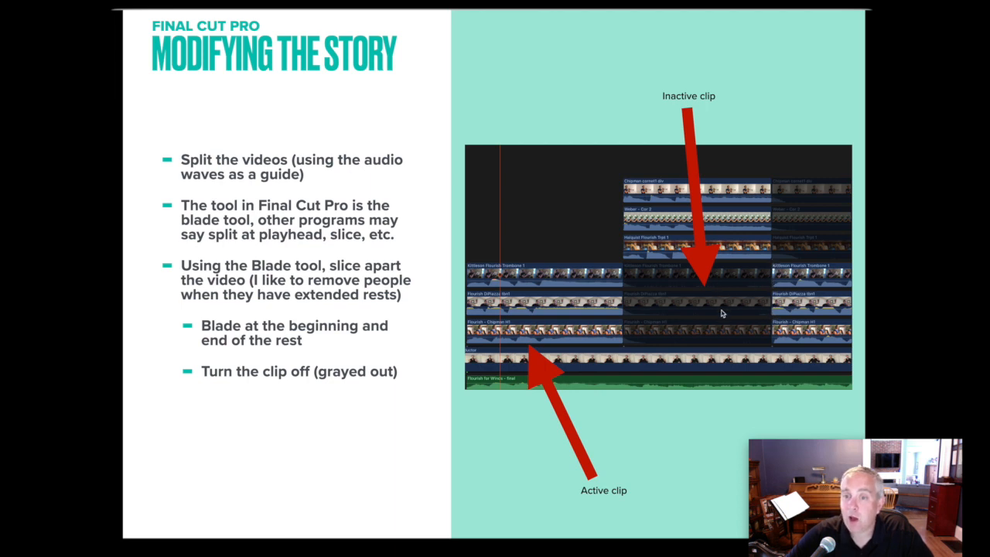
{"action": "mouse_move", "coordinate": [755, 290]}
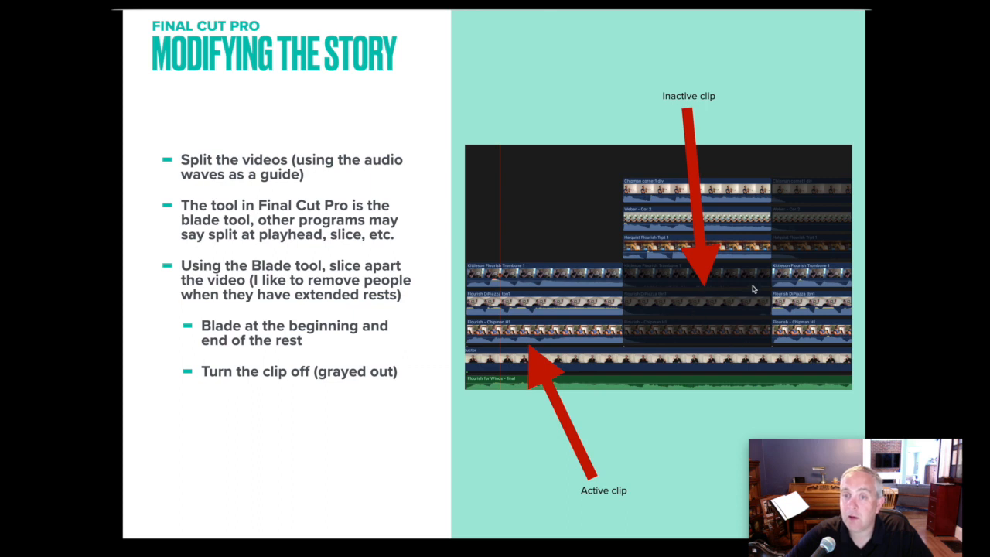
{"action": "mouse_move", "coordinate": [715, 339]}
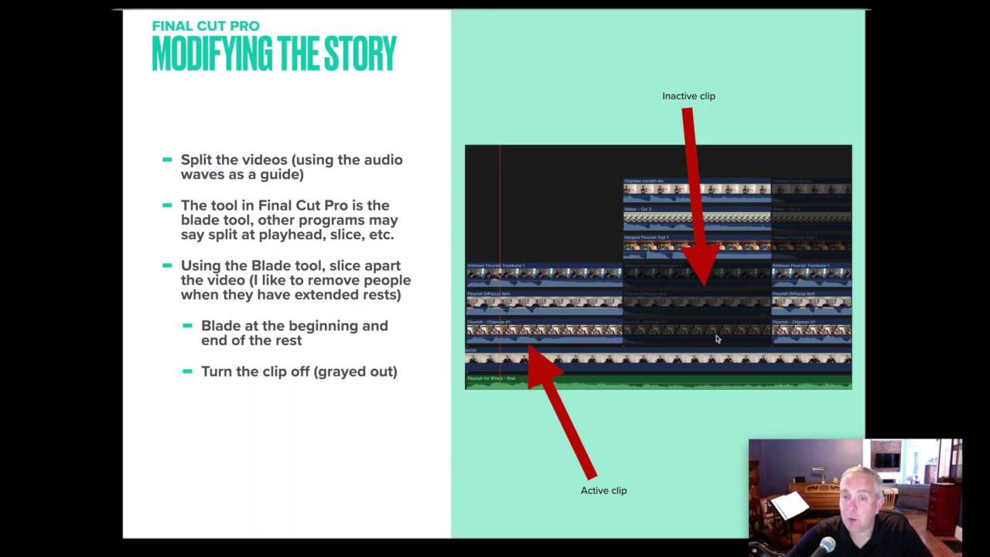
{"action": "mouse_move", "coordinate": [564, 342]}
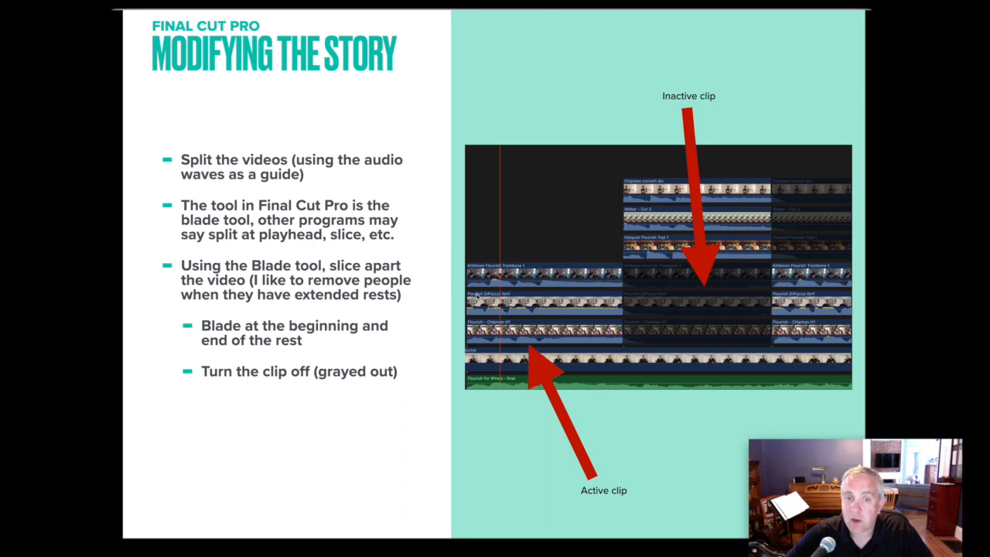
{"action": "mouse_move", "coordinate": [613, 245]}
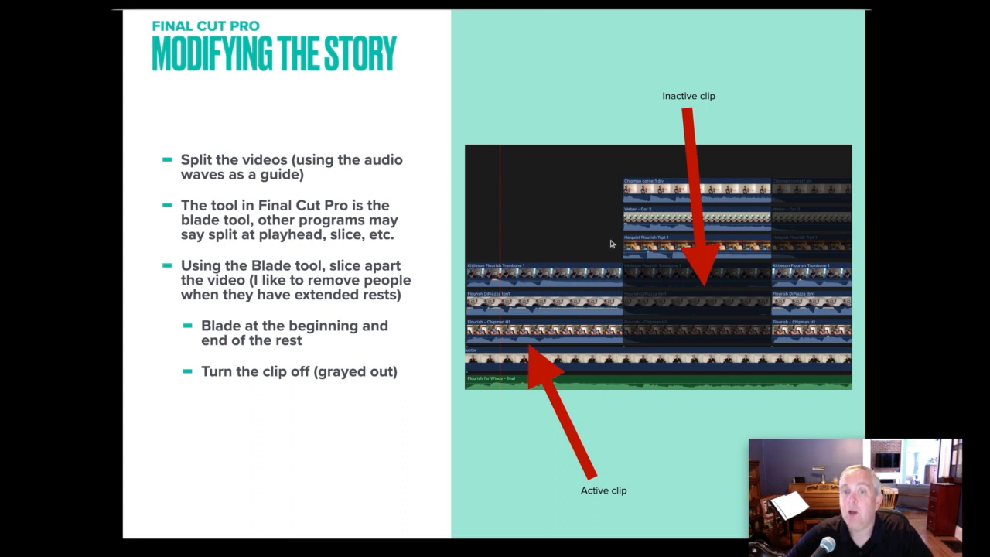
{"action": "mouse_move", "coordinate": [641, 204]}
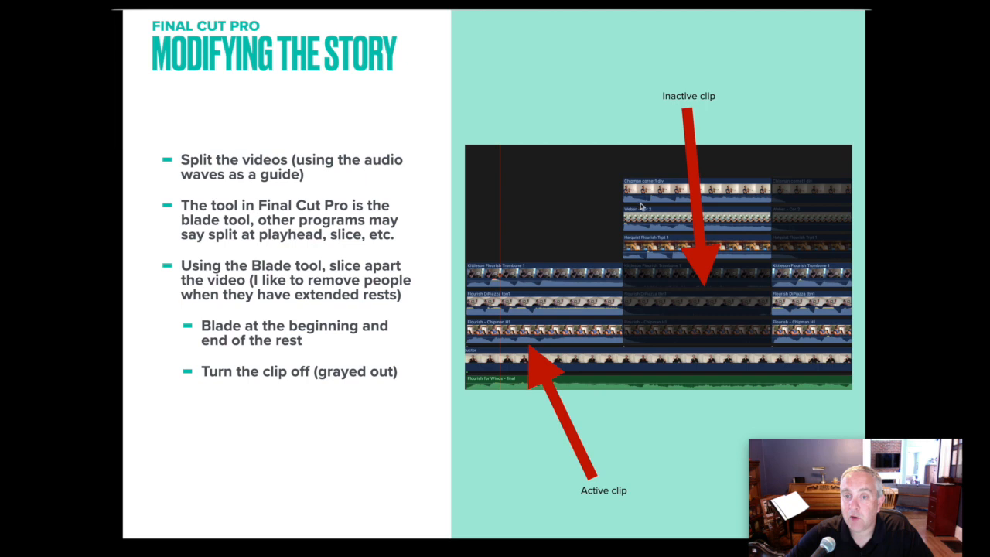
{"action": "mouse_move", "coordinate": [803, 288]}
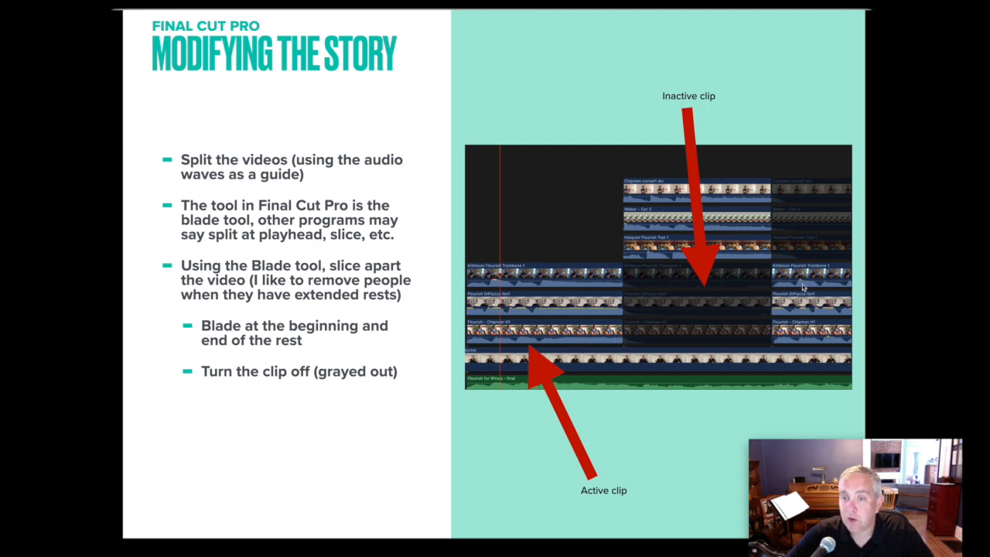
{"action": "mouse_move", "coordinate": [812, 251]}
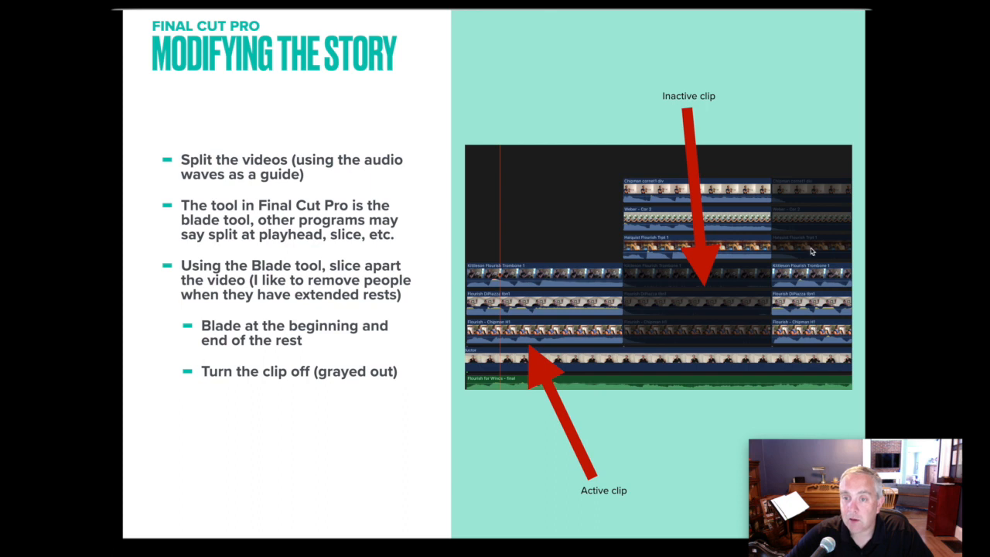
{"action": "mouse_move", "coordinate": [817, 198]}
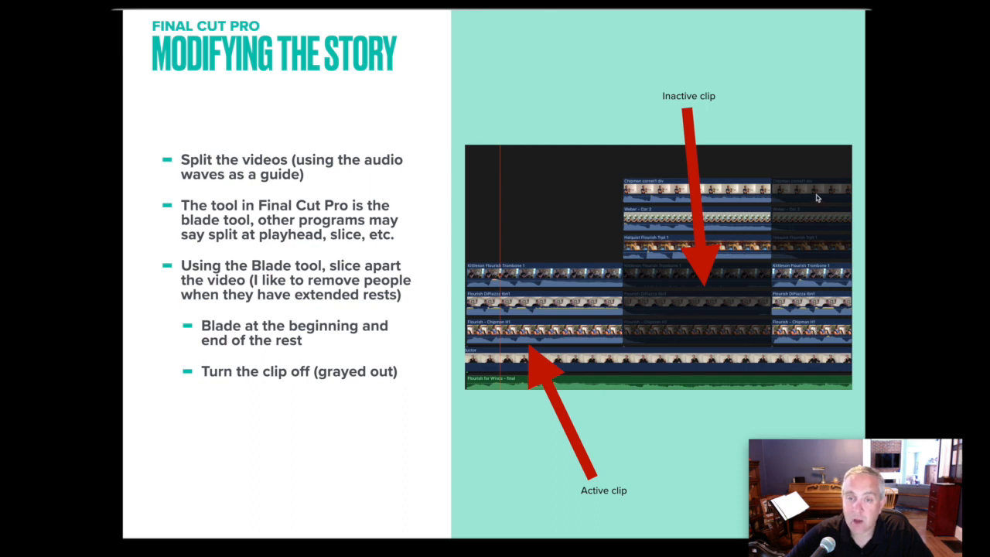
{"action": "mouse_move", "coordinate": [637, 248]}
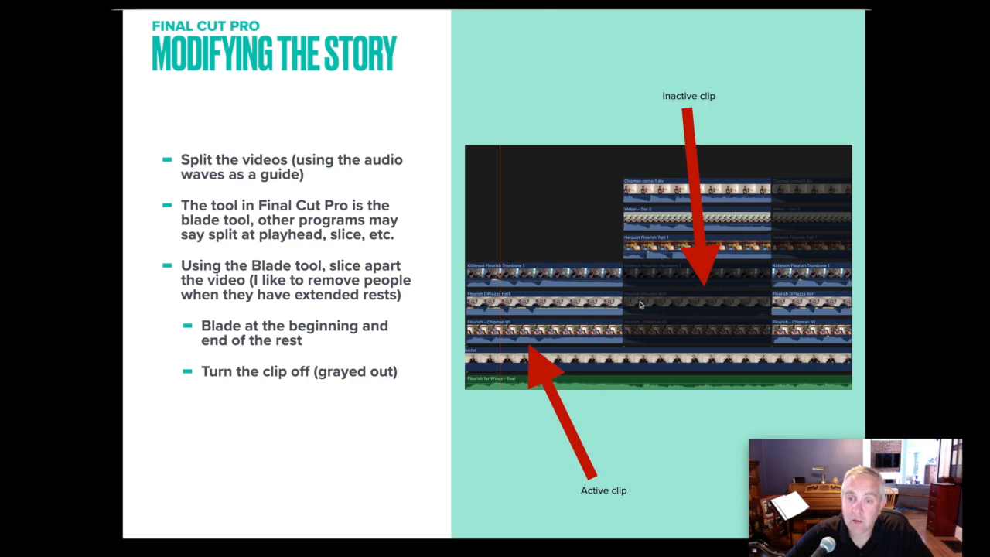
{"action": "mouse_move", "coordinate": [532, 288]}
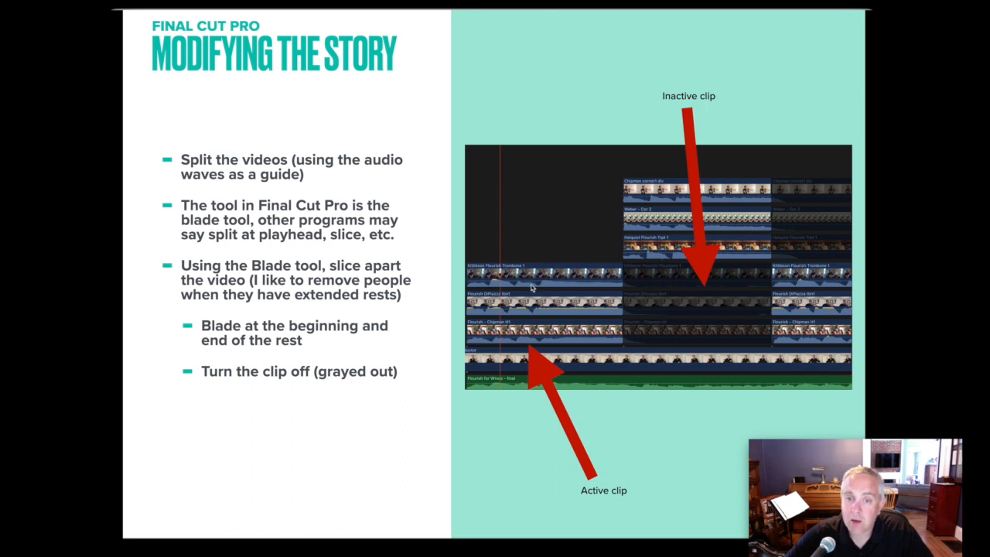